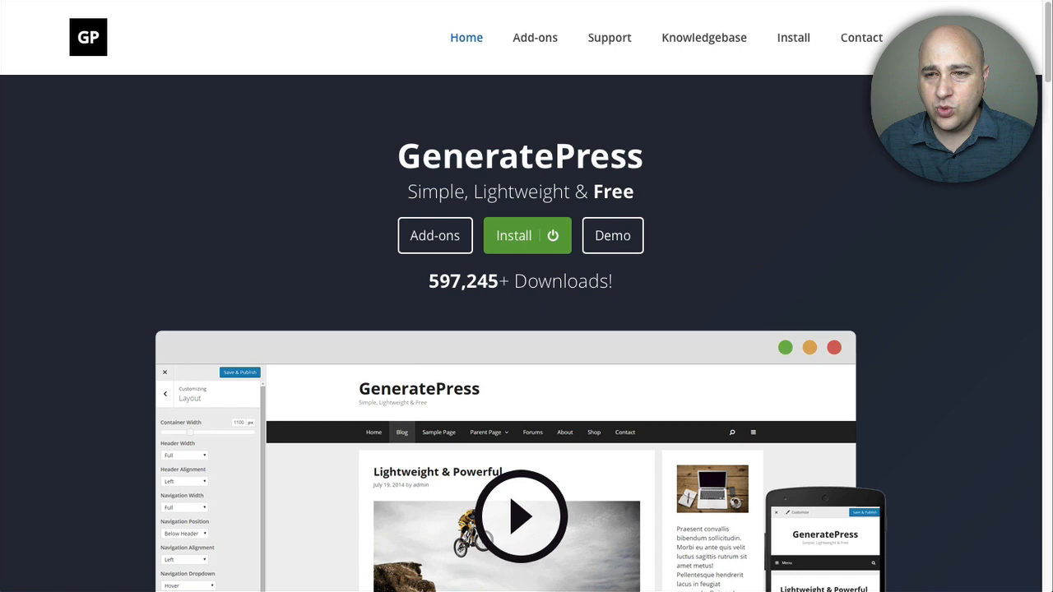
mouse_move(352, 376)
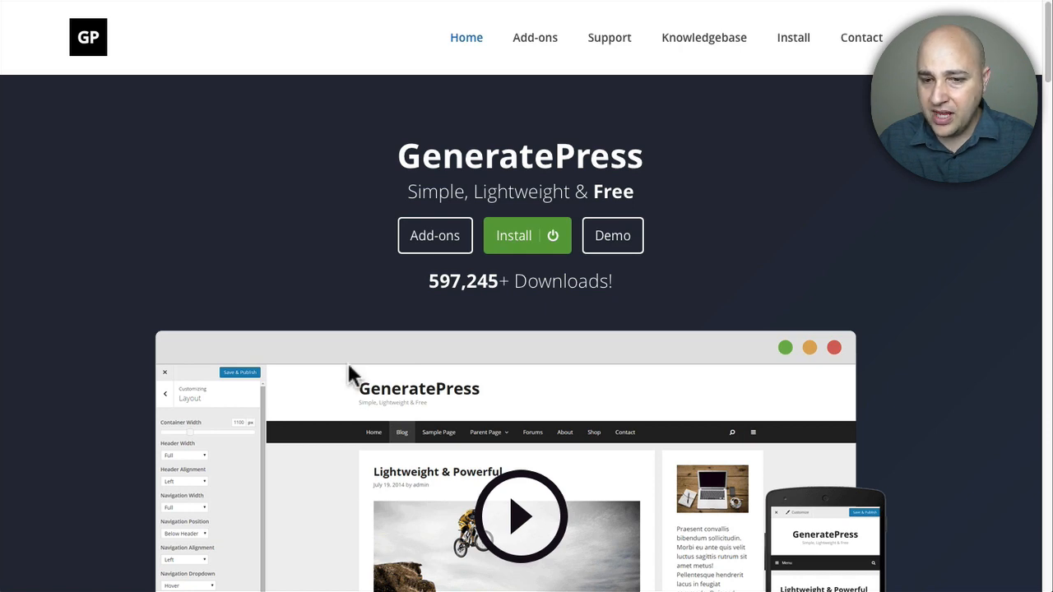
Step: Go to the GeneratePress Add-ons page listing GP Premium at $39.95
scroll(down, 3)
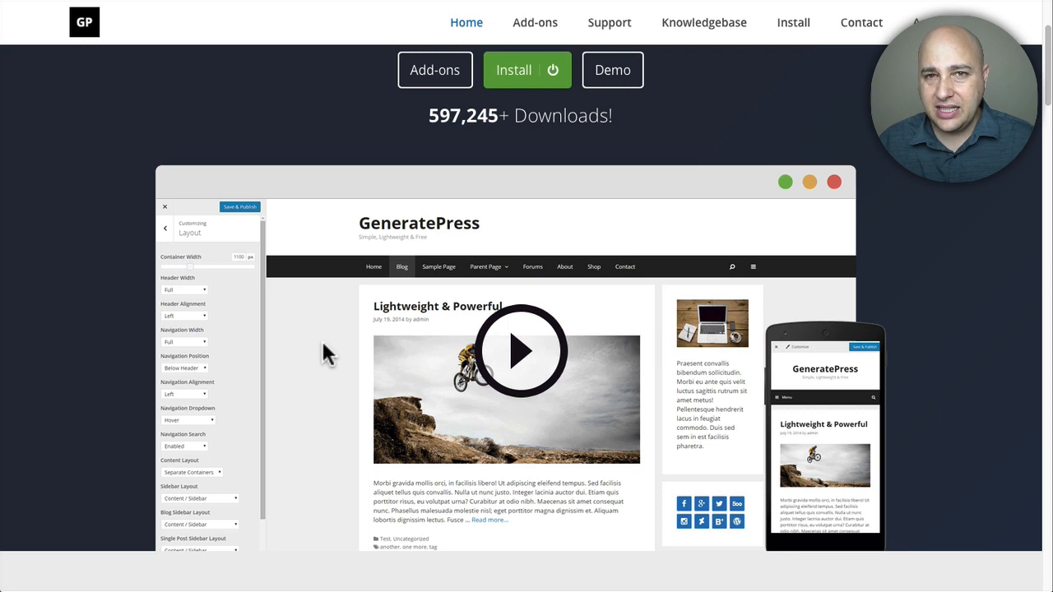
scroll(down, 3)
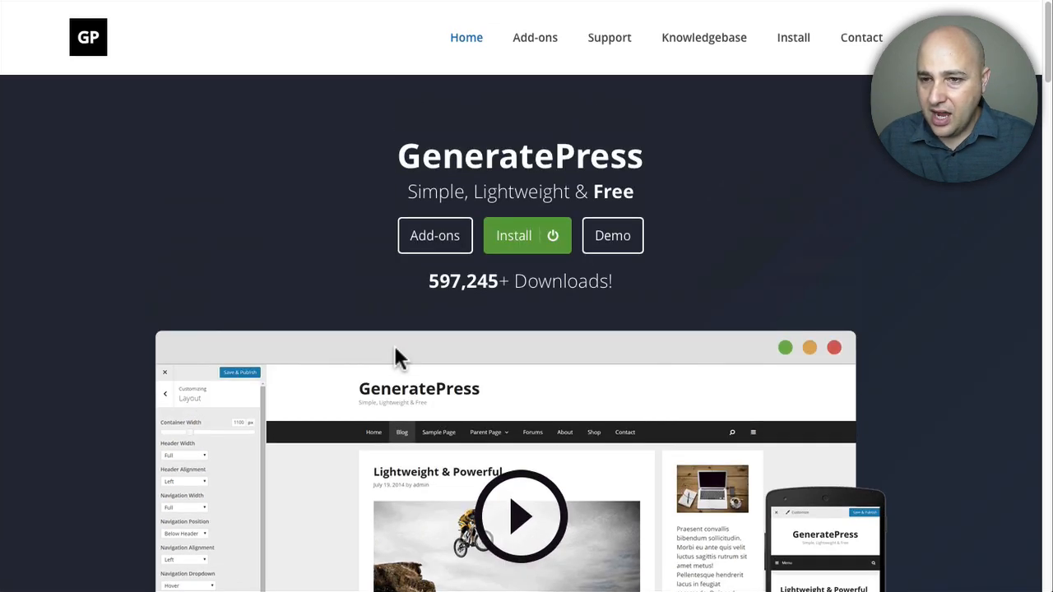
mouse_move(441, 296)
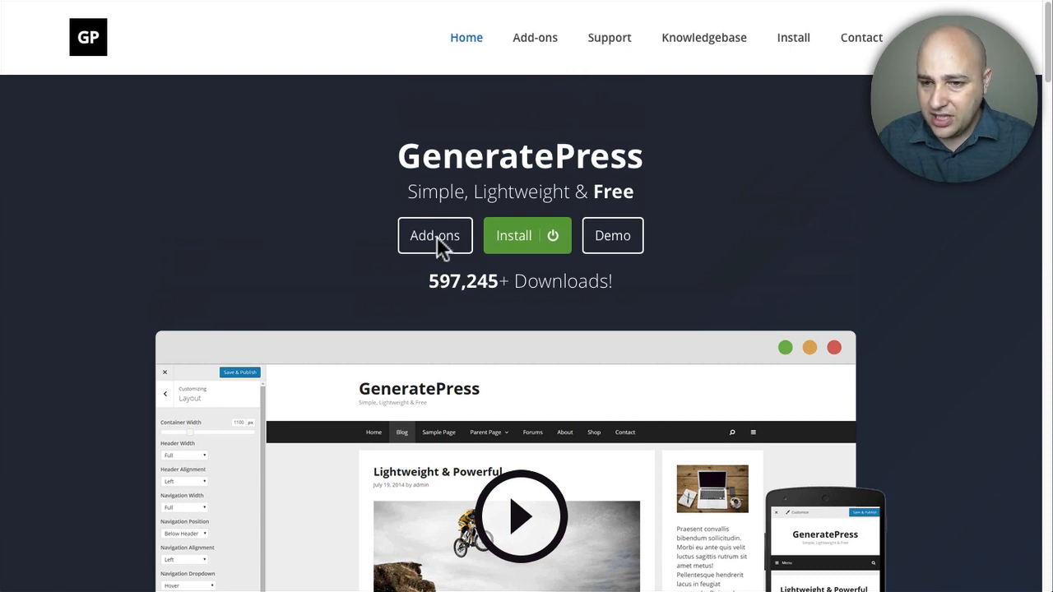
click(435, 235)
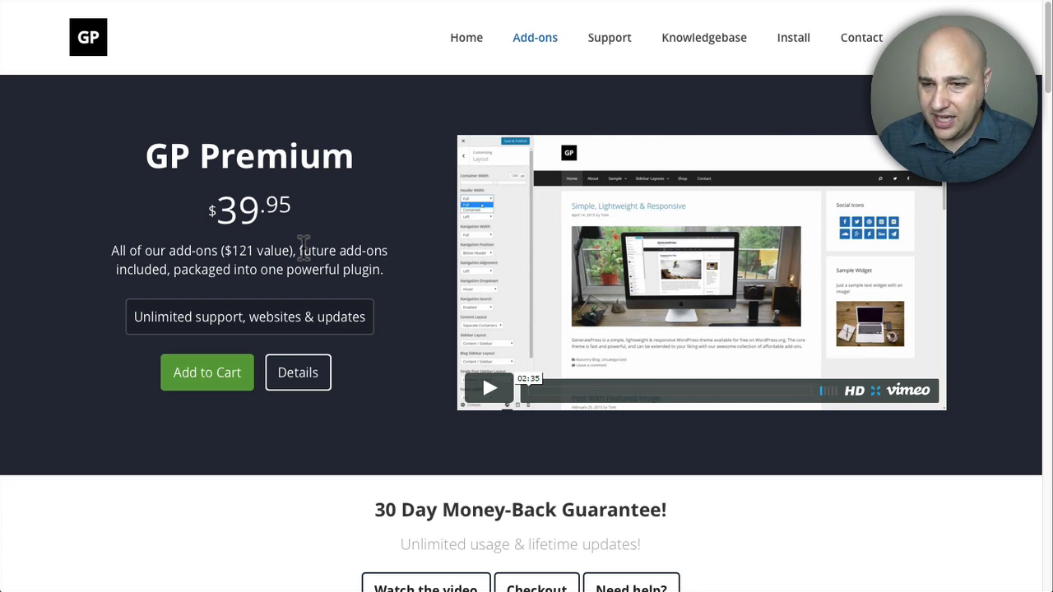
Step: Scroll through the individually priced add-ons such as Menu Plus, Page Header, Blog, Copyright and Hooks
scroll(down, 3)
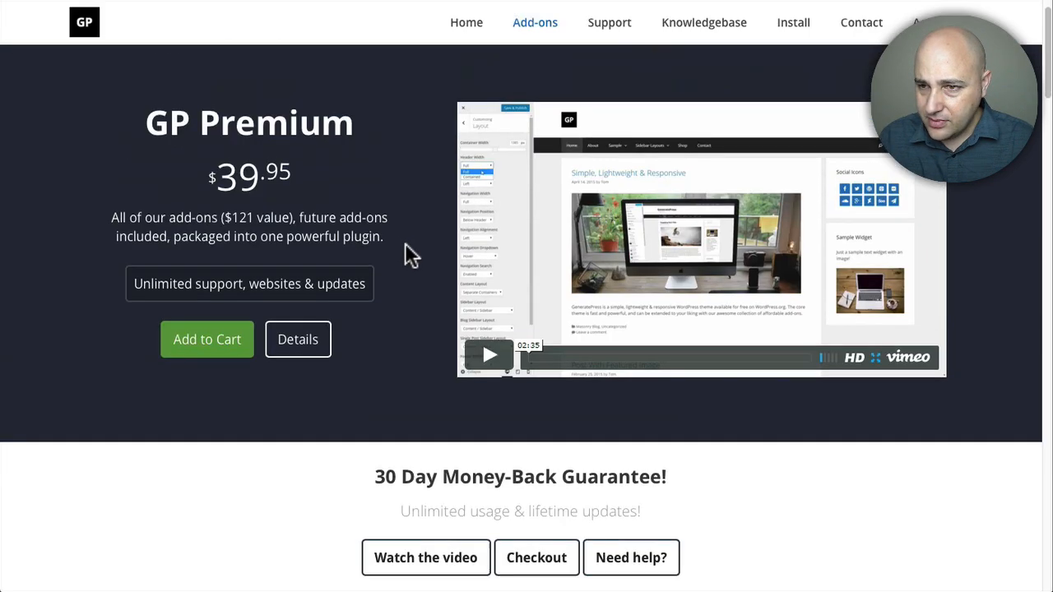
scroll(down, 3)
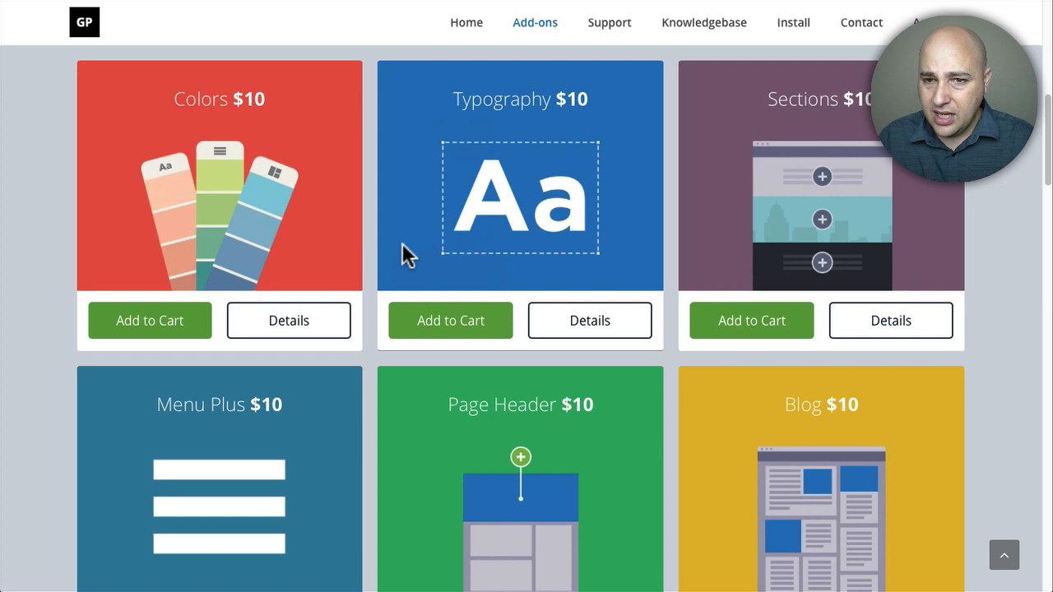
mouse_move(385, 254)
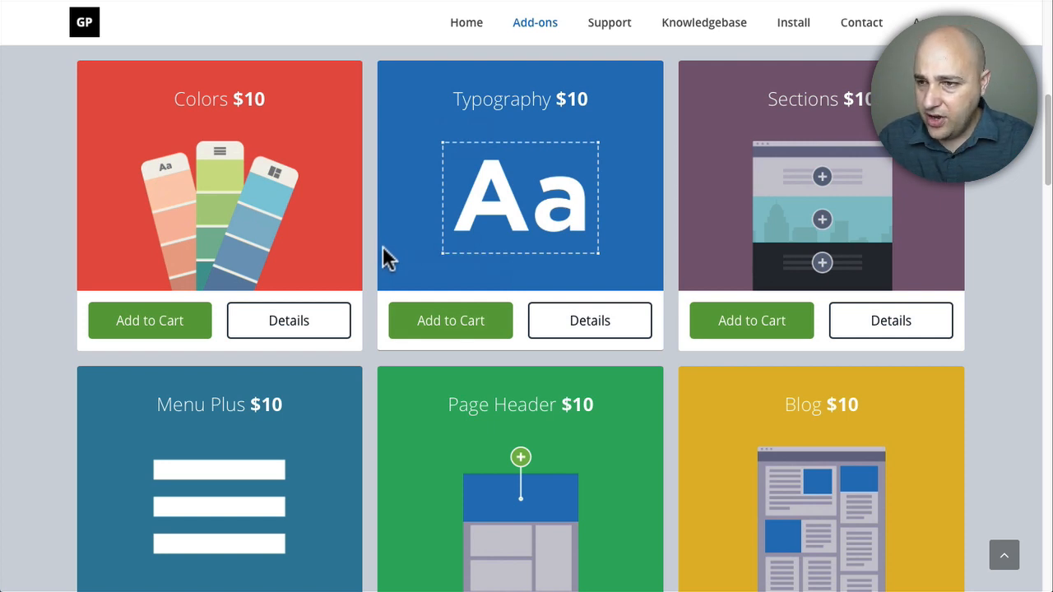
mouse_move(770, 243)
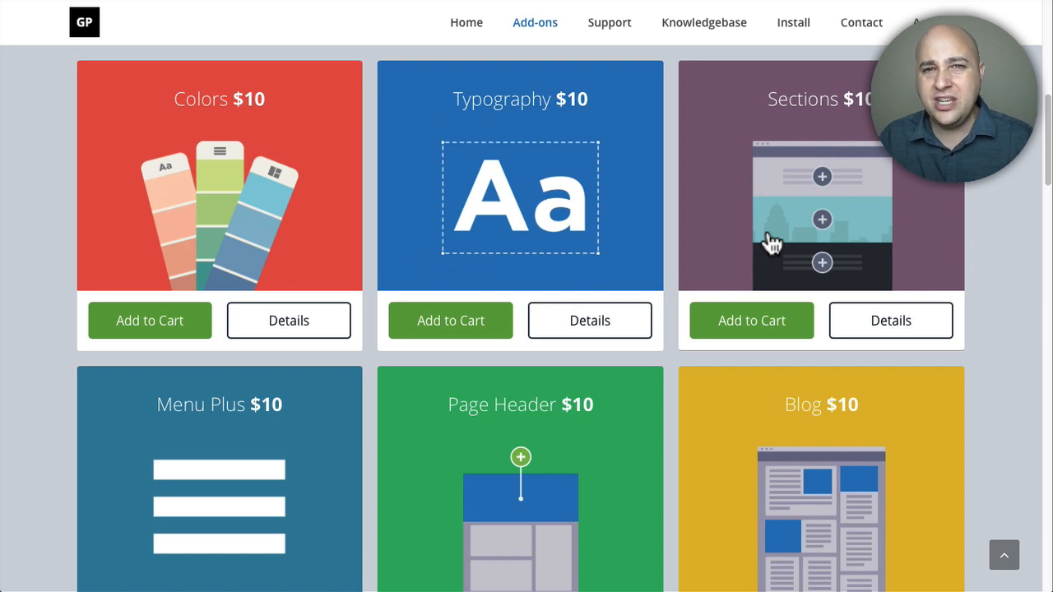
scroll(down, 3)
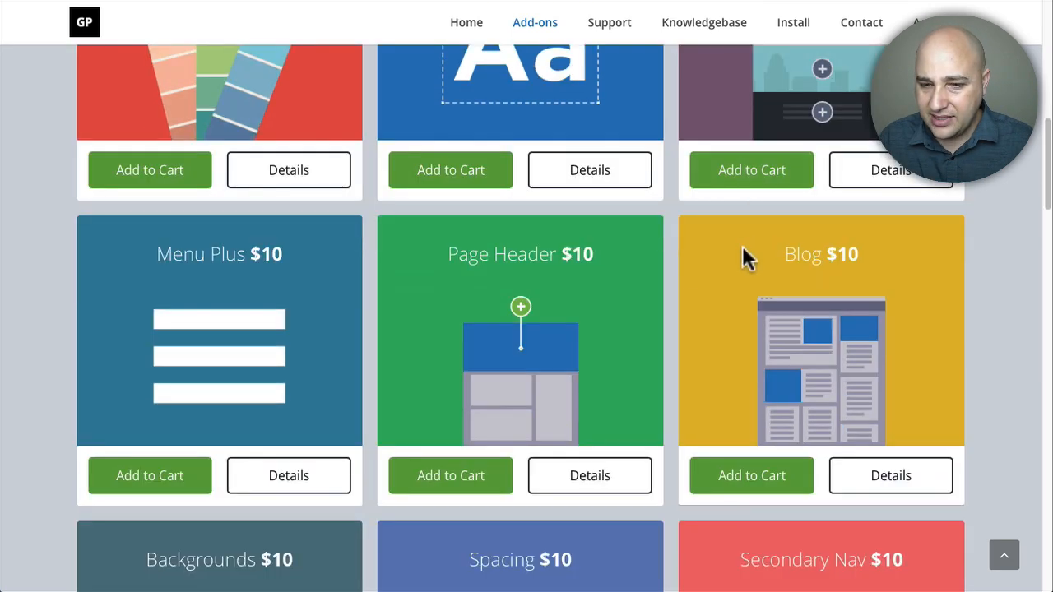
scroll(down, 3)
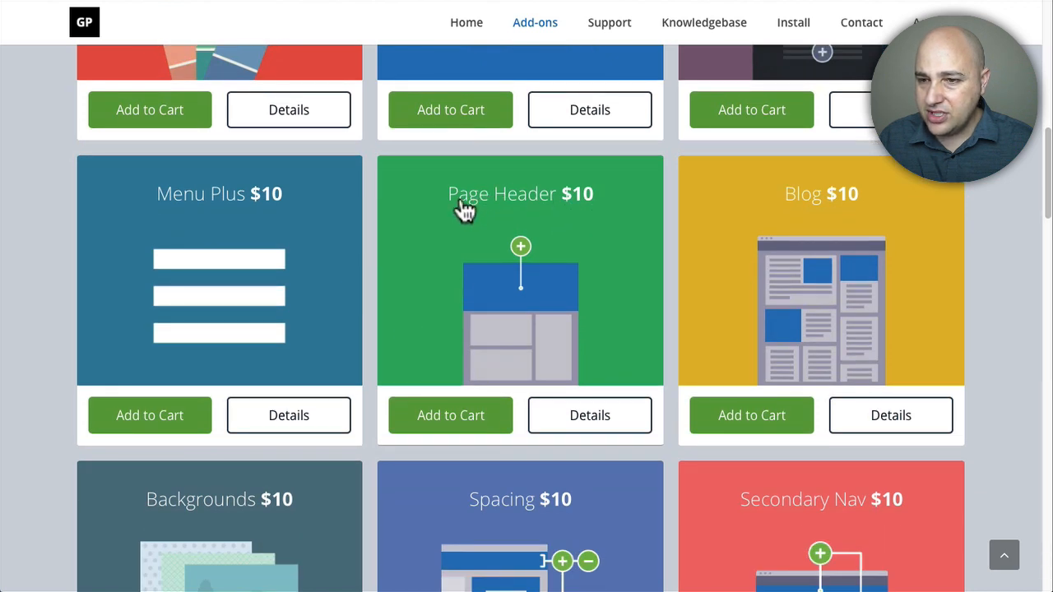
mouse_move(421, 273)
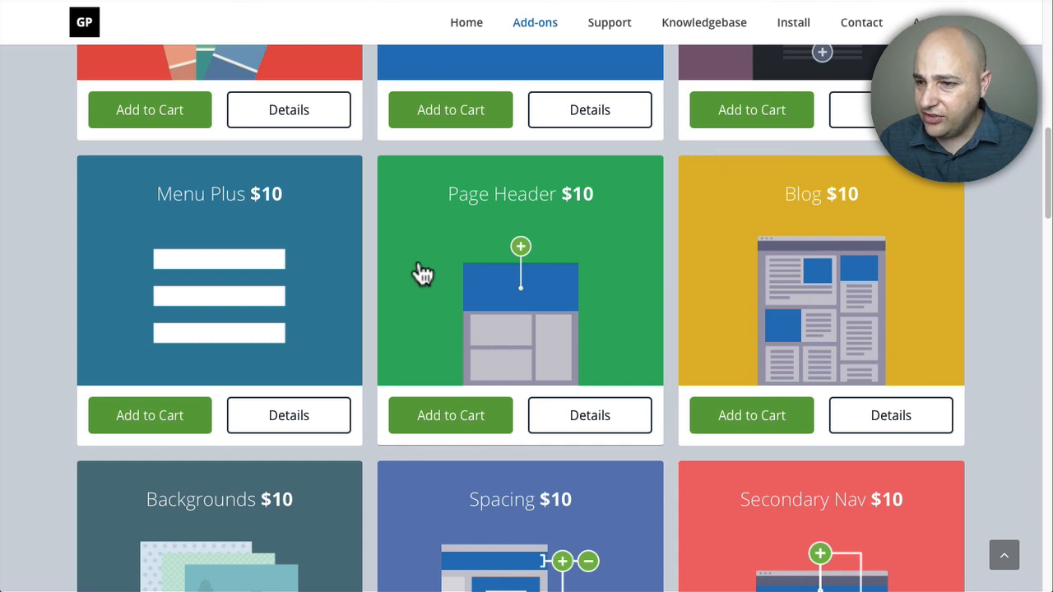
scroll(down, 3)
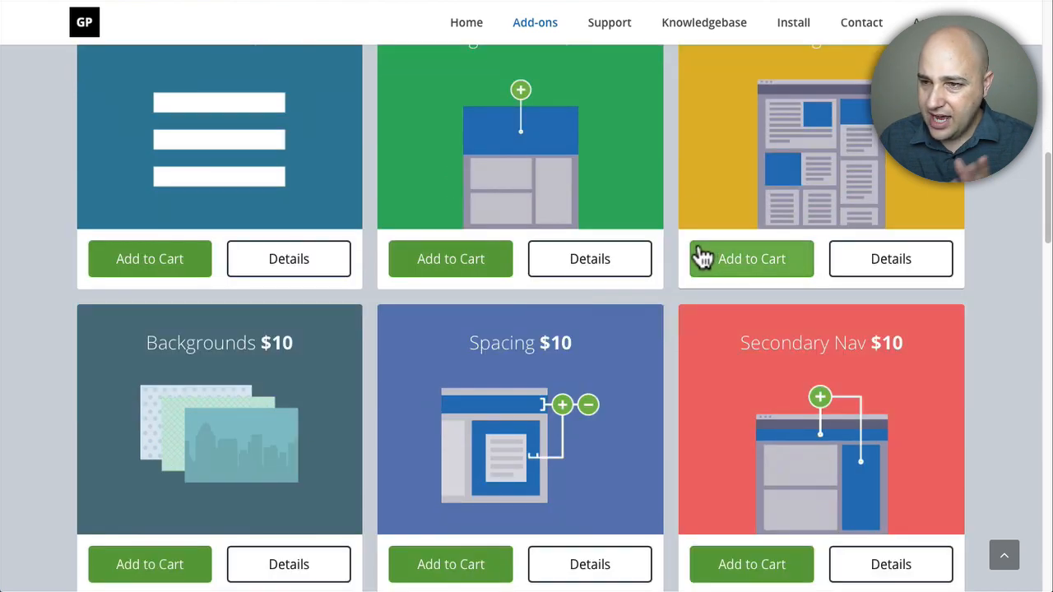
scroll(down, 3)
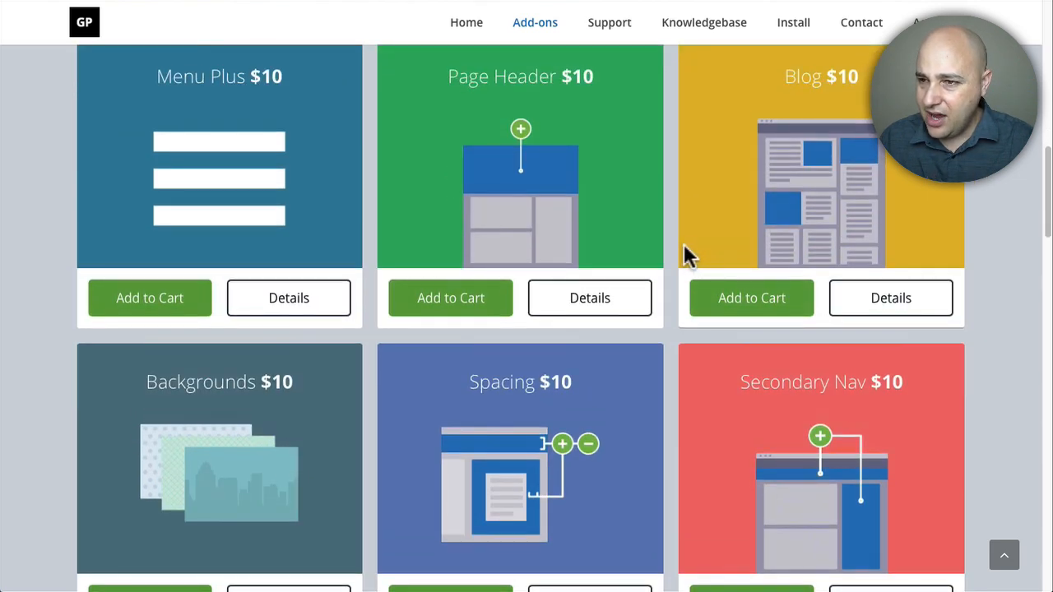
scroll(down, 3)
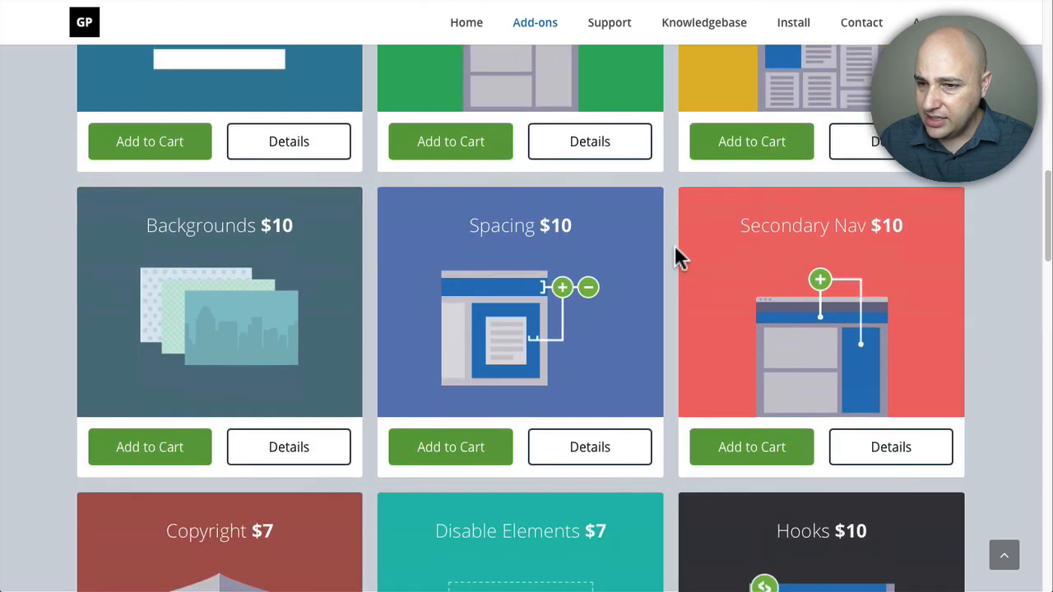
scroll(down, 3)
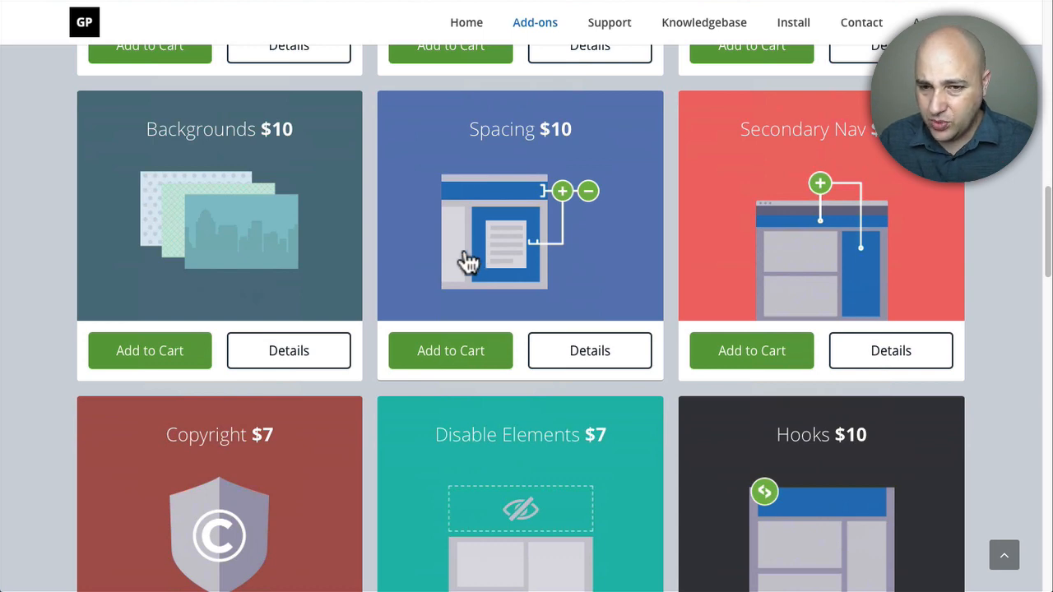
scroll(down, 3)
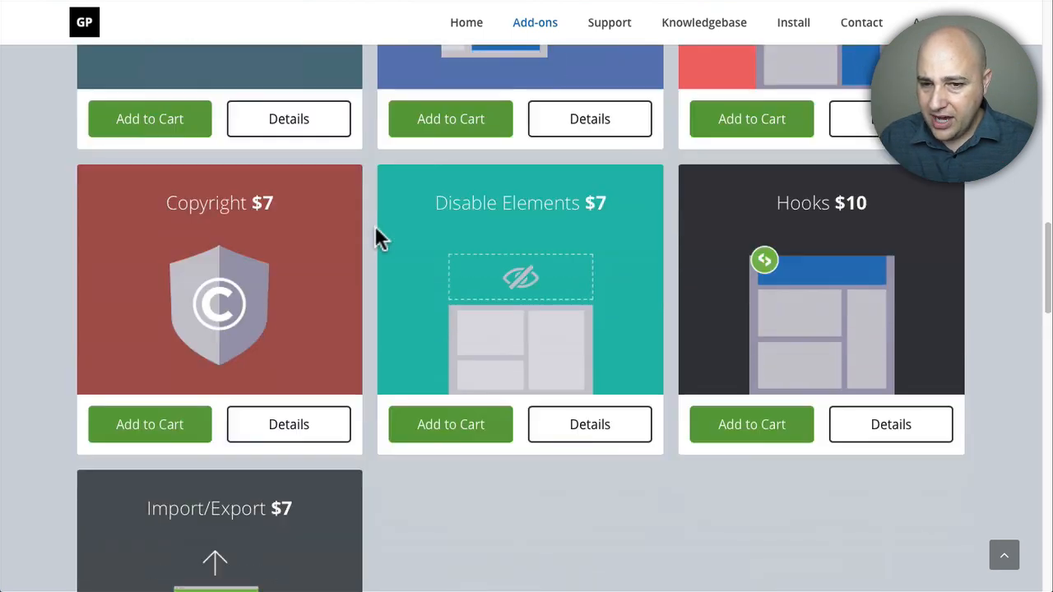
scroll(down, 3)
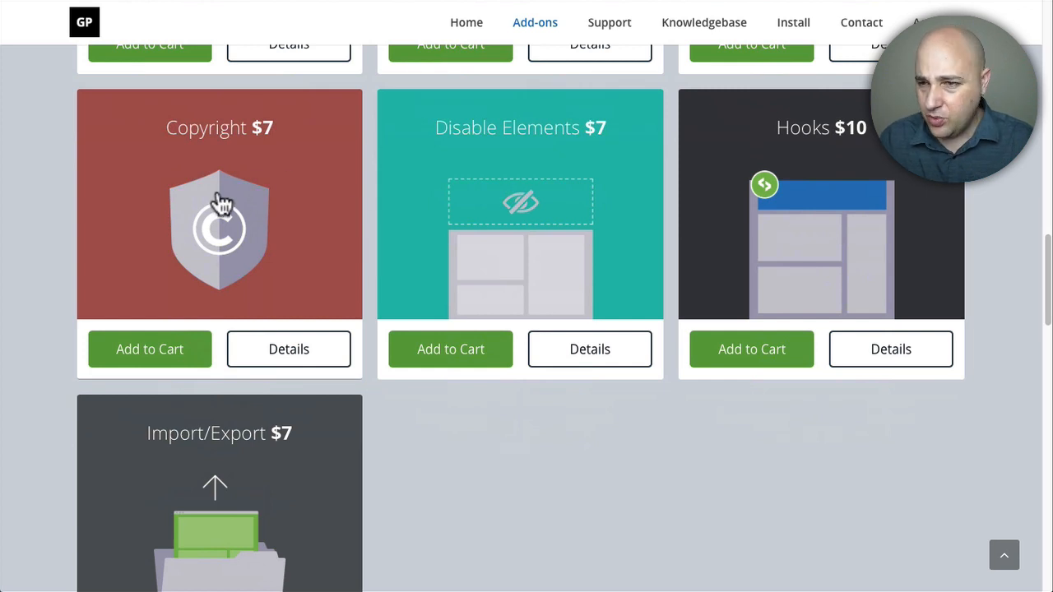
mouse_move(810, 233)
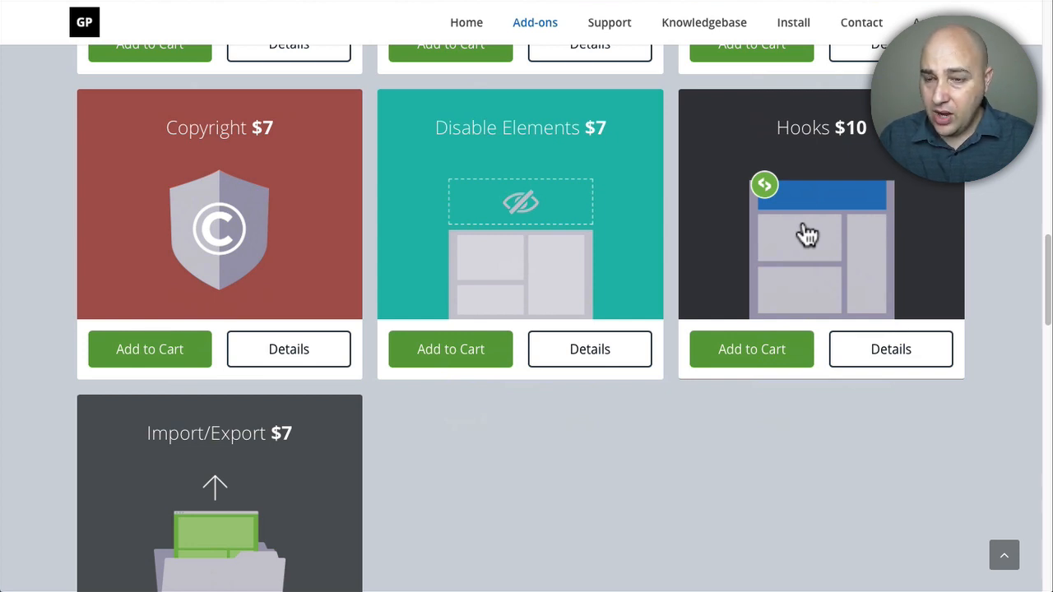
mouse_move(523, 237)
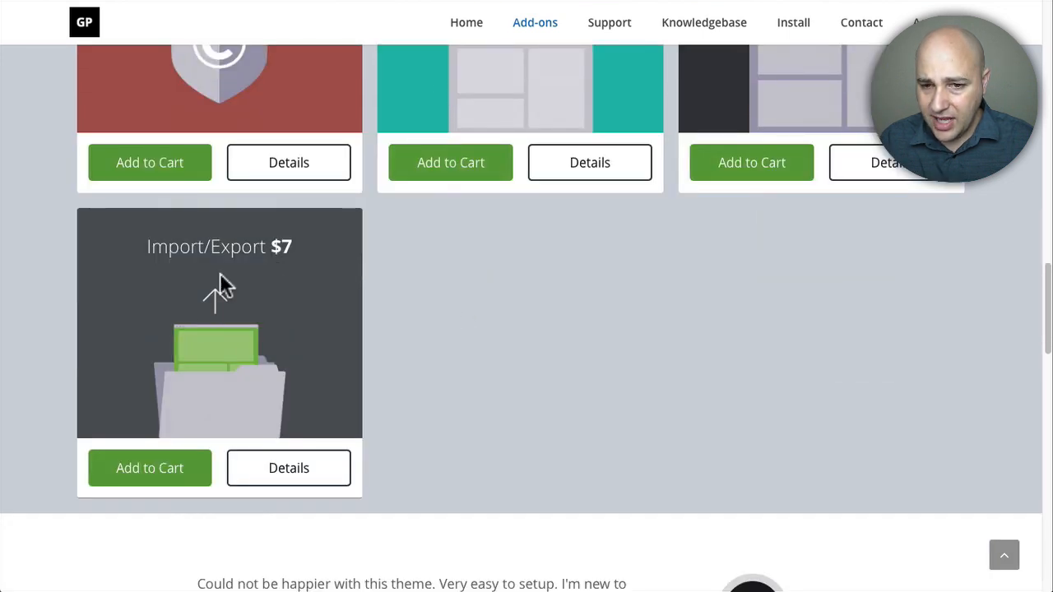
mouse_move(425, 310)
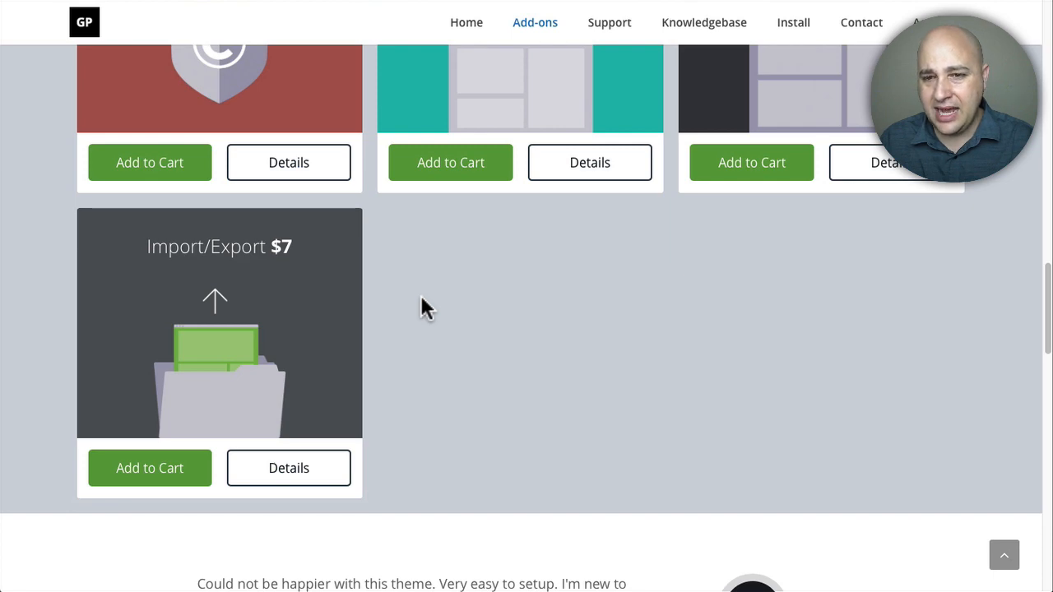
scroll(up, 3)
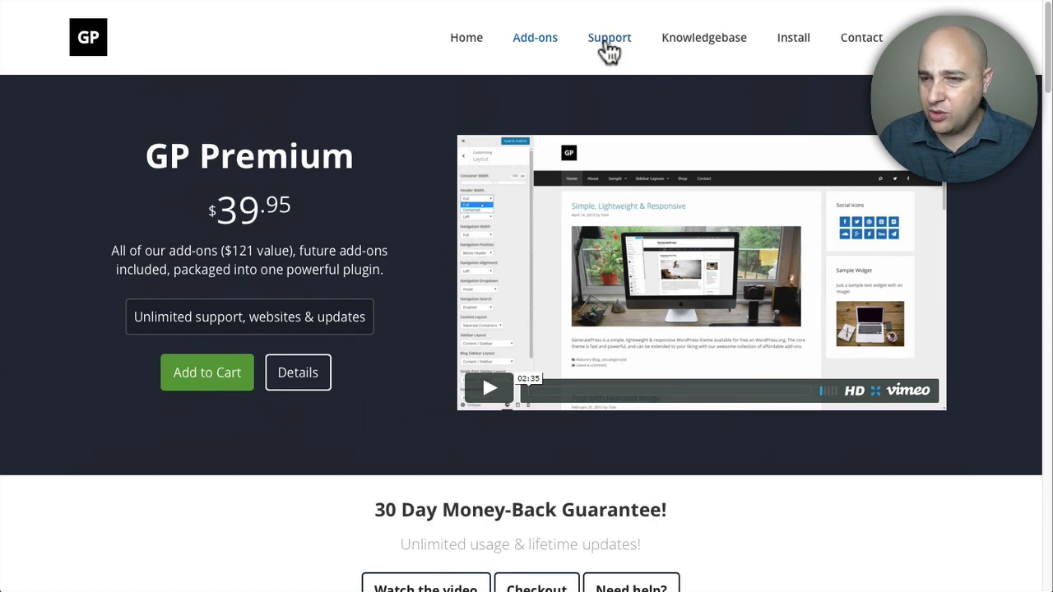
Step: View the Support forums and highlight the GeneratePress forum's 3,469 topic count
click(609, 36)
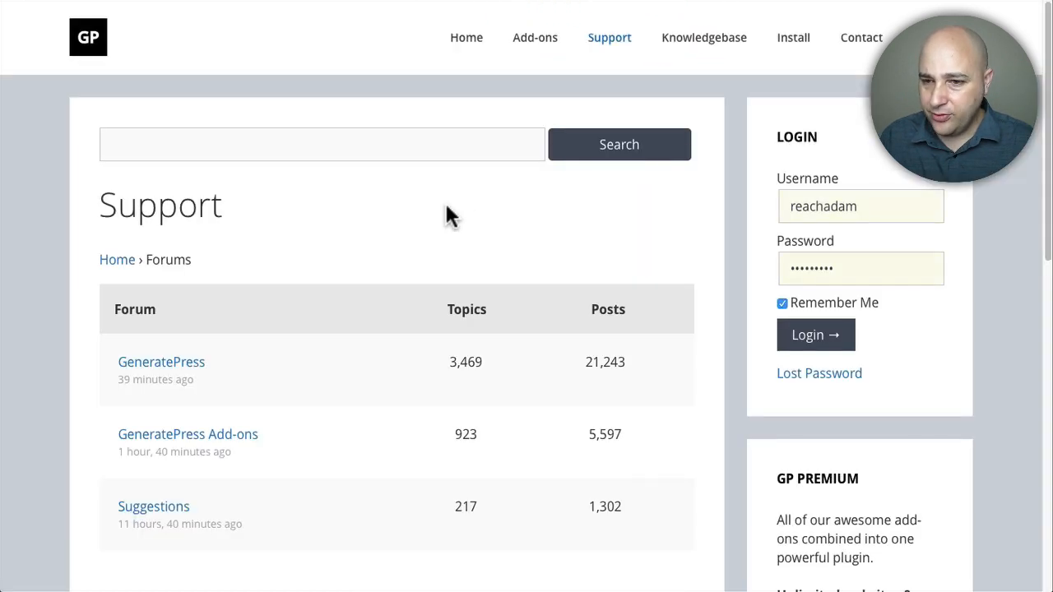
scroll(down, 3)
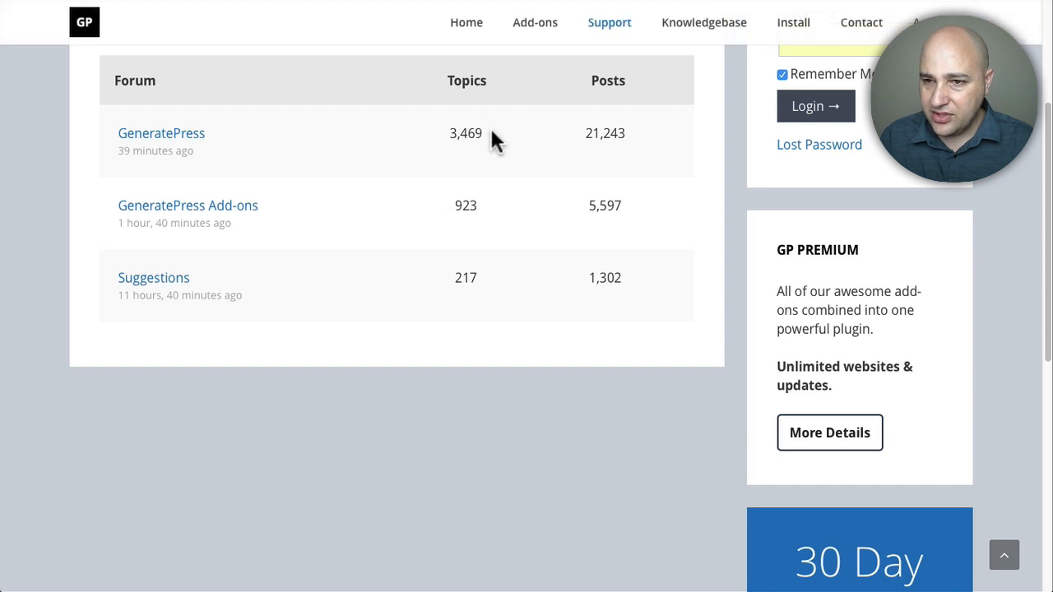
double_click(466, 131)
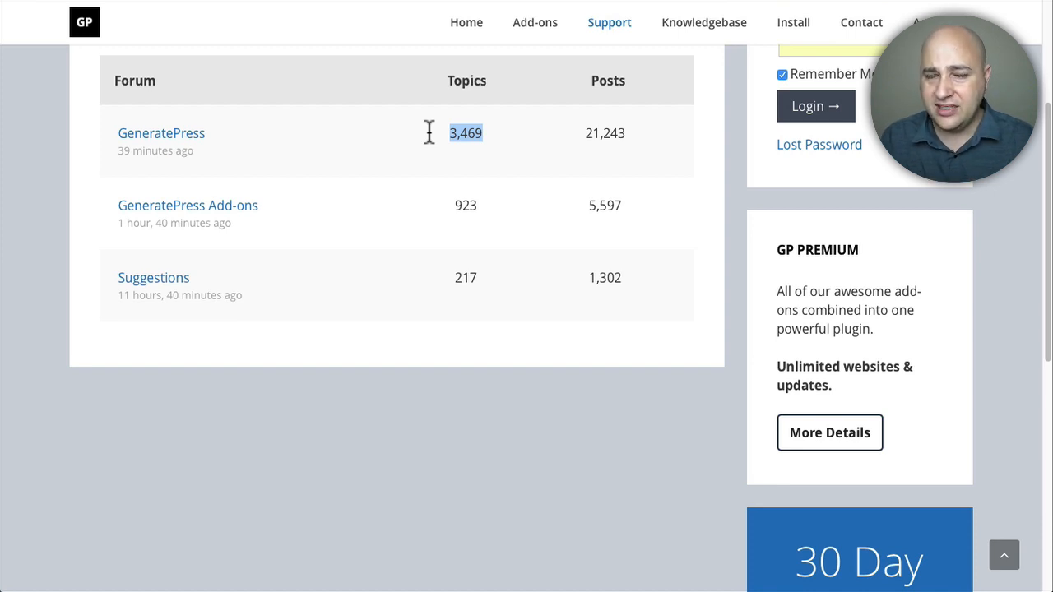
mouse_move(414, 196)
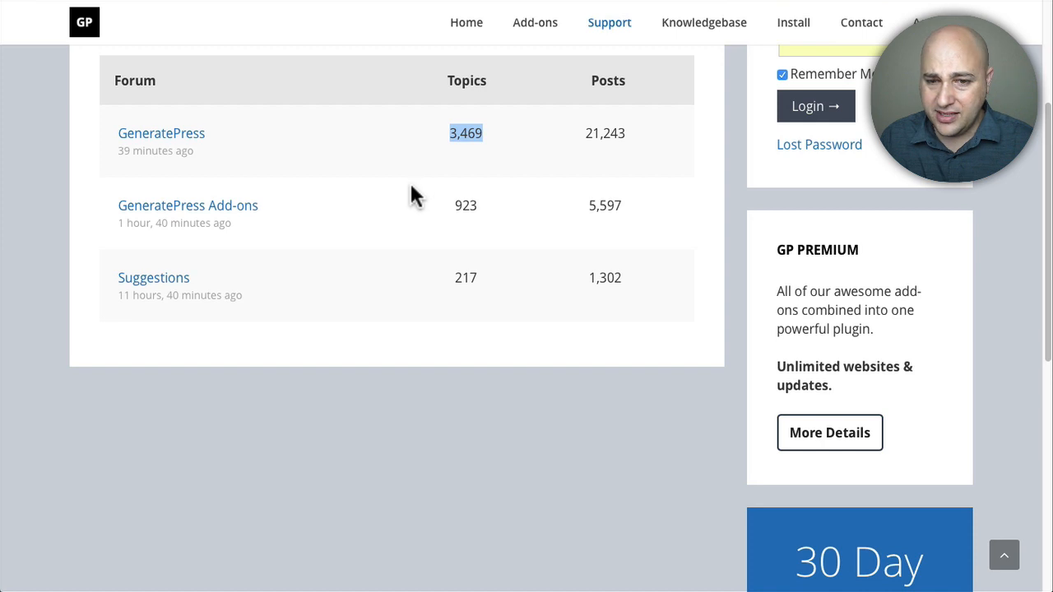
scroll(up, 3)
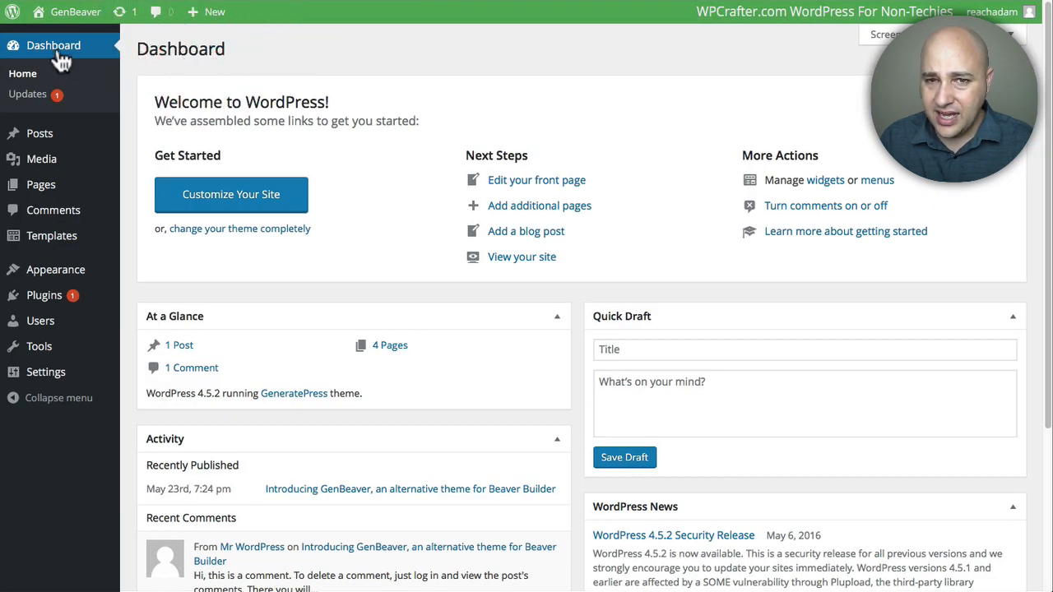
mouse_move(257, 66)
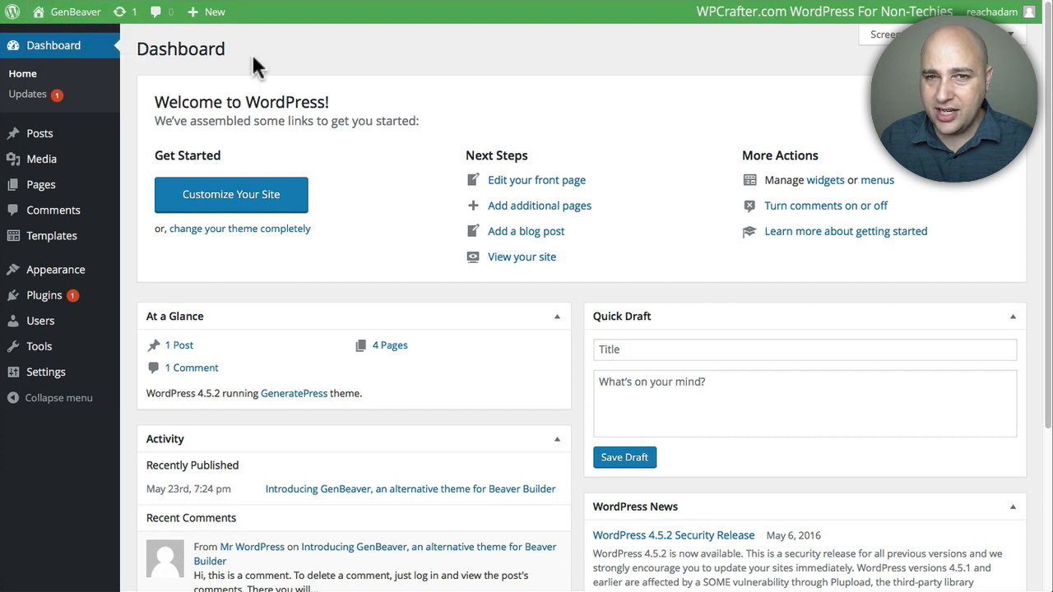
mouse_move(550, 39)
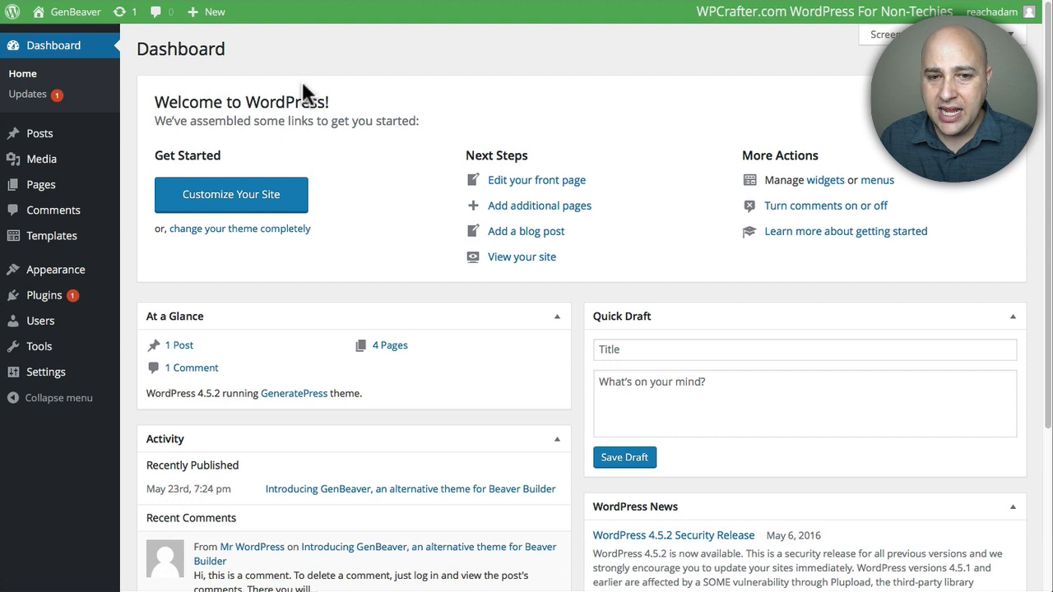
mouse_move(283, 88)
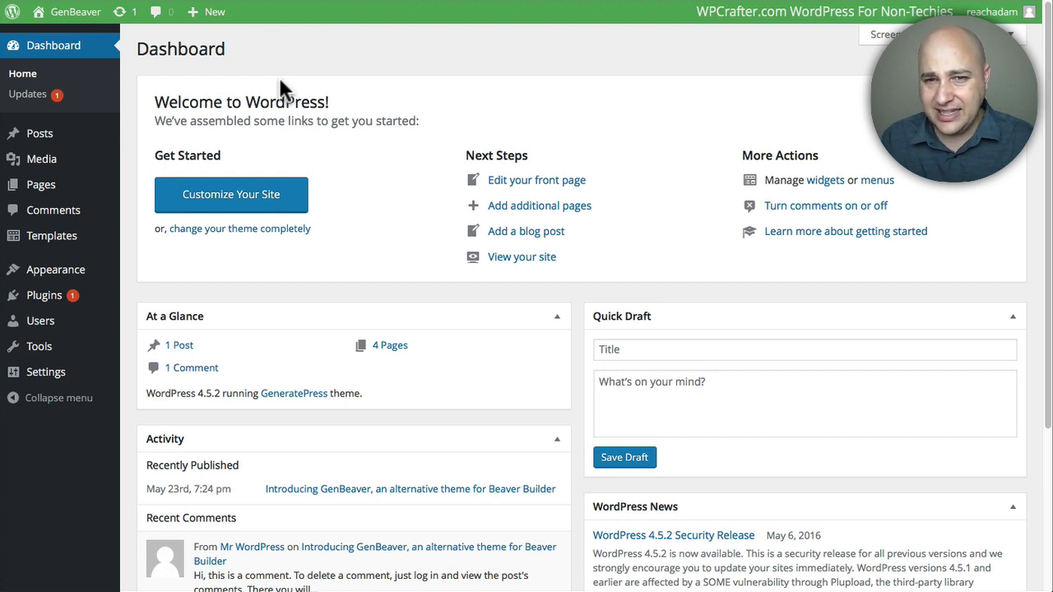
mouse_move(189, 178)
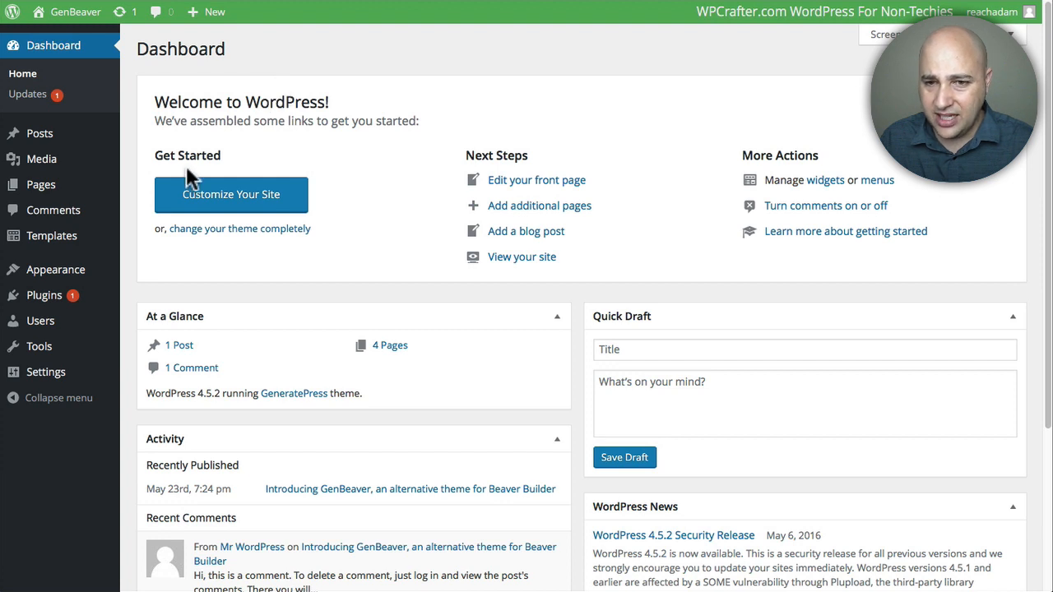
mouse_move(51, 235)
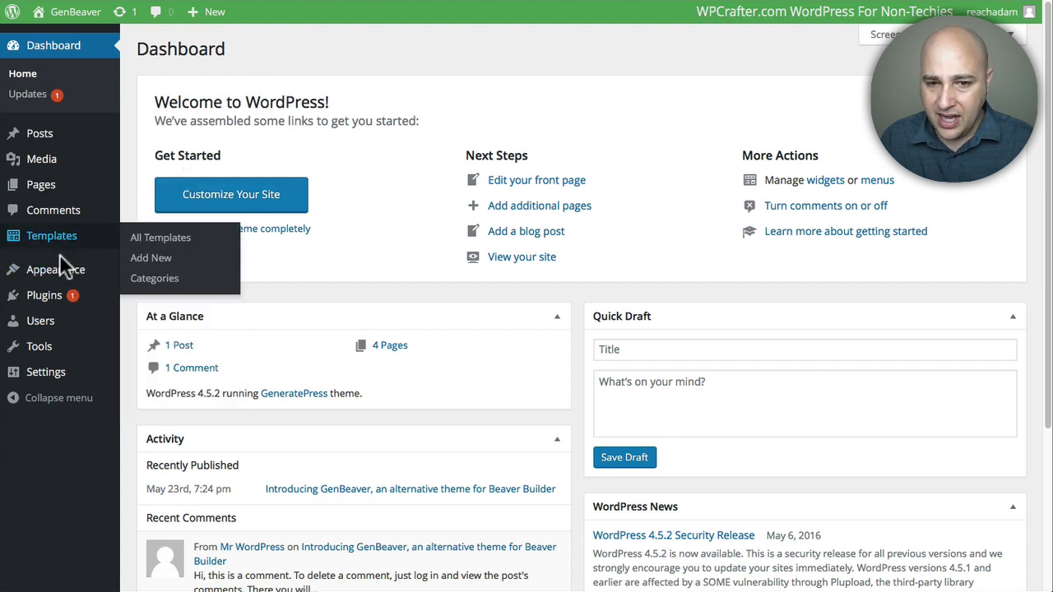
mouse_move(56, 270)
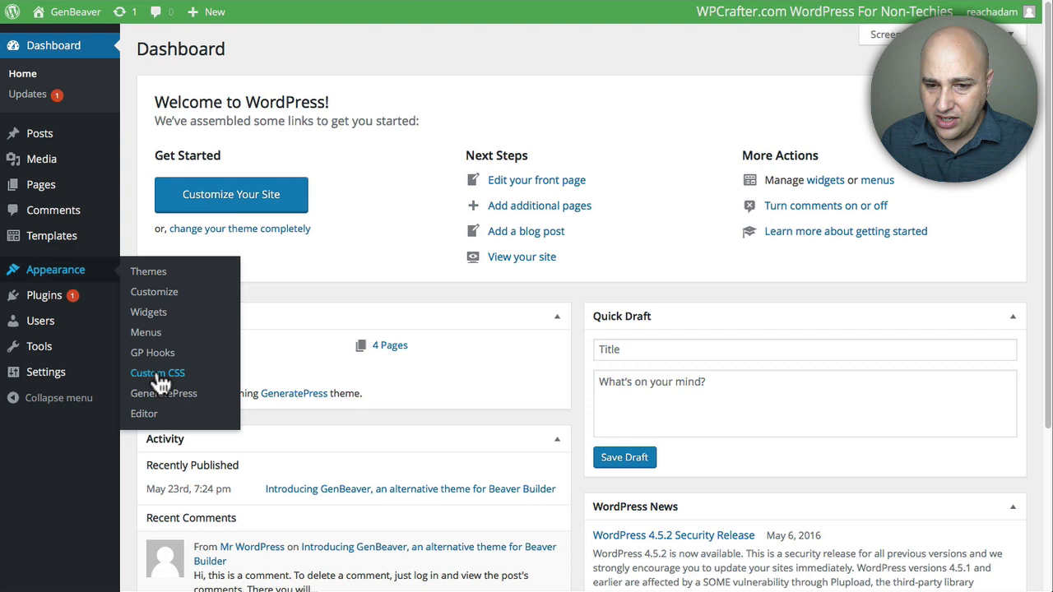
Step: Review the Beaver Builder custom CSS under Appearance, then show the Pages list
click(158, 371)
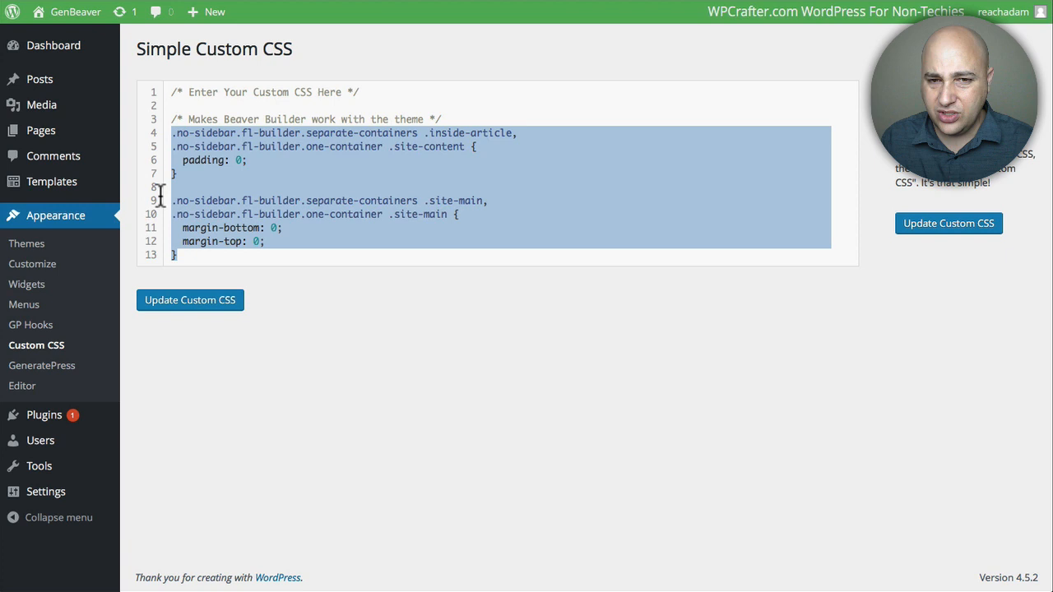
click(40, 130)
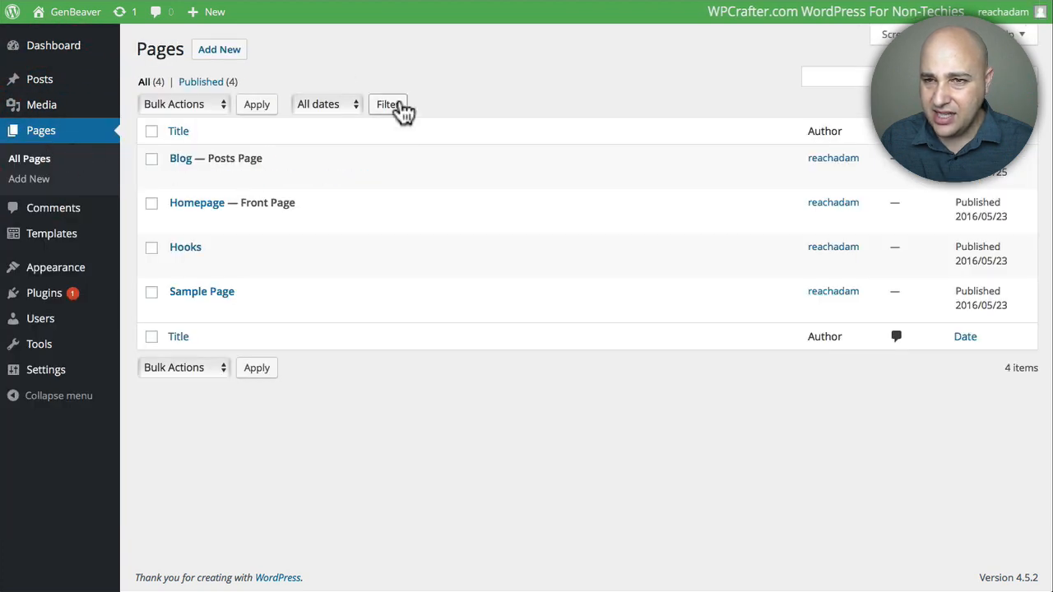
Step: View the Homepage on the live site with its starry Something Cool header
right_click(50, 36)
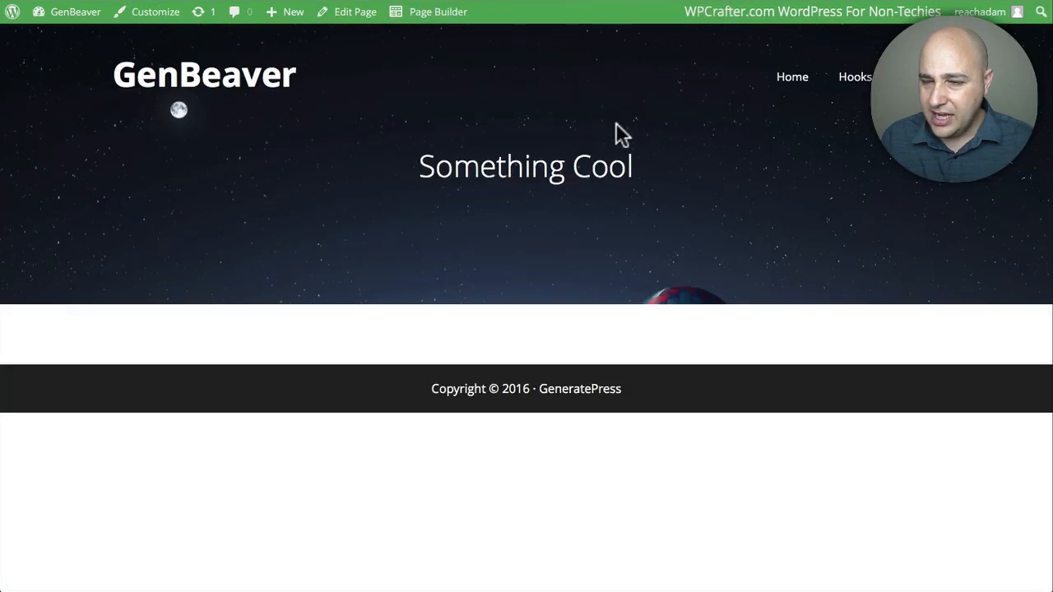
mouse_move(534, 230)
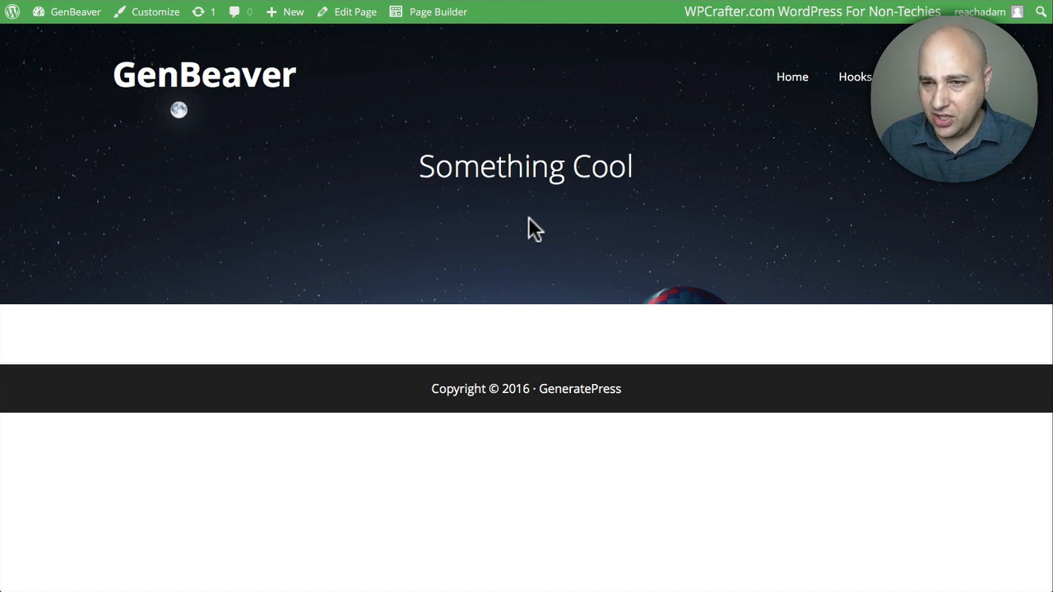
mouse_move(589, 214)
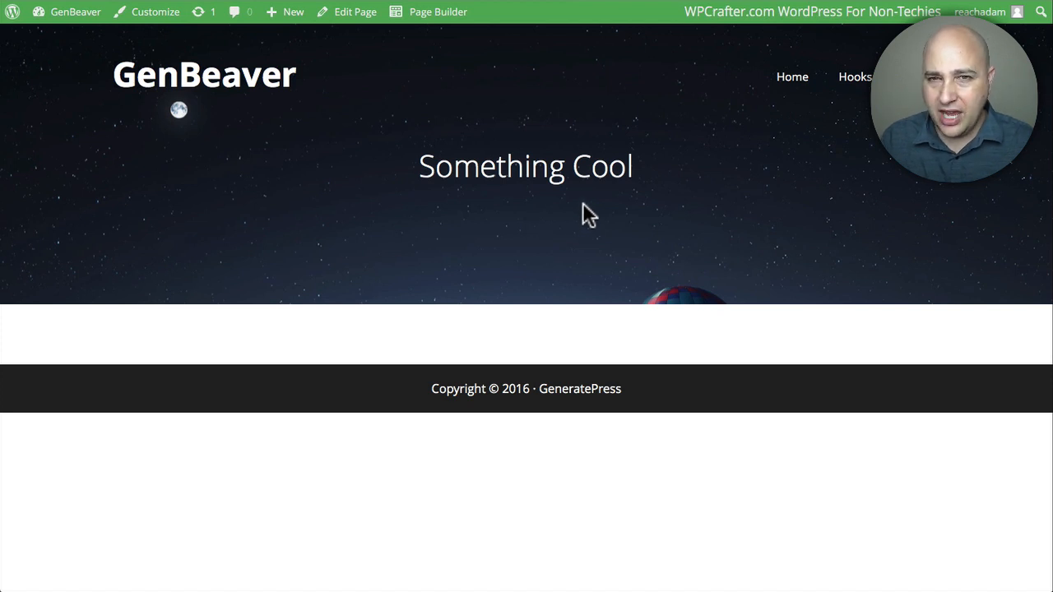
mouse_move(634, 260)
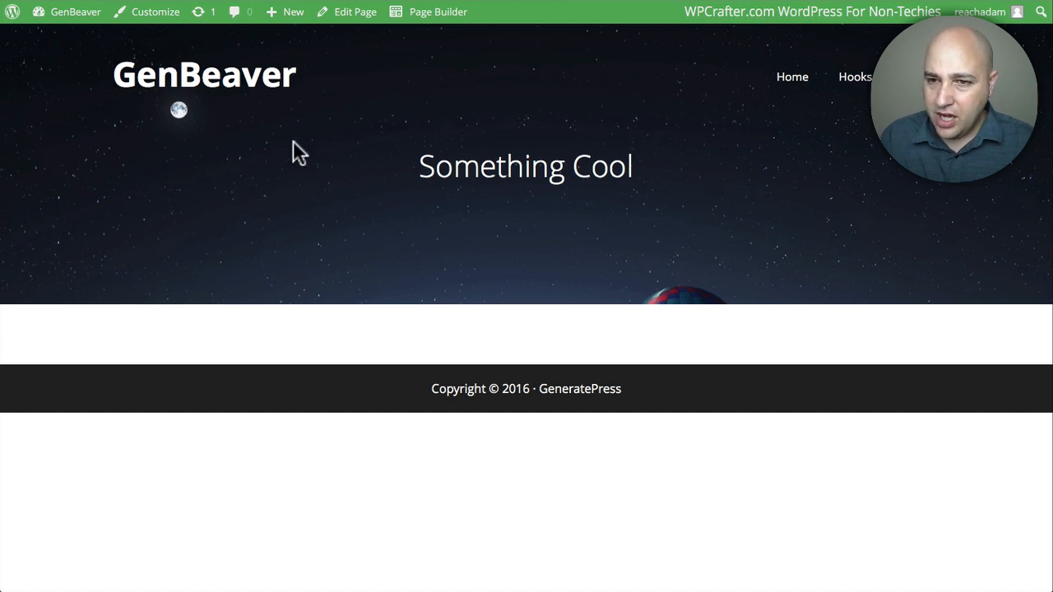
mouse_move(649, 59)
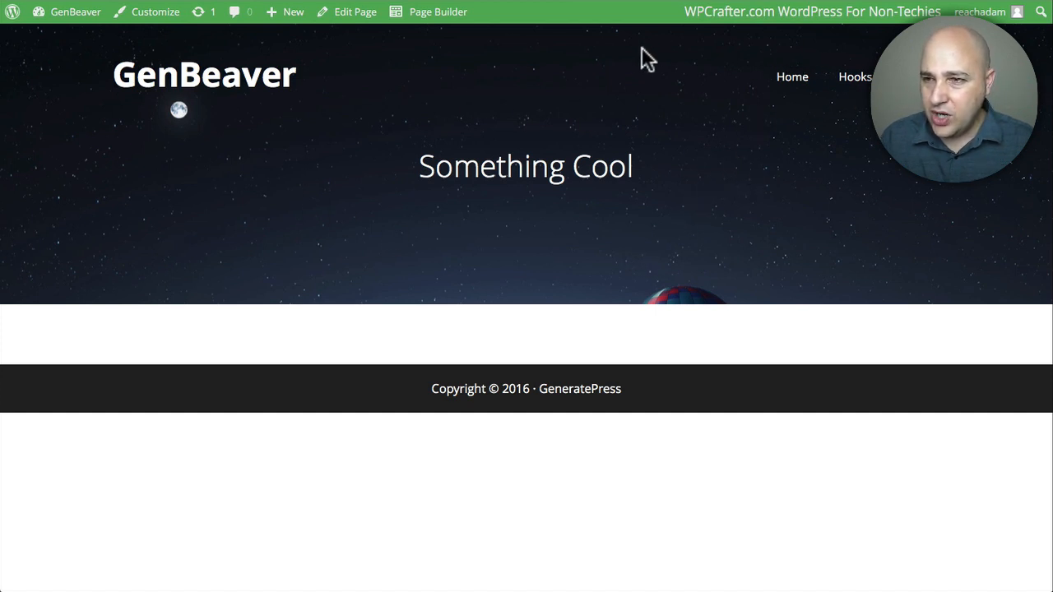
mouse_move(808, 86)
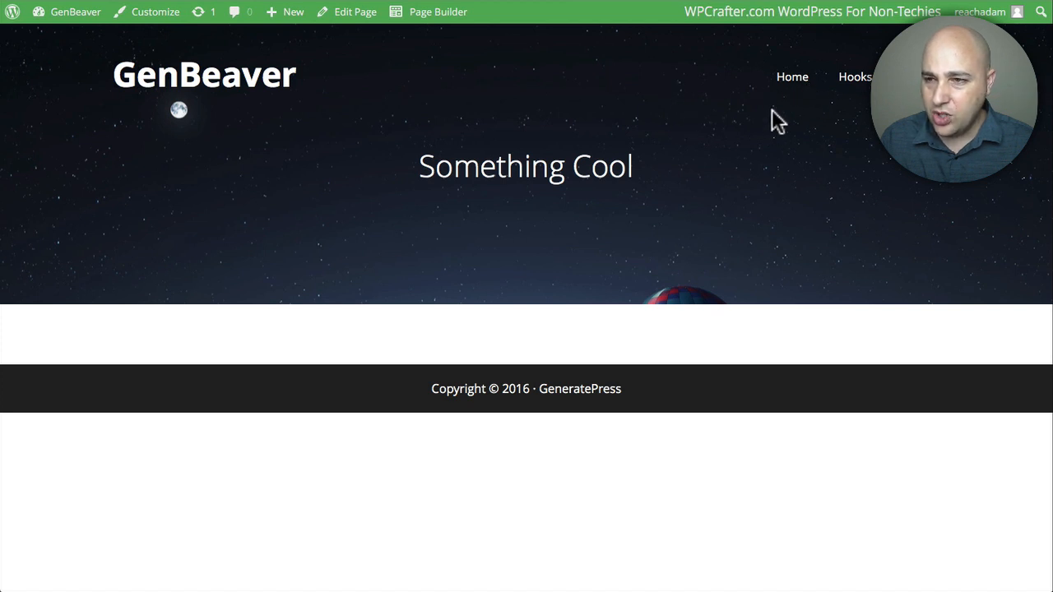
mouse_move(329, 79)
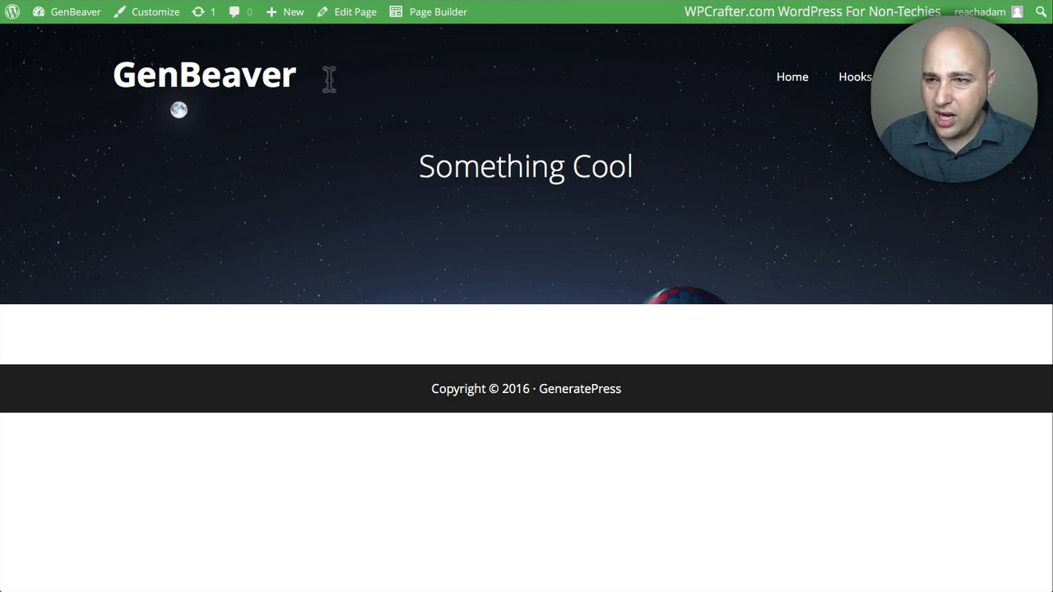
mouse_move(510, 140)
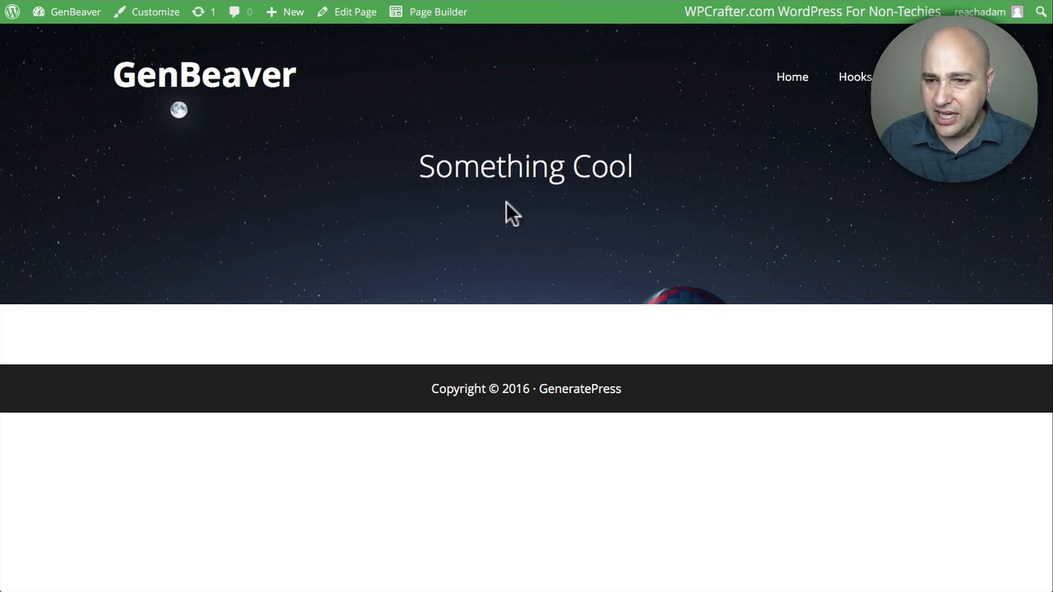
mouse_move(468, 338)
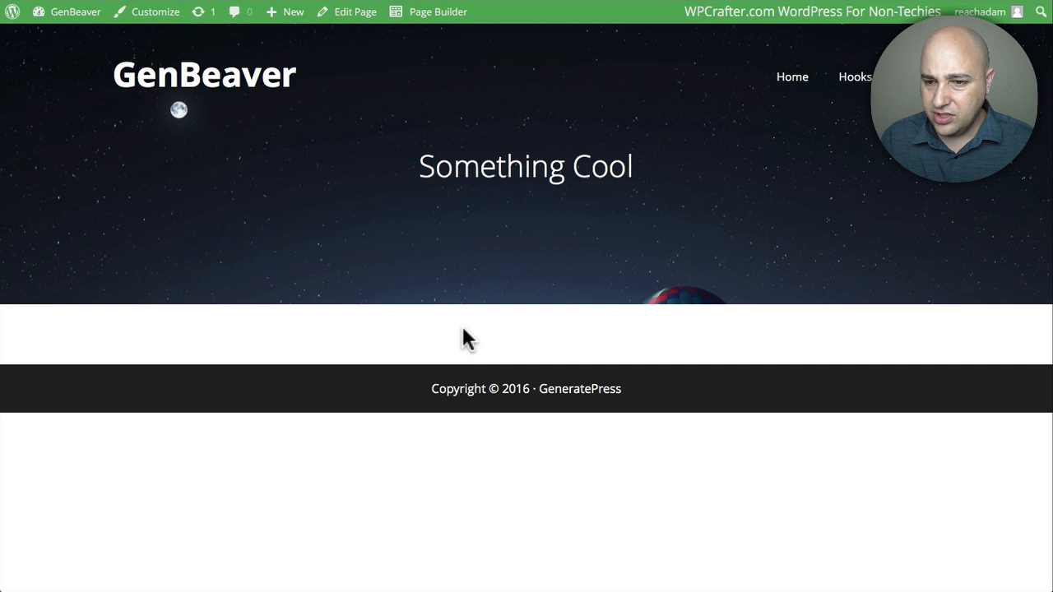
mouse_move(329, 275)
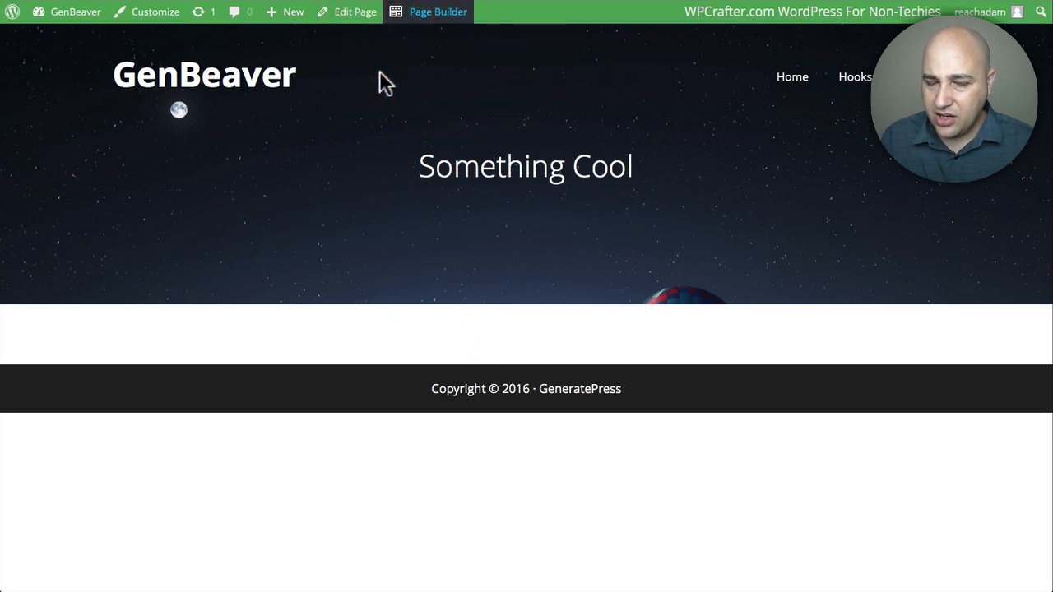
Step: Start the homepage in Beaver Builder from the Blank template and set the row background type to Color
click(438, 12)
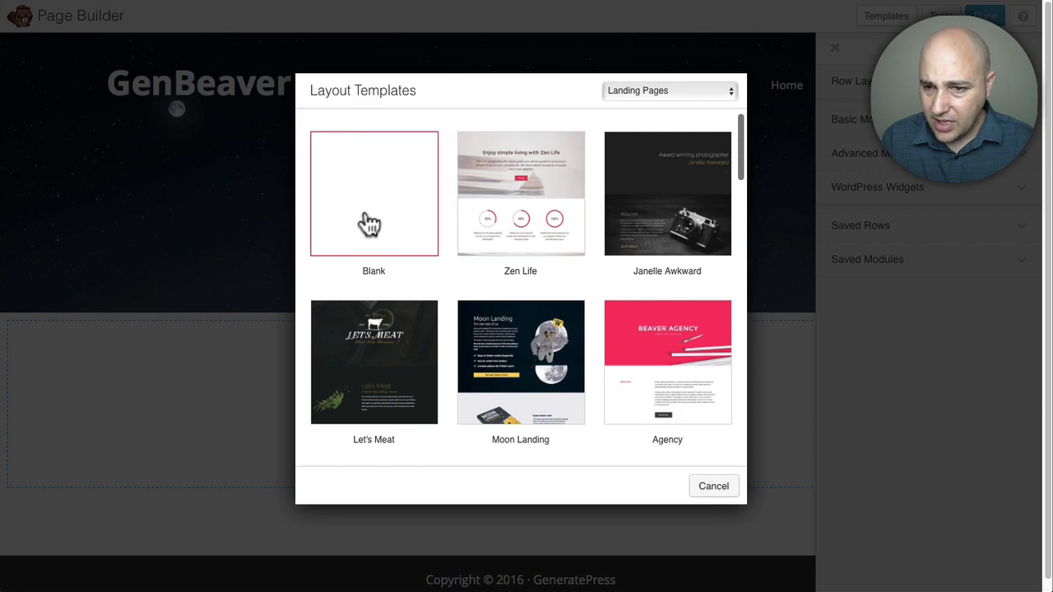
click(374, 194)
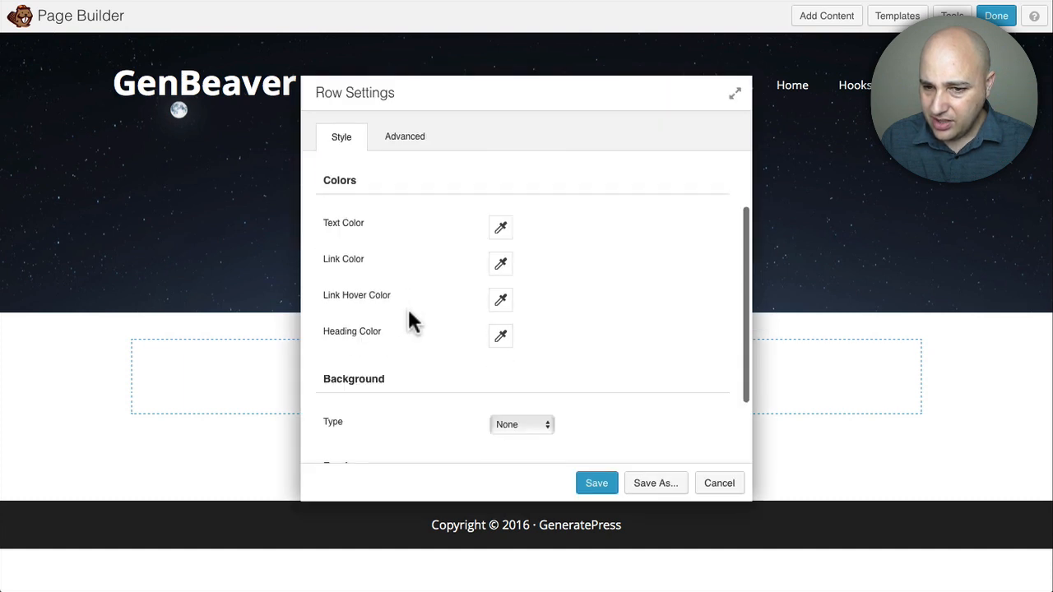
click(523, 425)
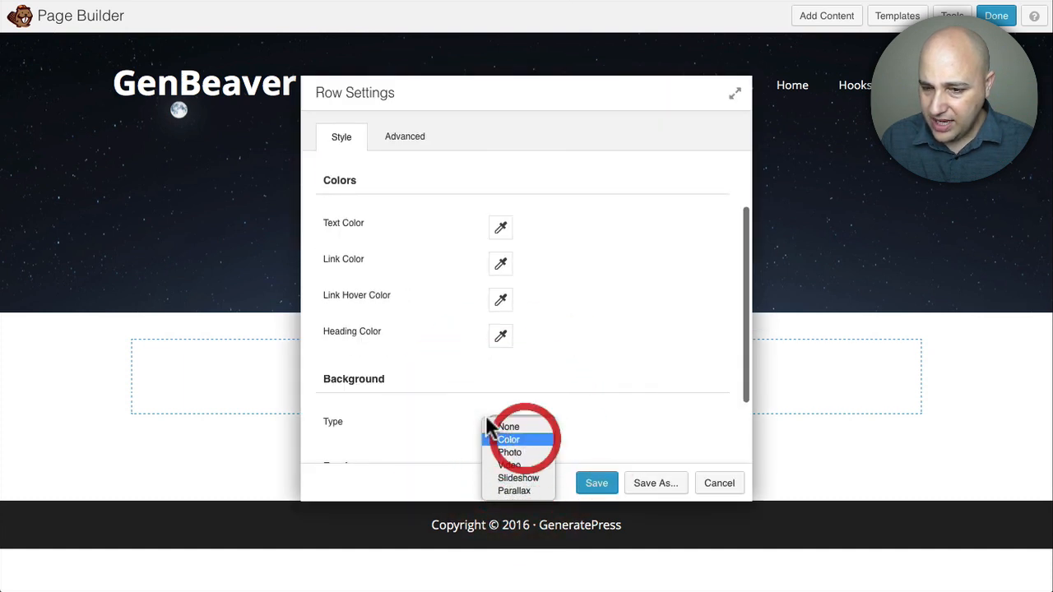
click(508, 439)
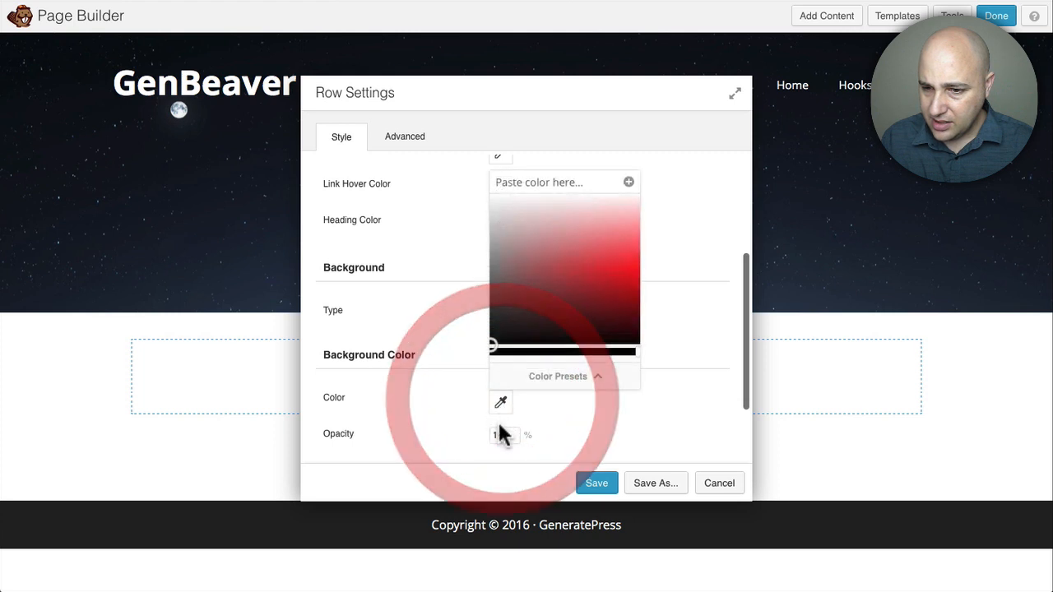
Step: Give the row a tinted colour and Full Width, save it, and return to the Pages list
click(501, 253)
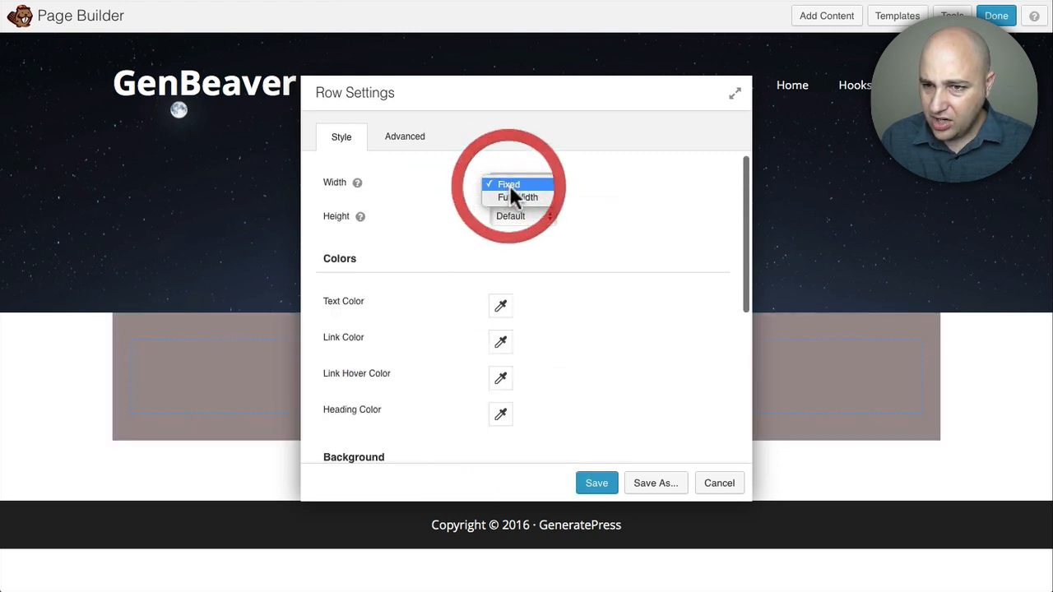
click(518, 198)
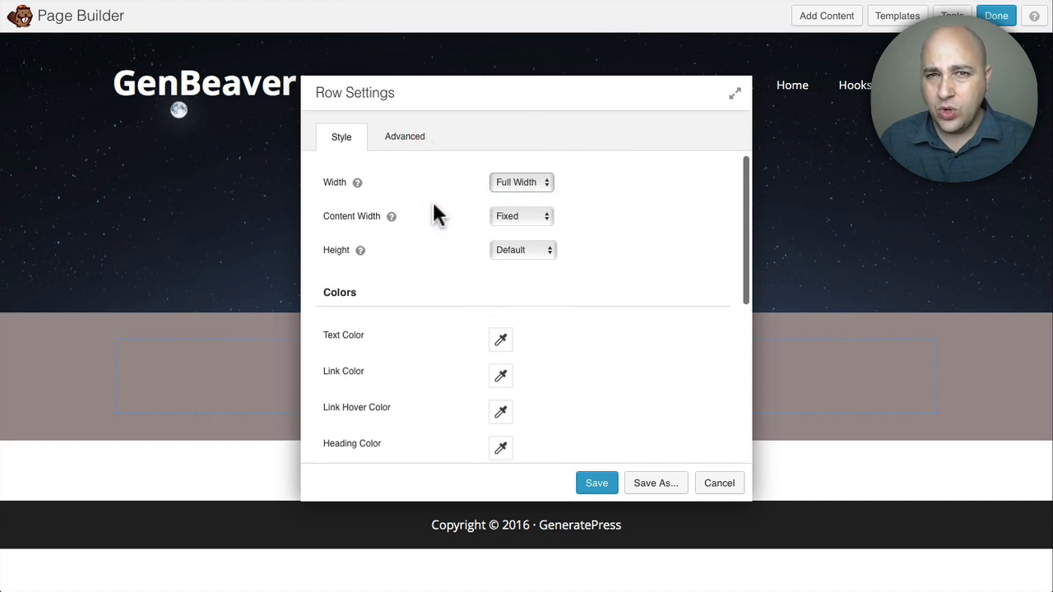
mouse_move(392, 218)
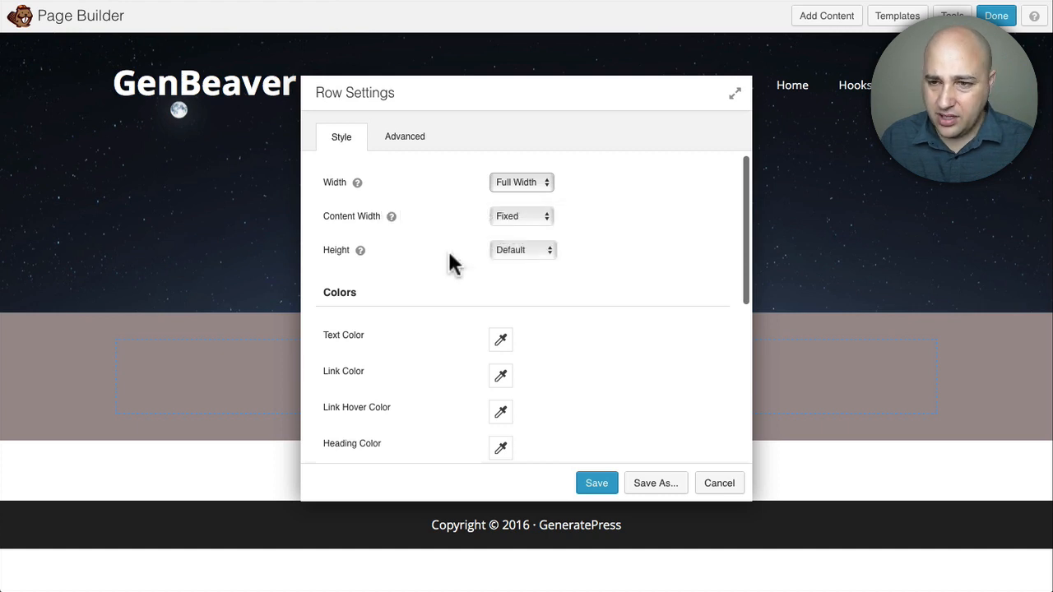
click(596, 484)
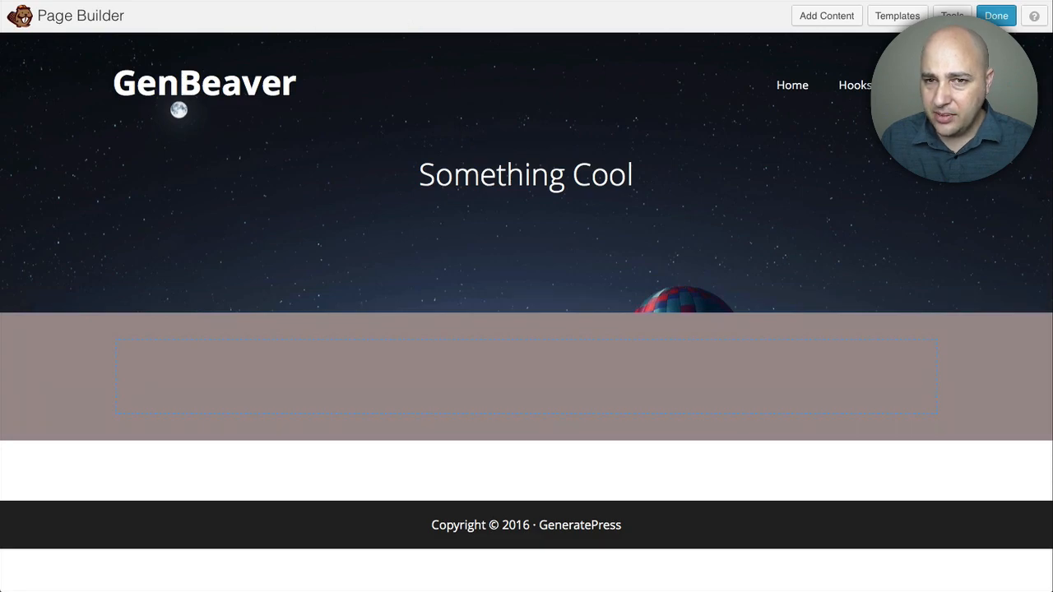
click(995, 15)
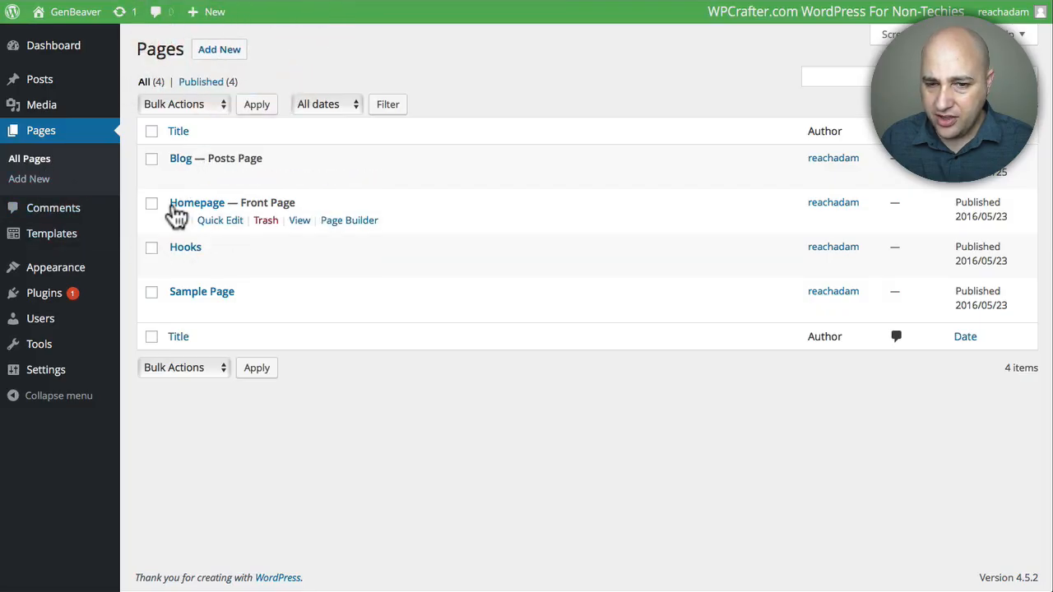
mouse_move(36, 158)
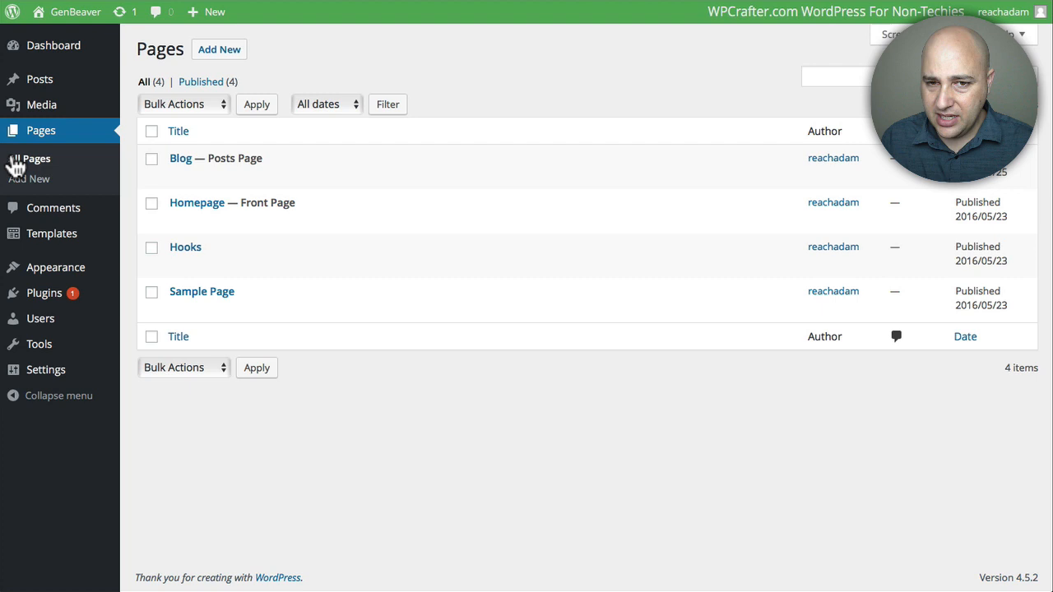
Step: Edit the Homepage and review its Page Header Image, Video and Something Cool Content settings
click(198, 203)
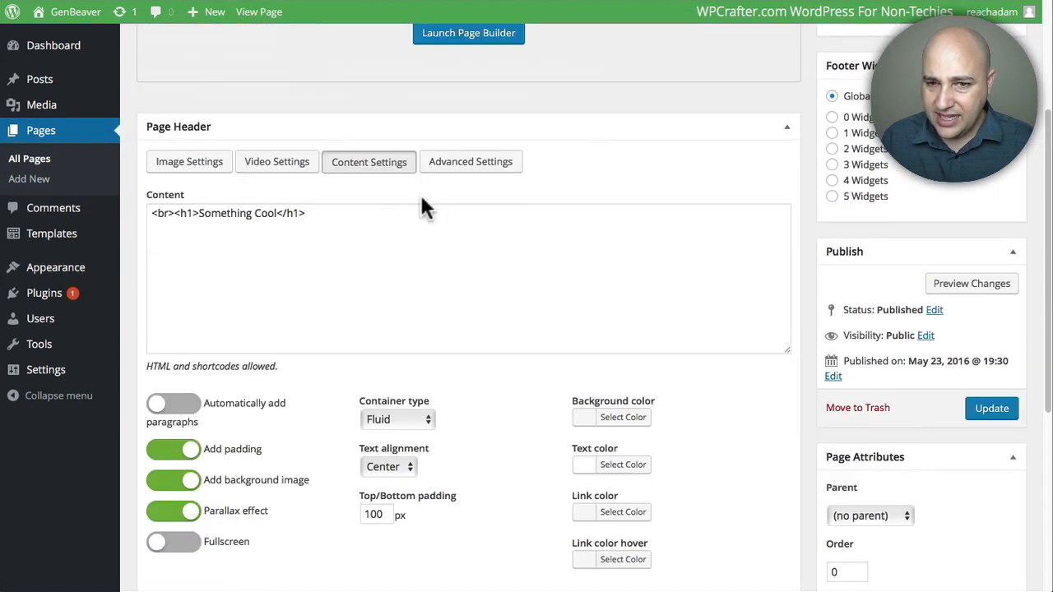
mouse_move(238, 204)
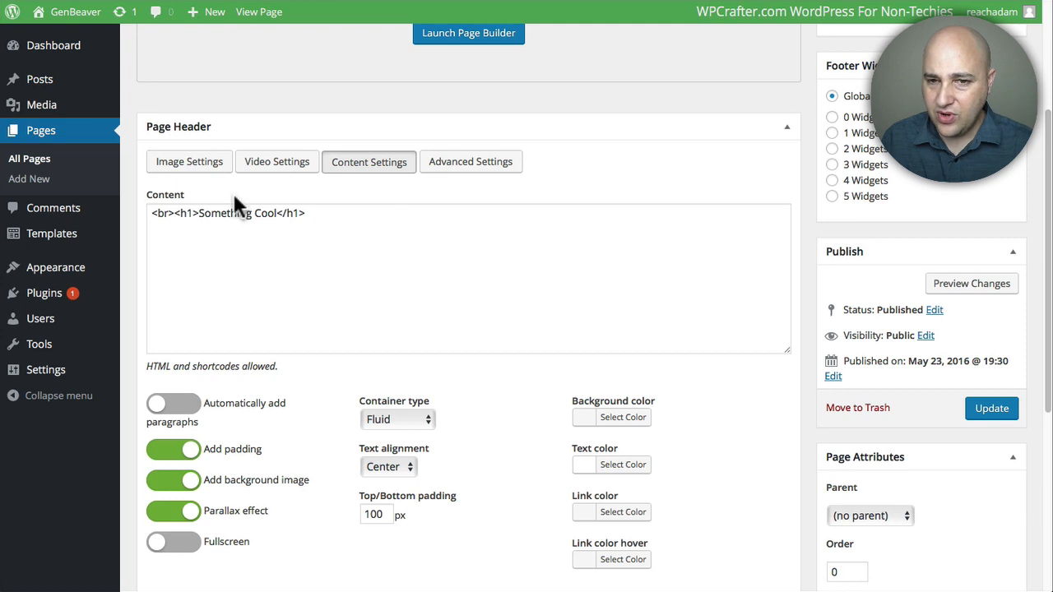
click(189, 162)
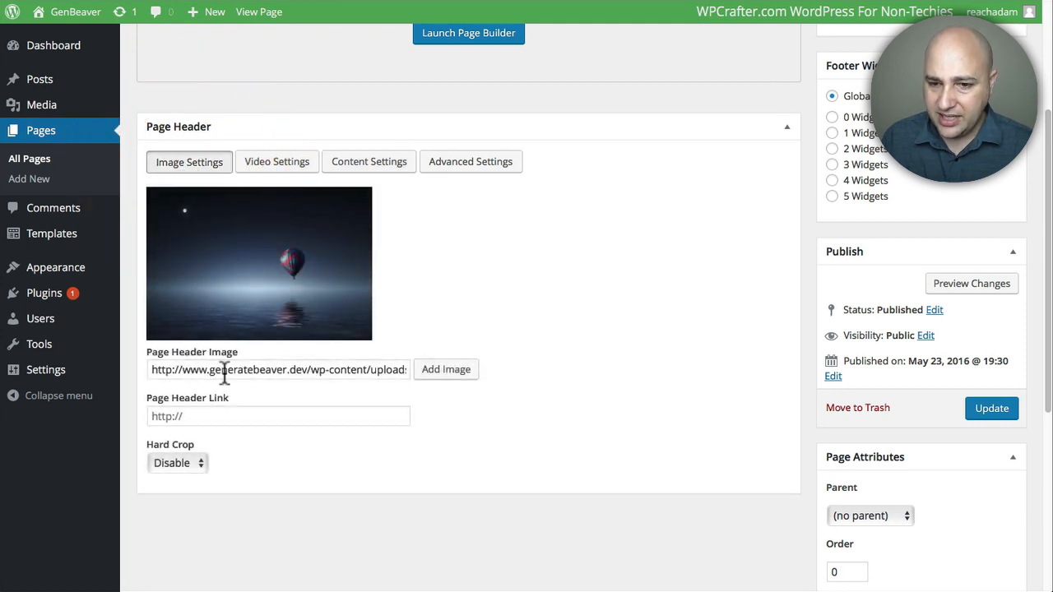
click(277, 162)
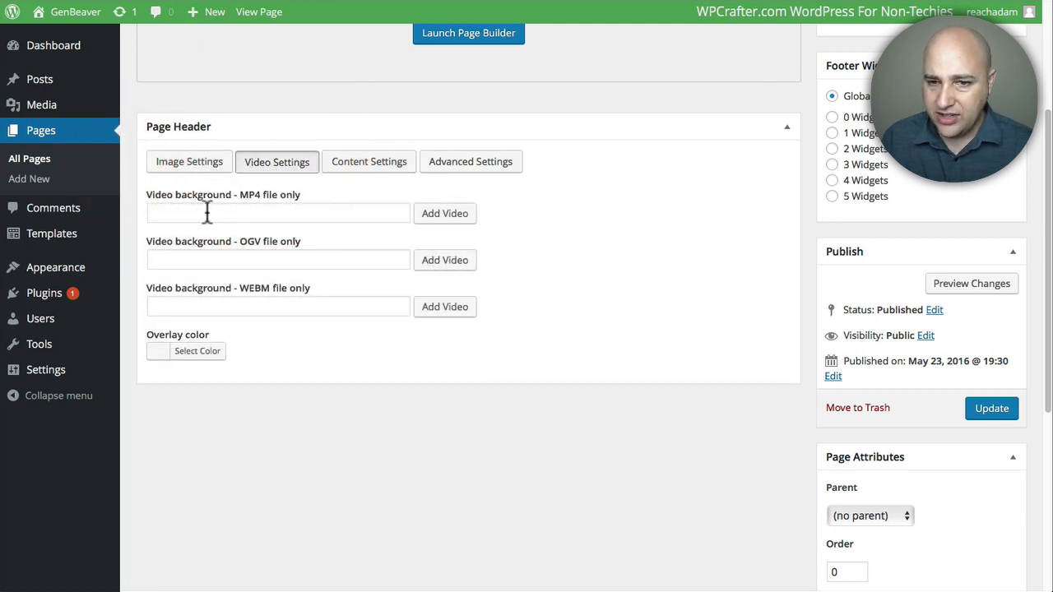
mouse_move(265, 307)
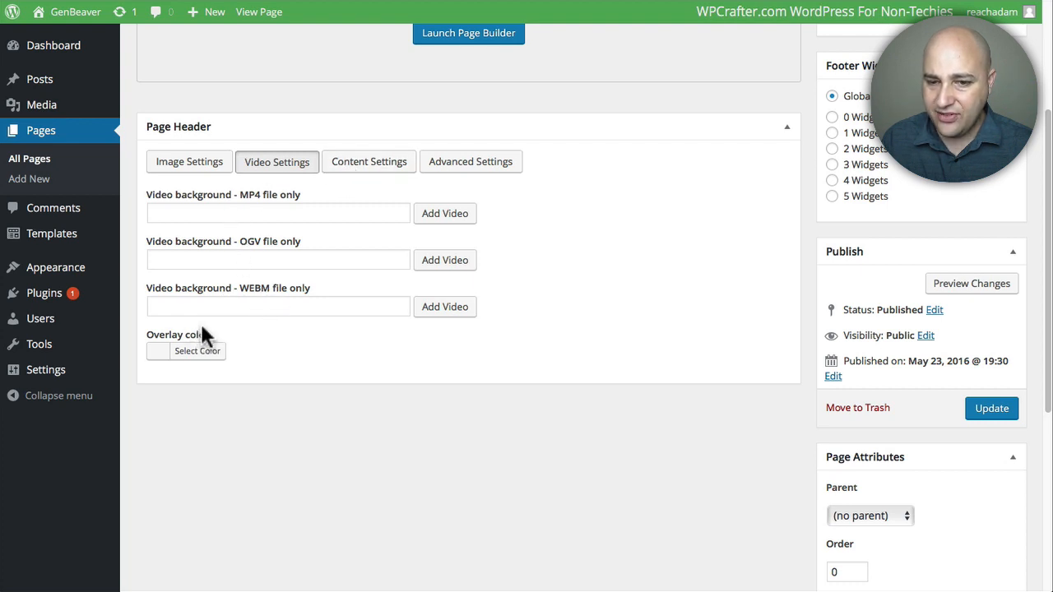
mouse_move(175, 375)
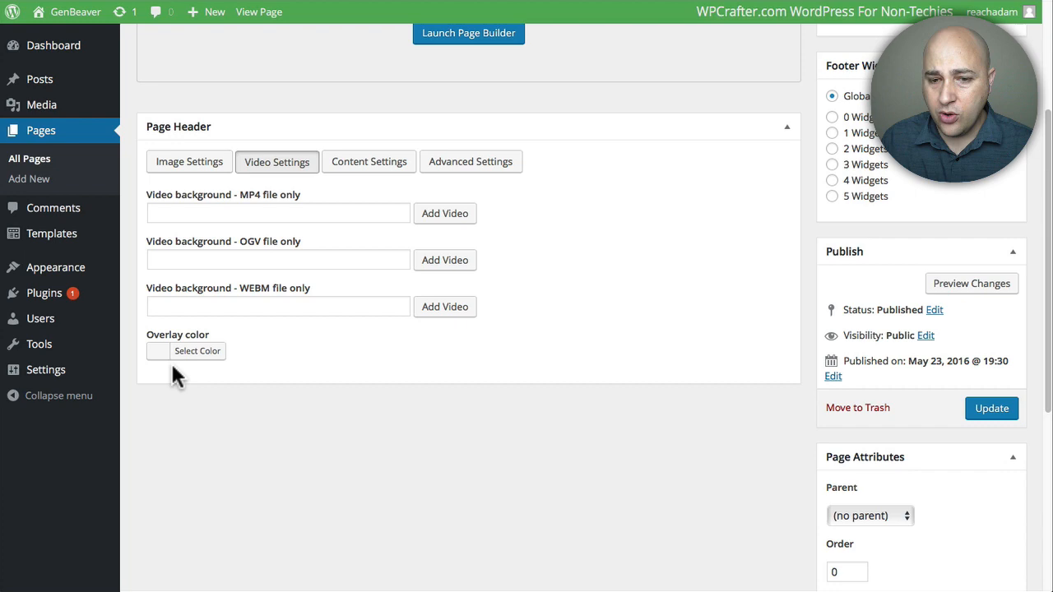
click(189, 161)
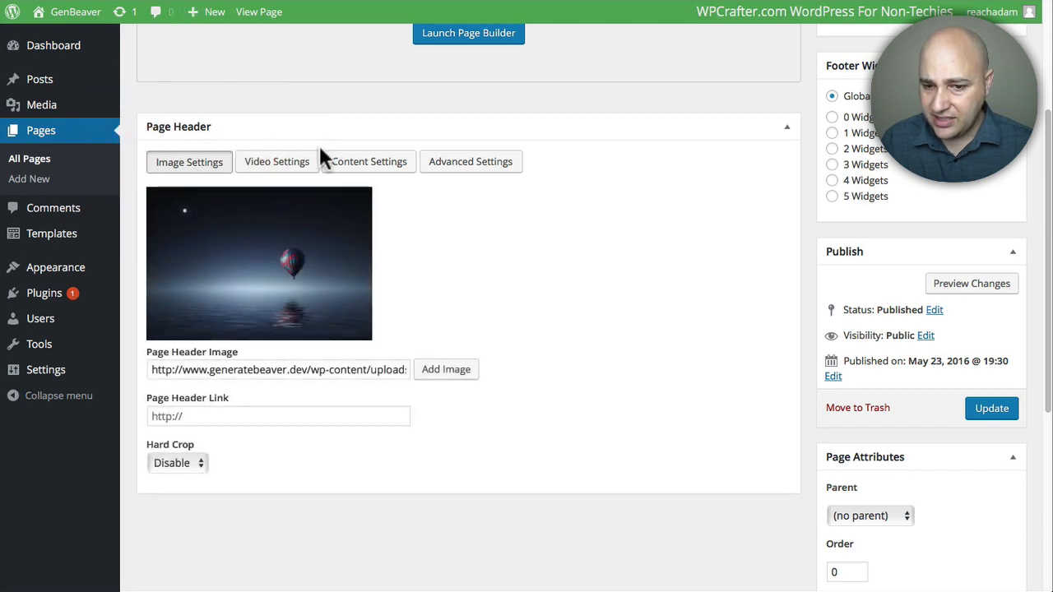
click(369, 161)
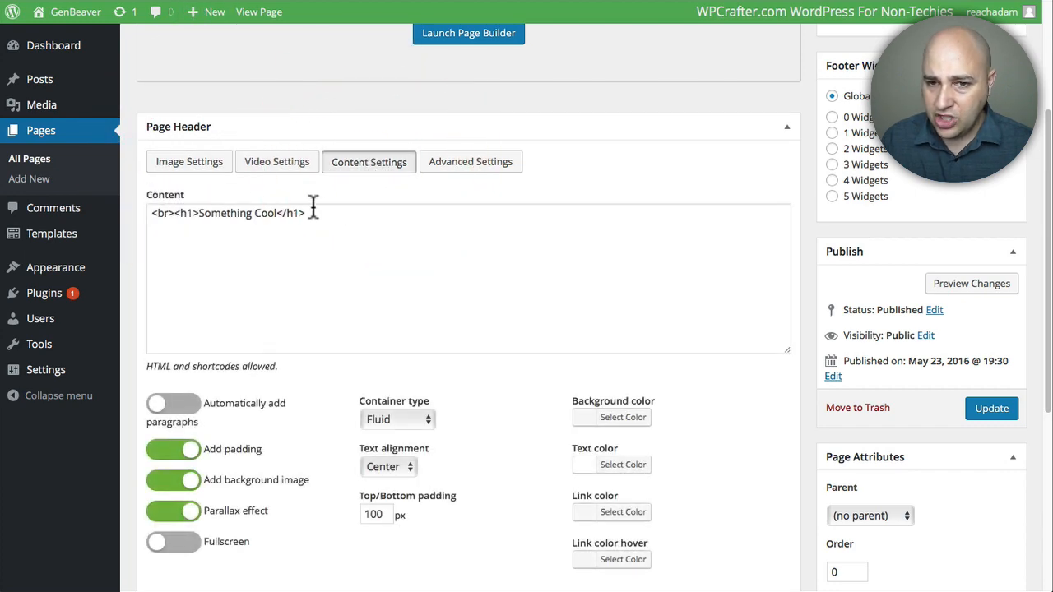
scroll(down, 3)
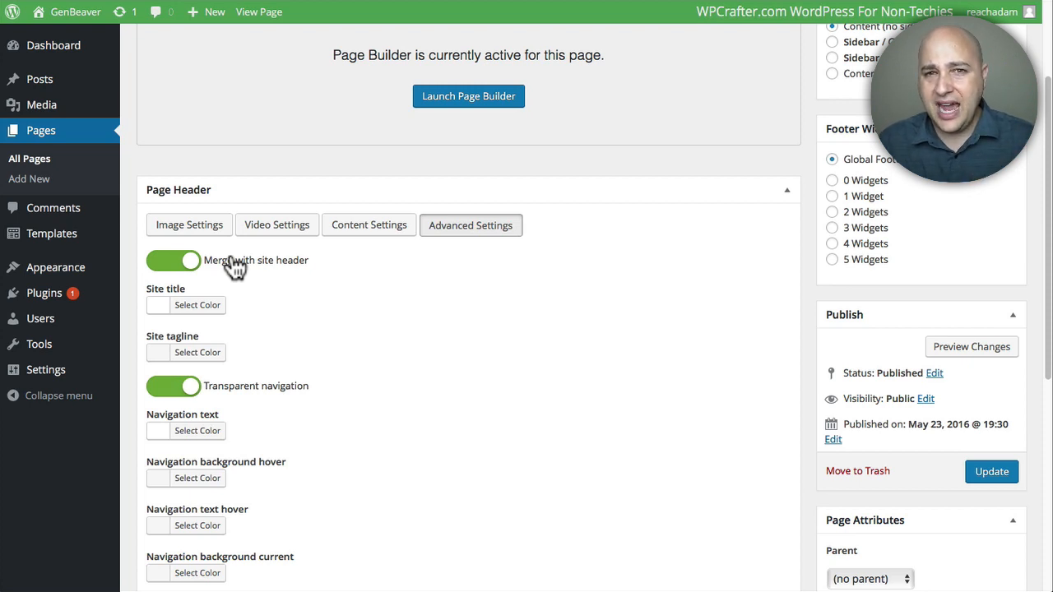
mouse_move(196, 304)
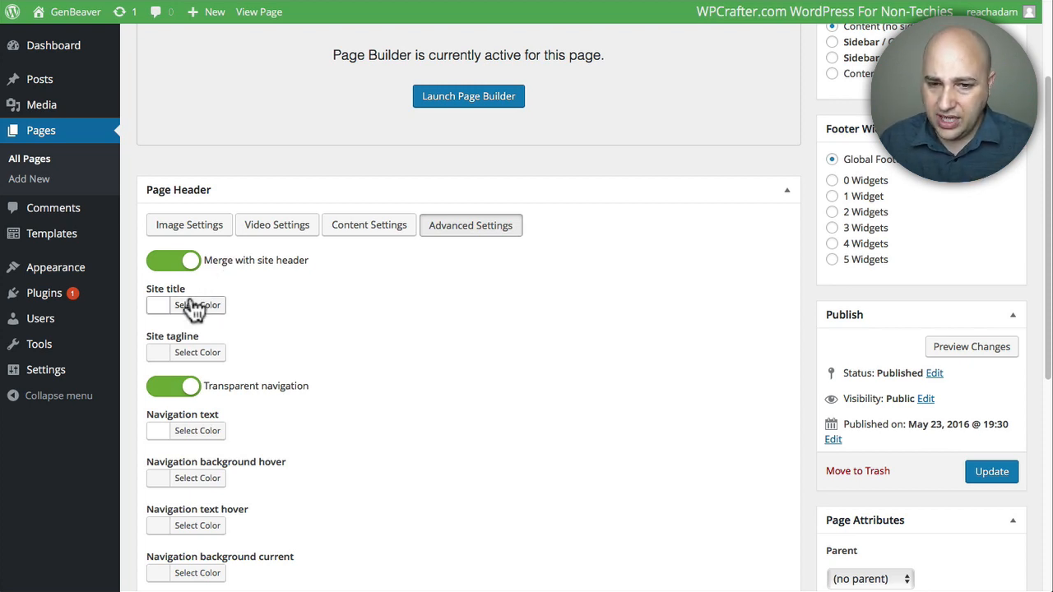
mouse_move(288, 333)
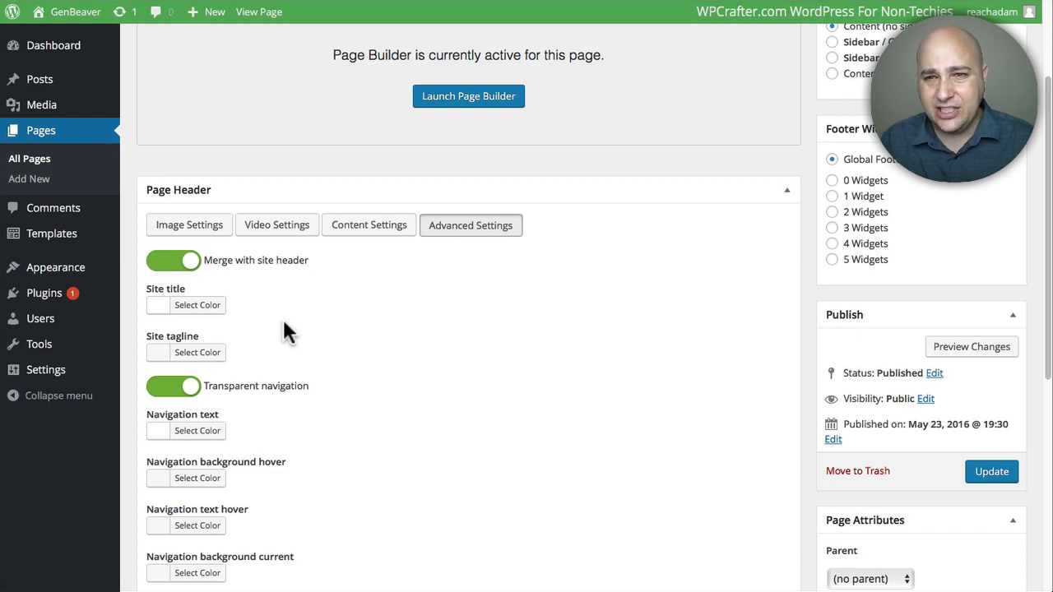
scroll(down, 3)
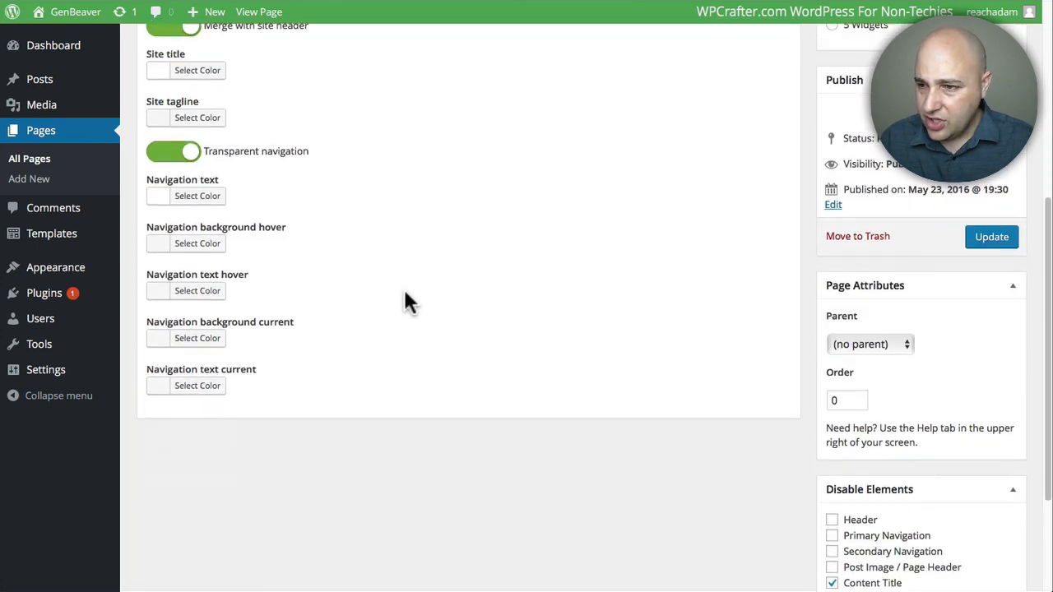
scroll(up, 3)
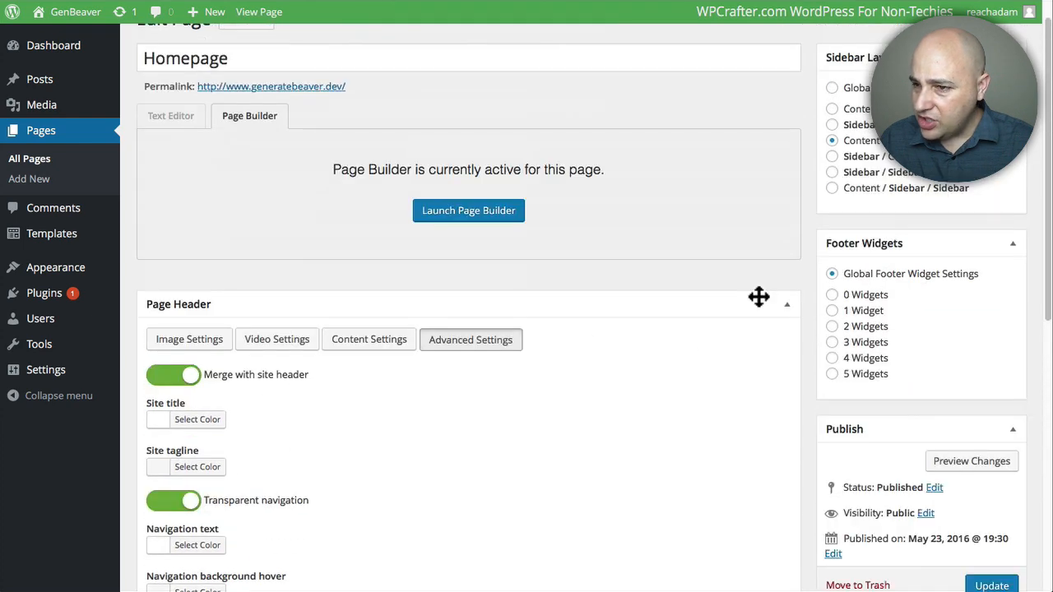
scroll(down, 3)
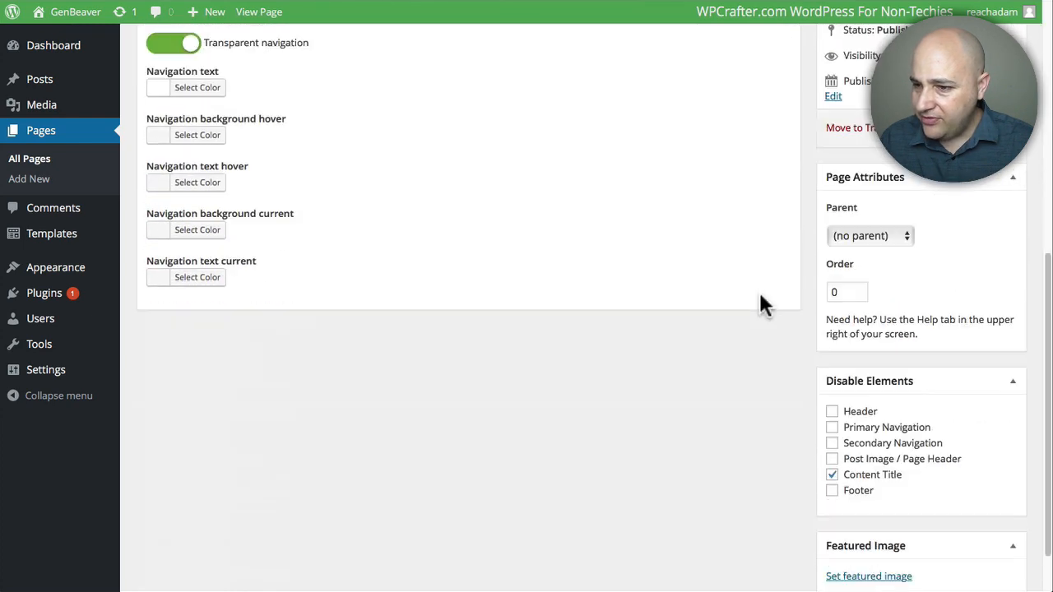
scroll(down, 3)
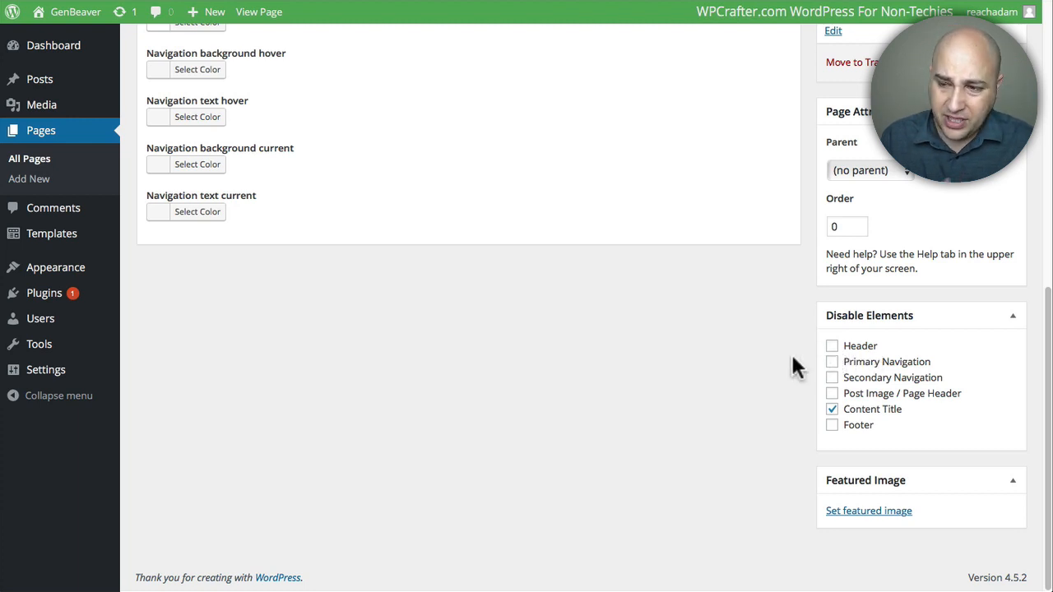
mouse_move(803, 370)
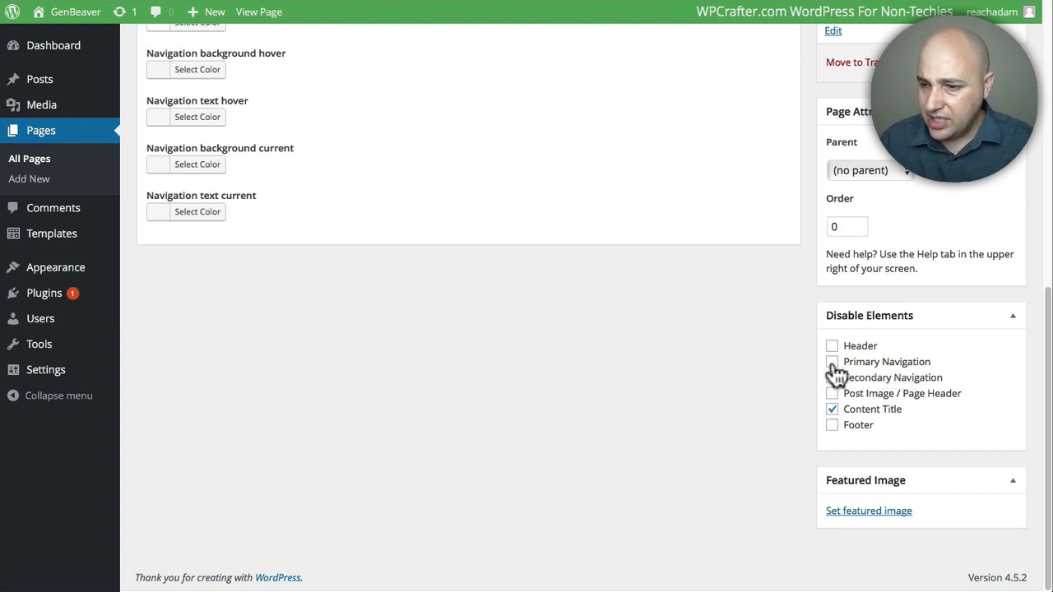
click(833, 408)
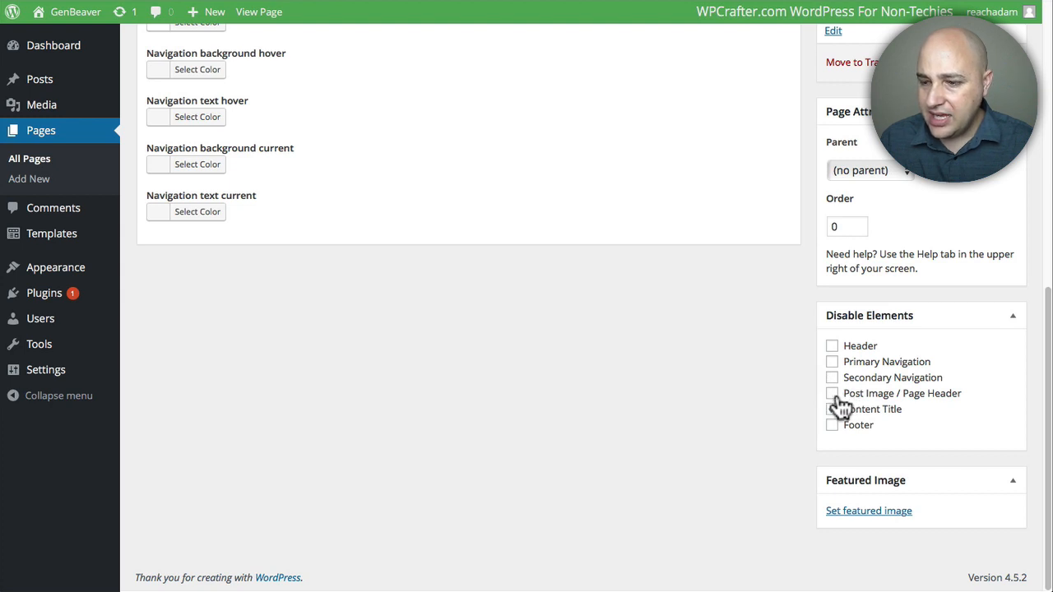
click(832, 408)
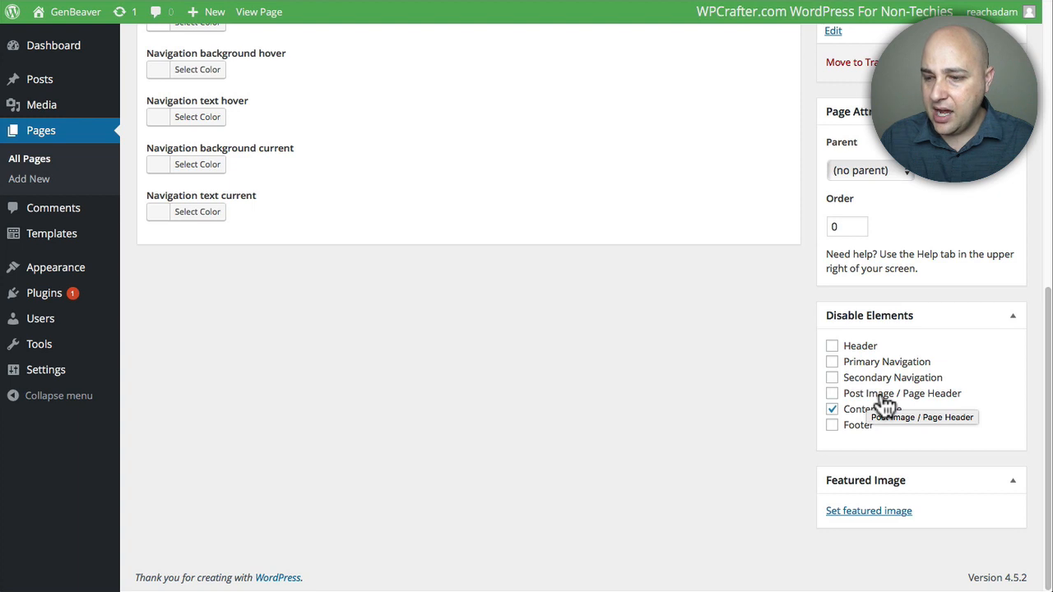
mouse_move(872, 415)
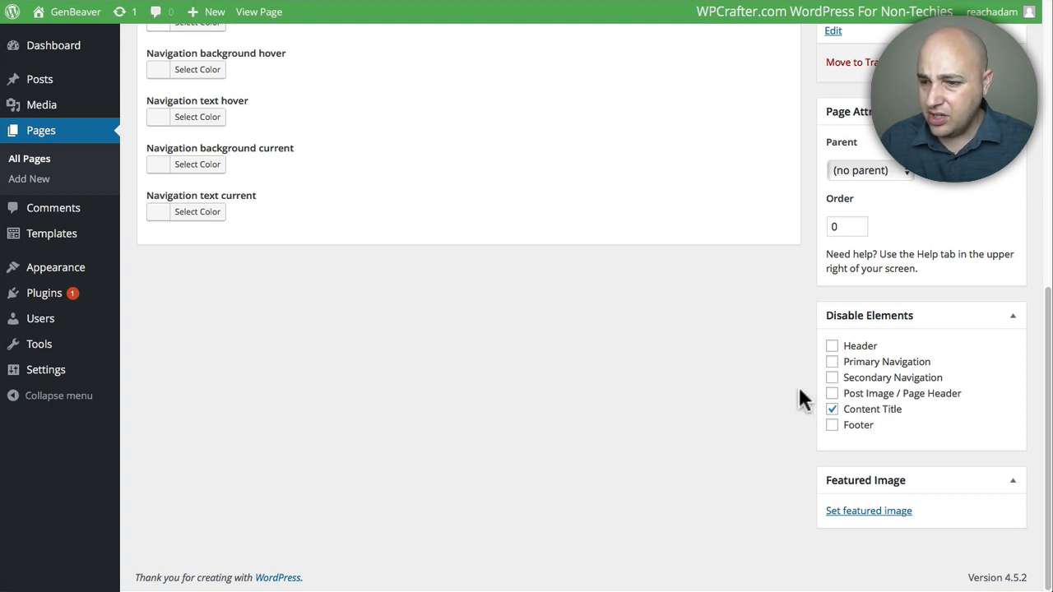
mouse_move(803, 424)
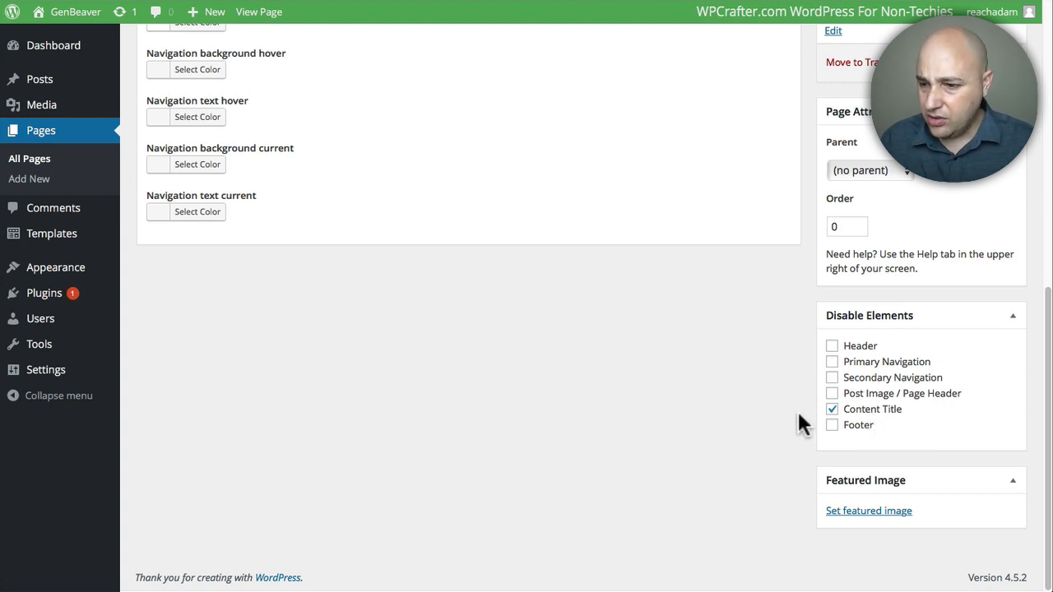
mouse_move(859, 408)
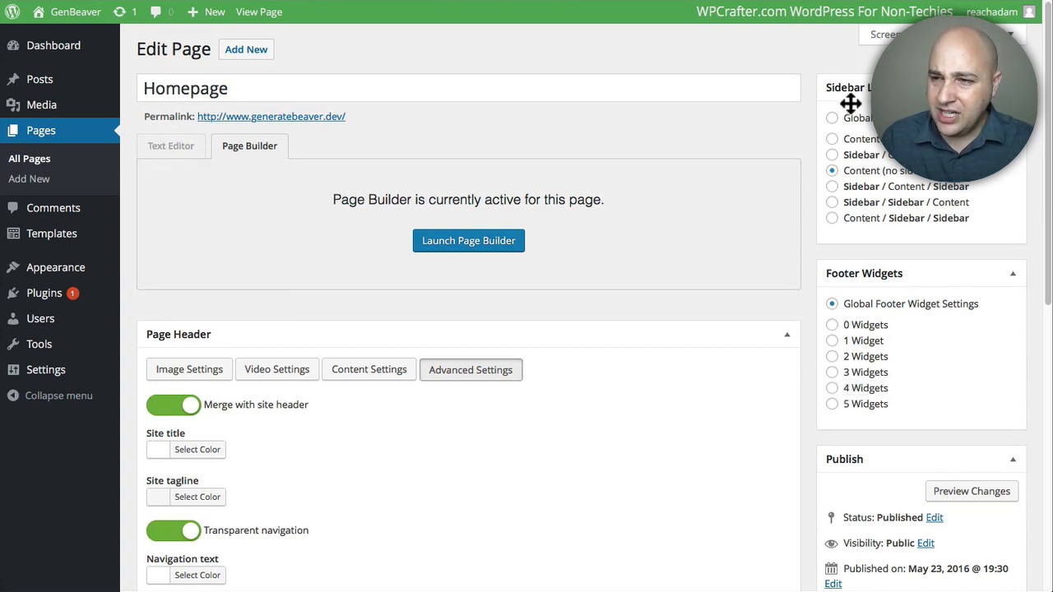
mouse_move(810, 122)
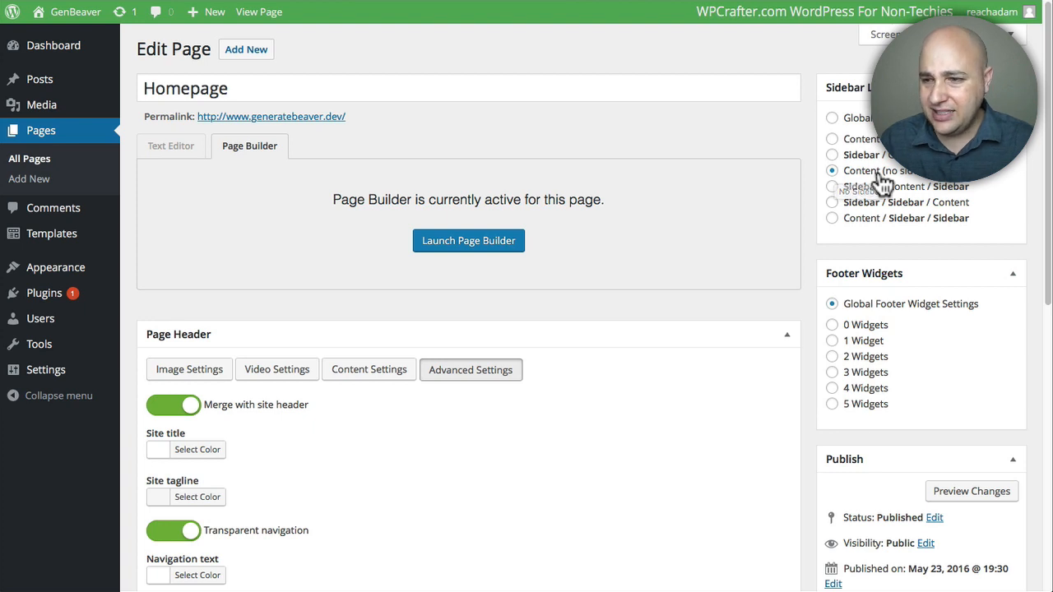
mouse_move(234, 260)
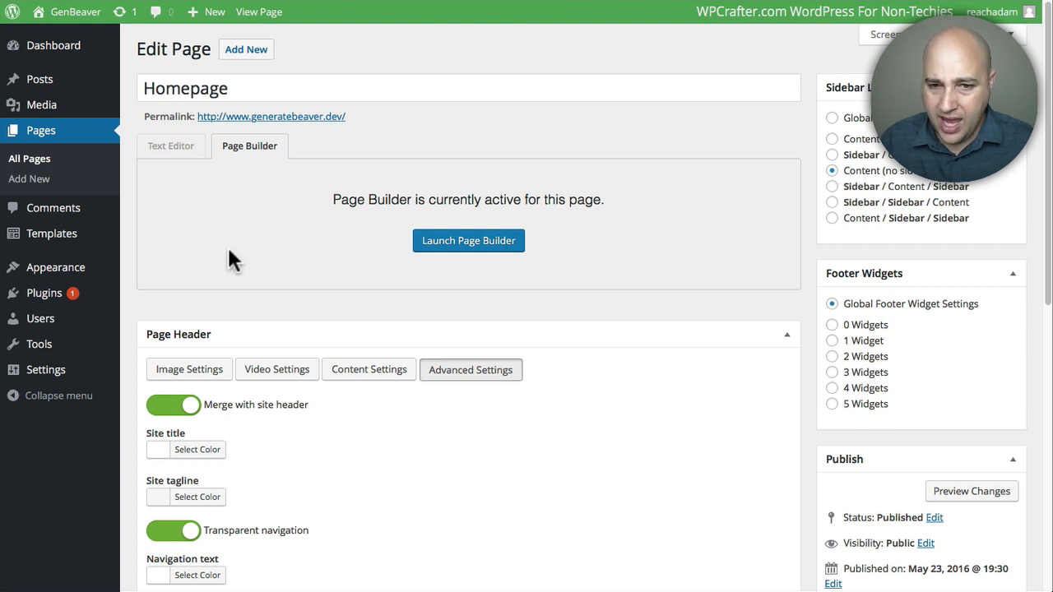
mouse_move(132, 287)
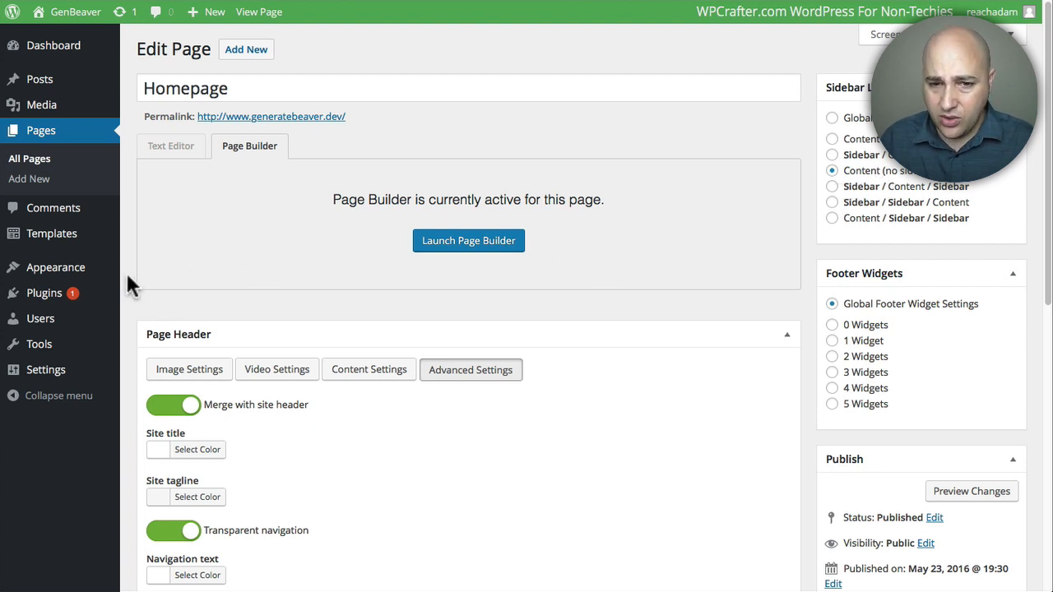
mouse_move(44, 293)
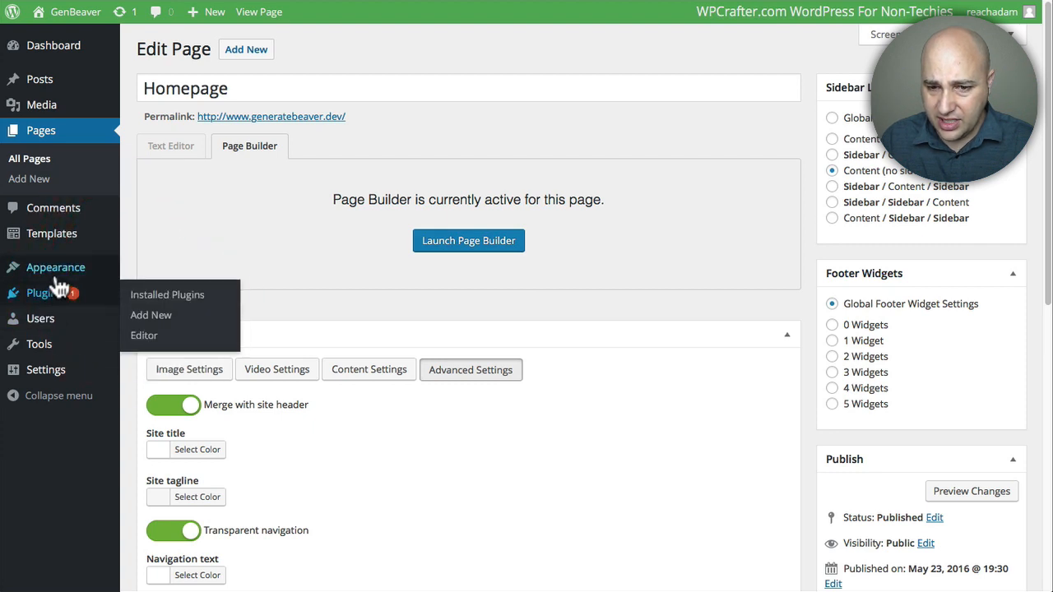
Step: Show the GP Hooks page with its empty wp_head and Before Header boxes
click(31, 324)
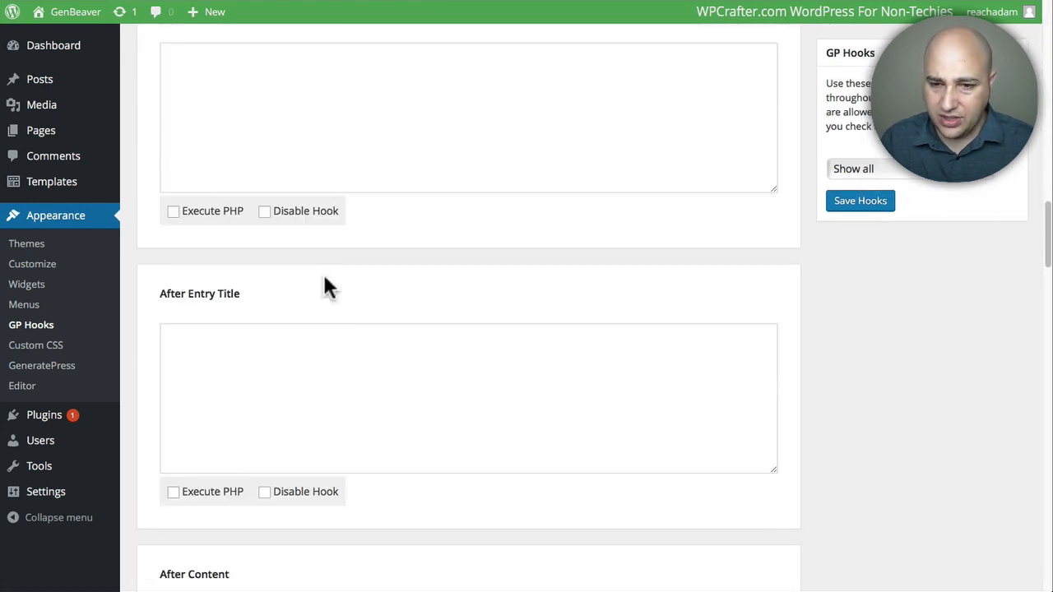
scroll(down, 3)
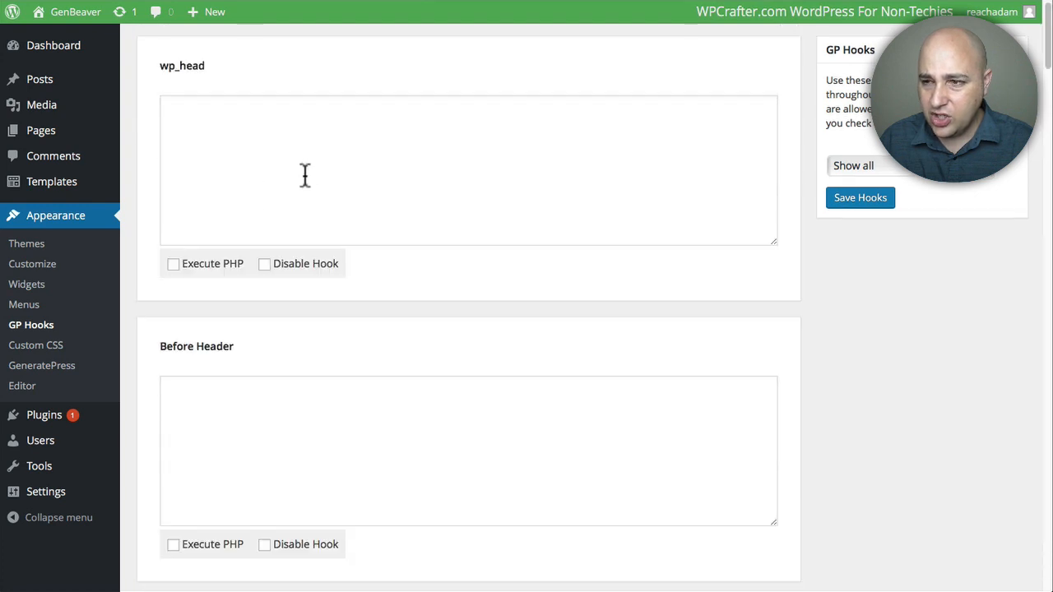
mouse_move(148, 234)
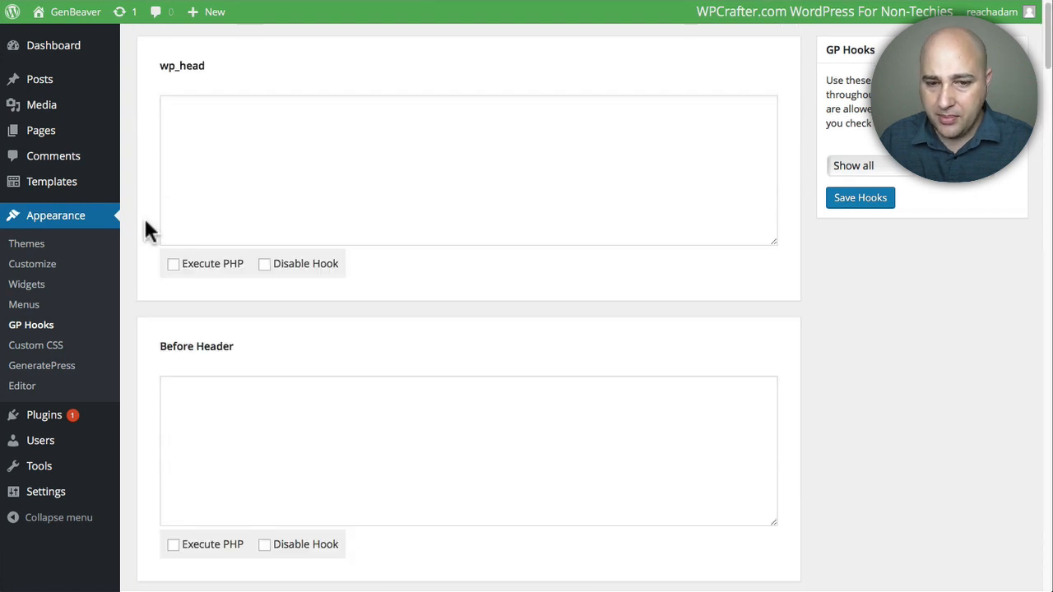
mouse_move(138, 260)
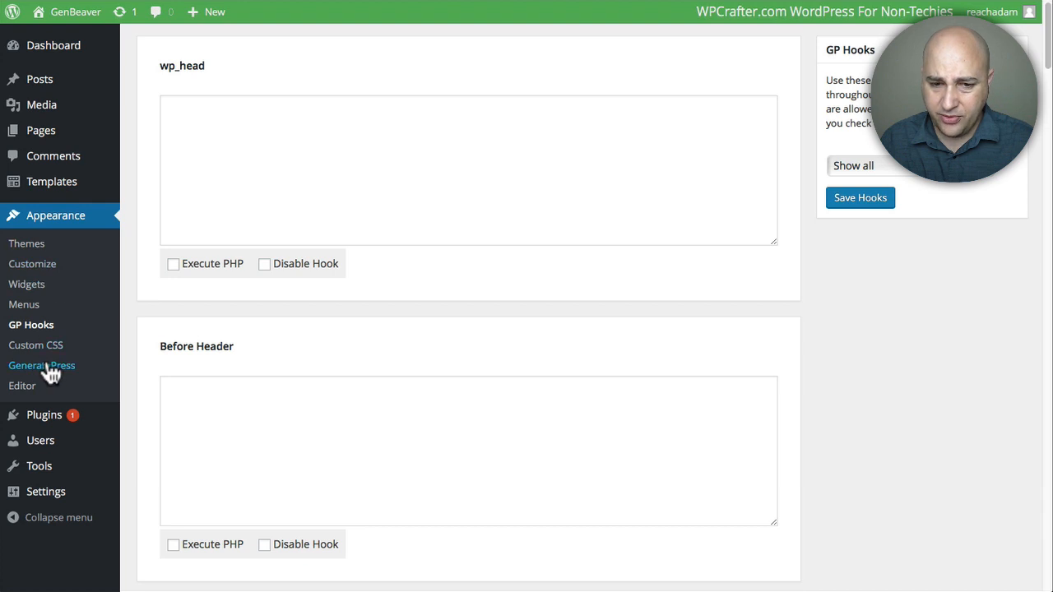
Step: Review the GP Premium 1.2.83 module list on the GeneratePress page, all active except Sections
click(43, 365)
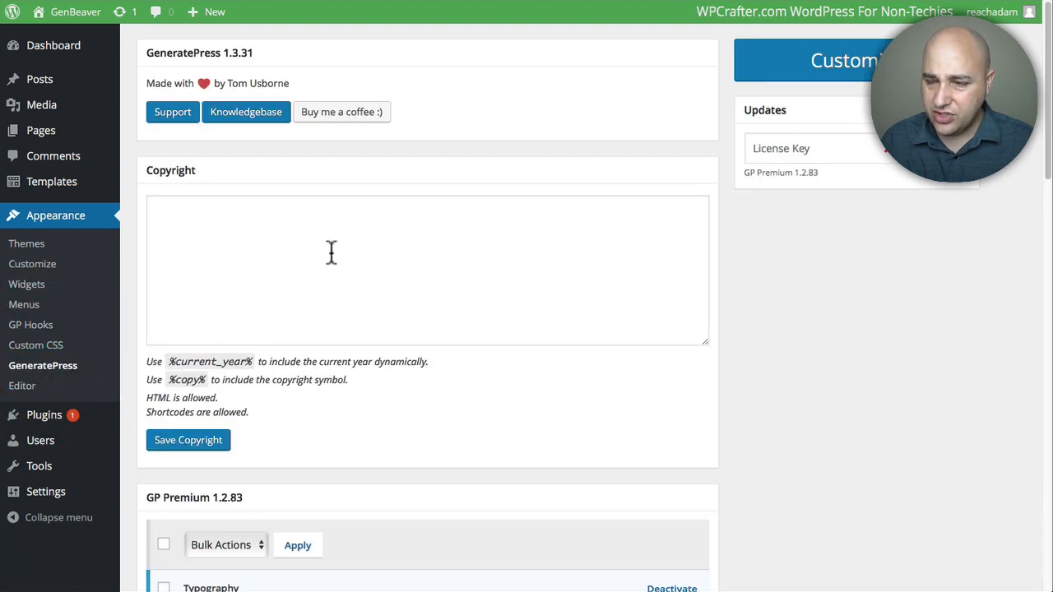
mouse_move(272, 239)
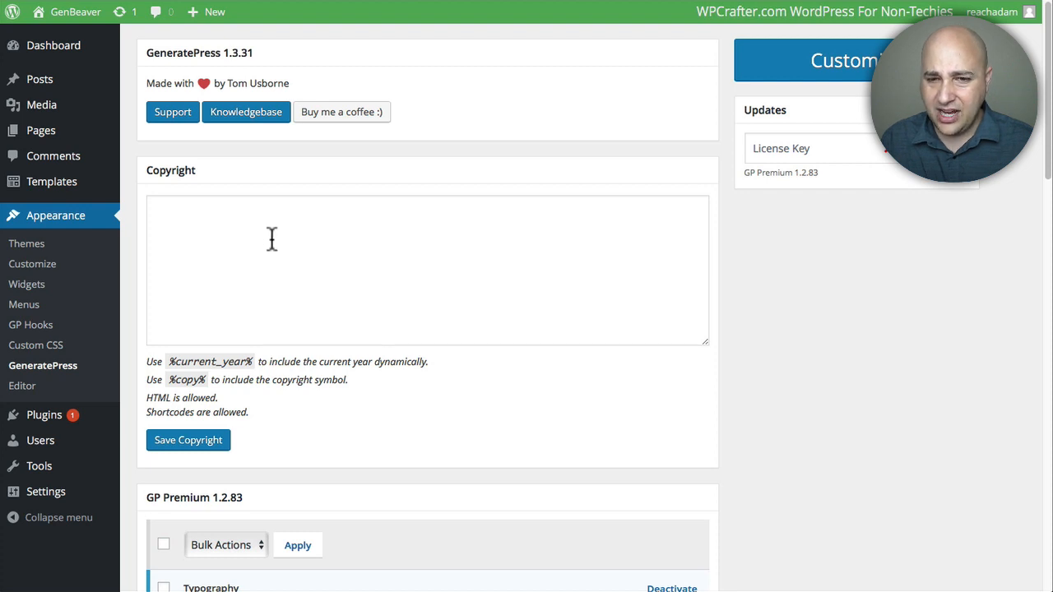
scroll(down, 3)
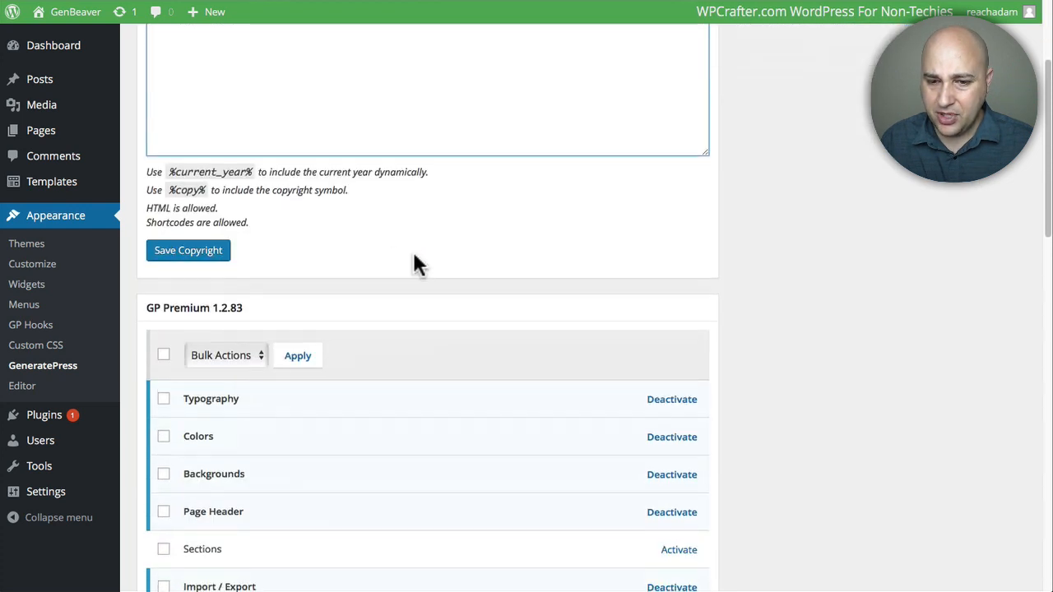
scroll(down, 3)
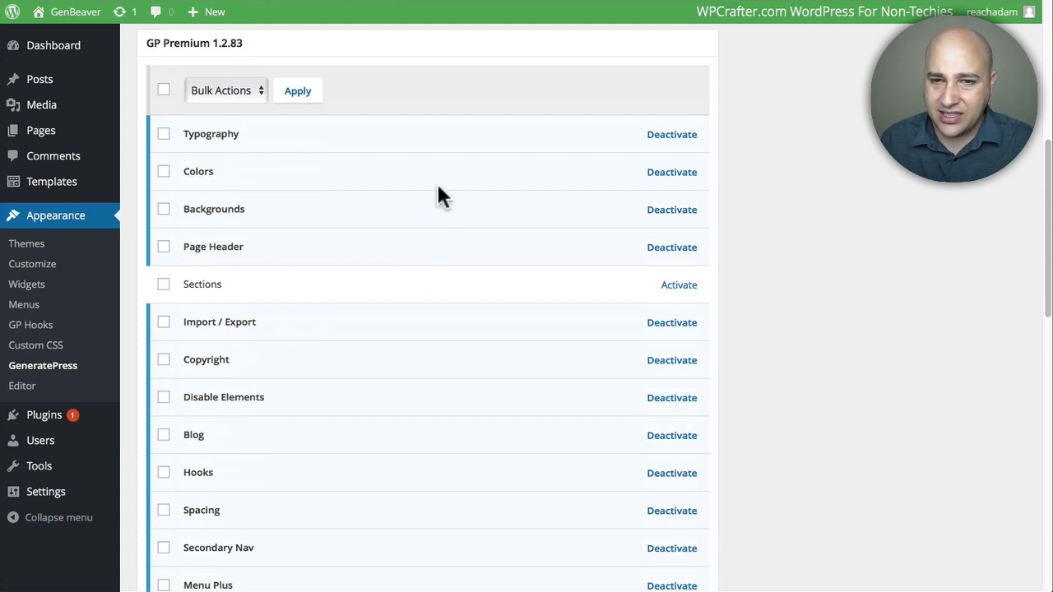
mouse_move(428, 321)
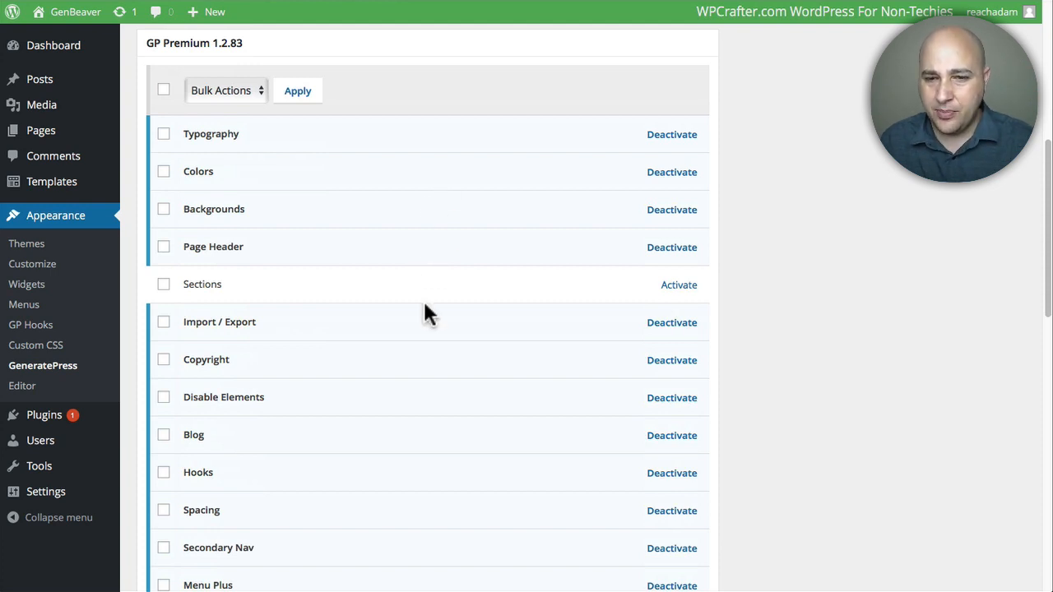
mouse_move(206, 283)
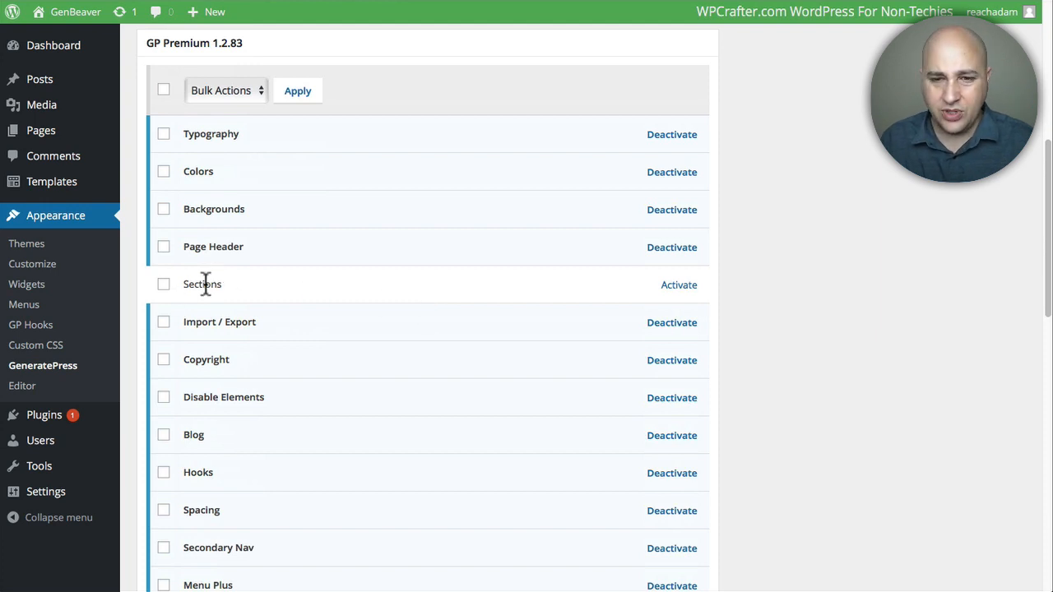
scroll(down, 3)
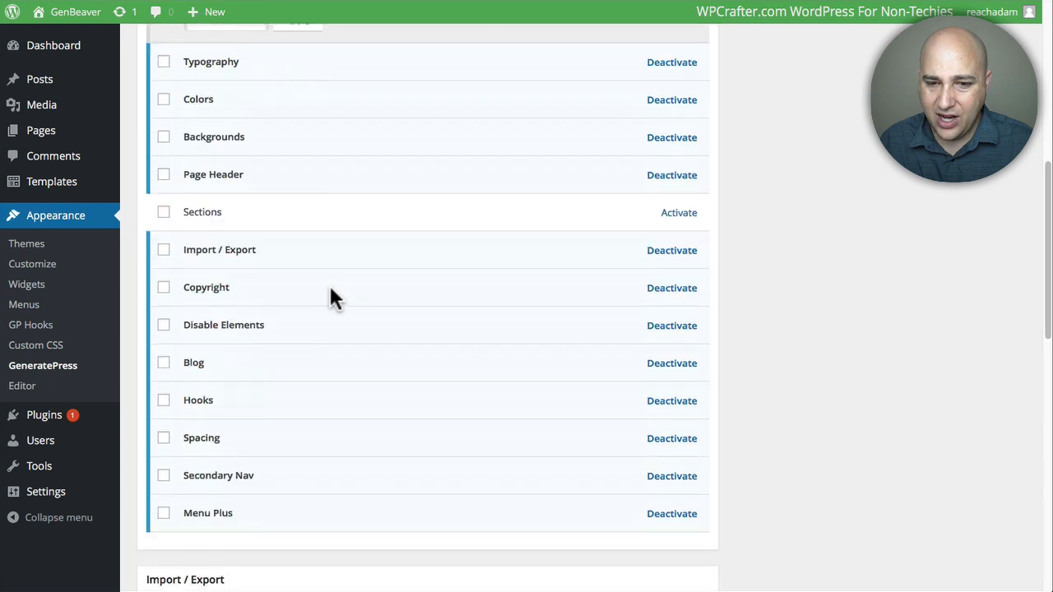
scroll(down, 3)
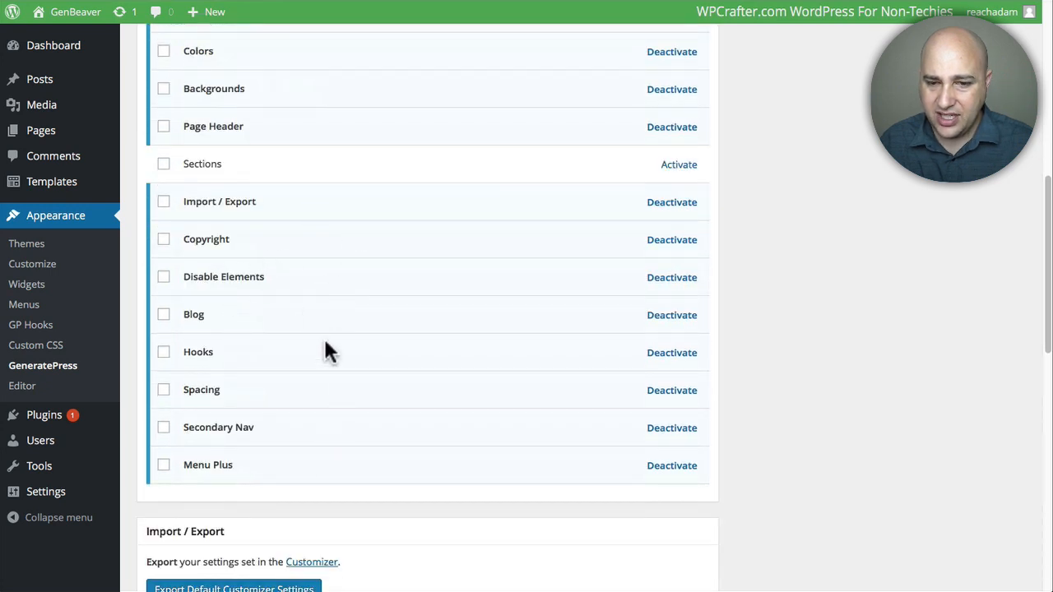
mouse_move(366, 372)
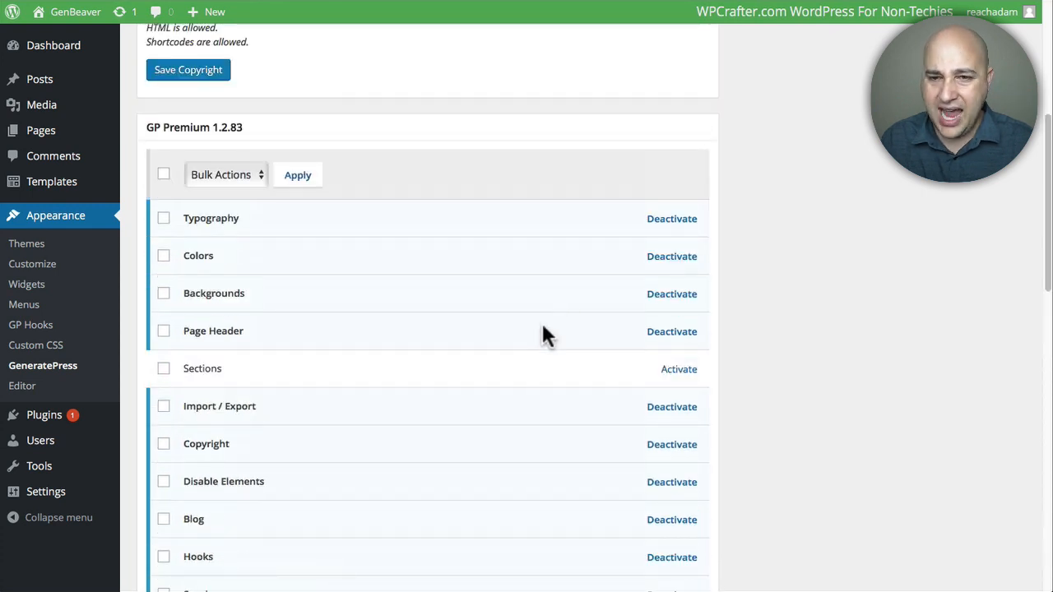
mouse_move(436, 316)
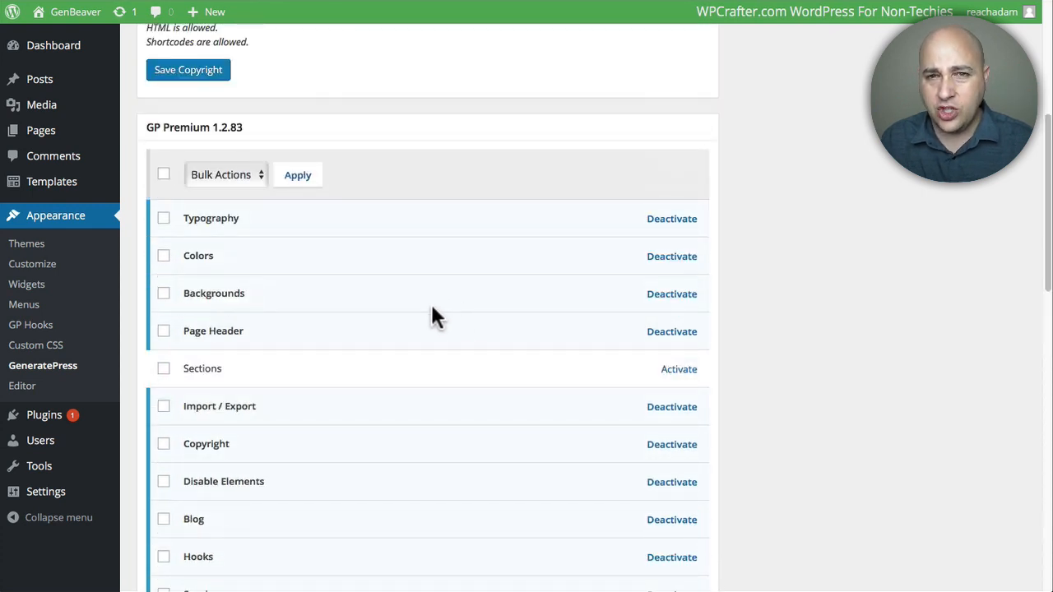
mouse_move(29, 280)
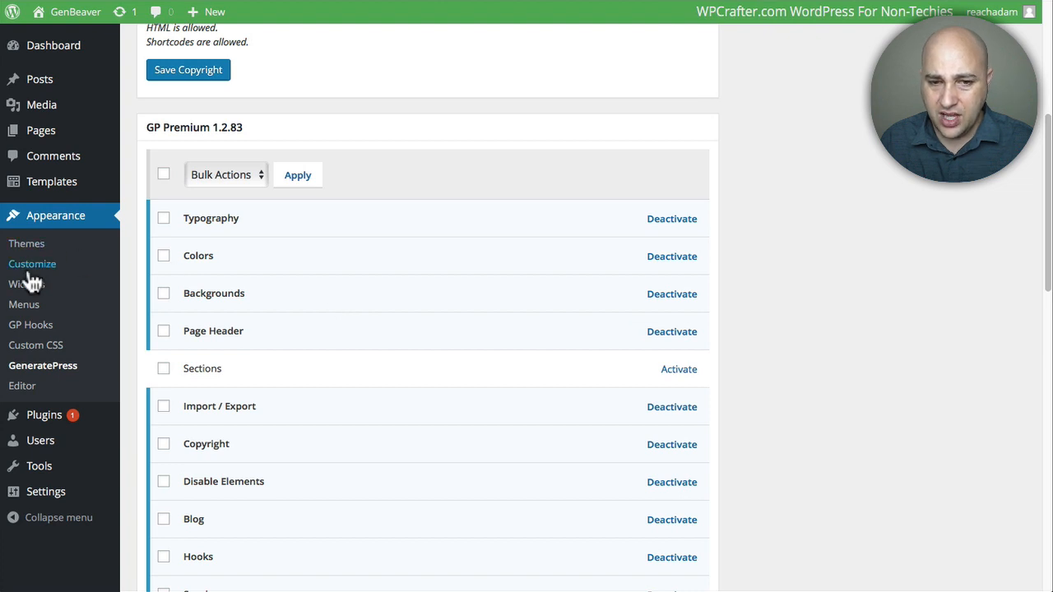
mouse_move(29, 279)
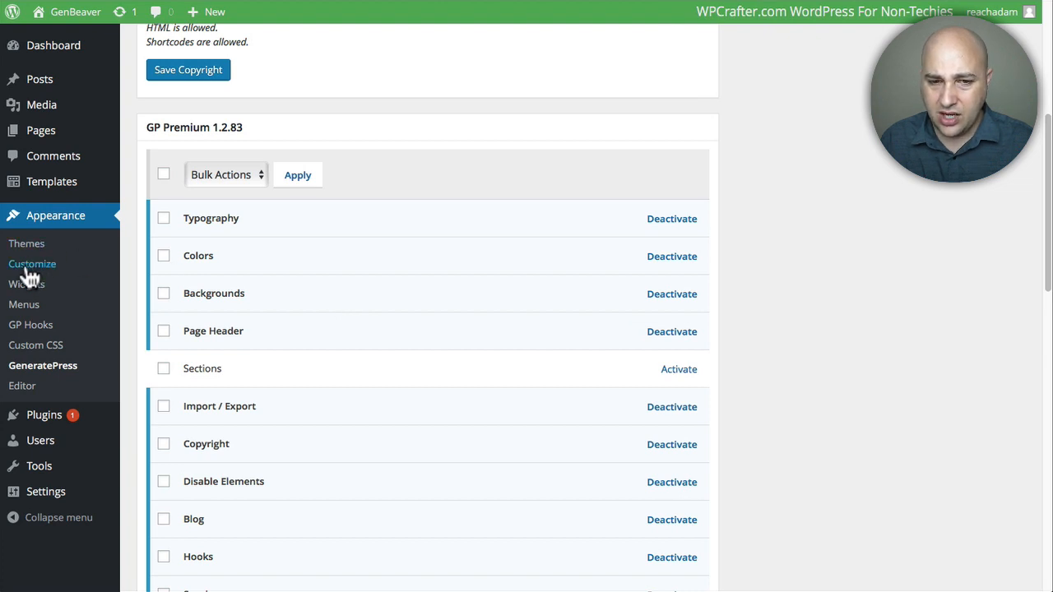
Step: Browse the GenBeaver customizer's Layout and Colors panels
click(32, 263)
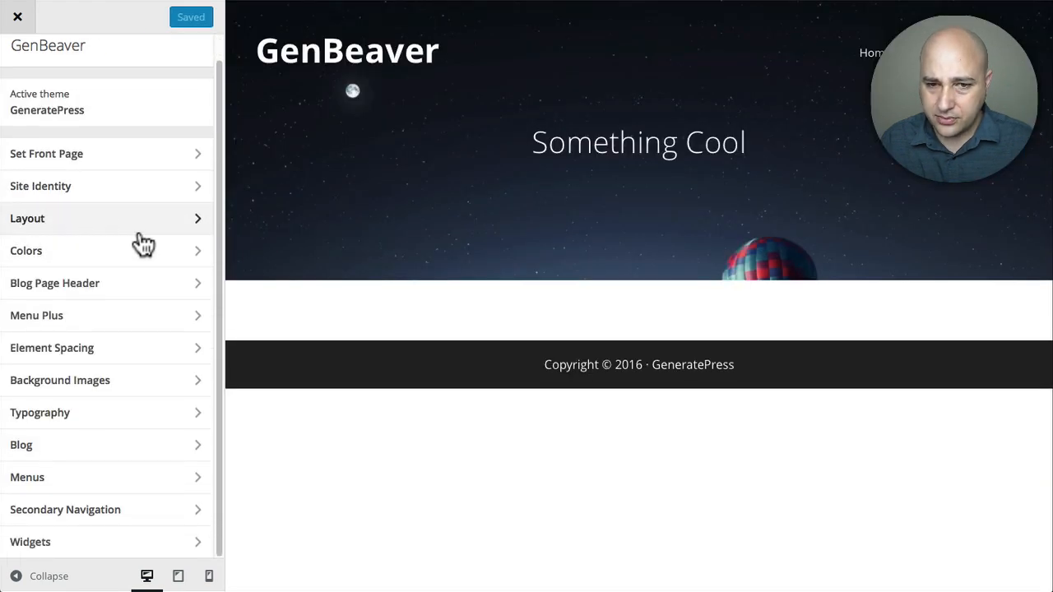
click(26, 218)
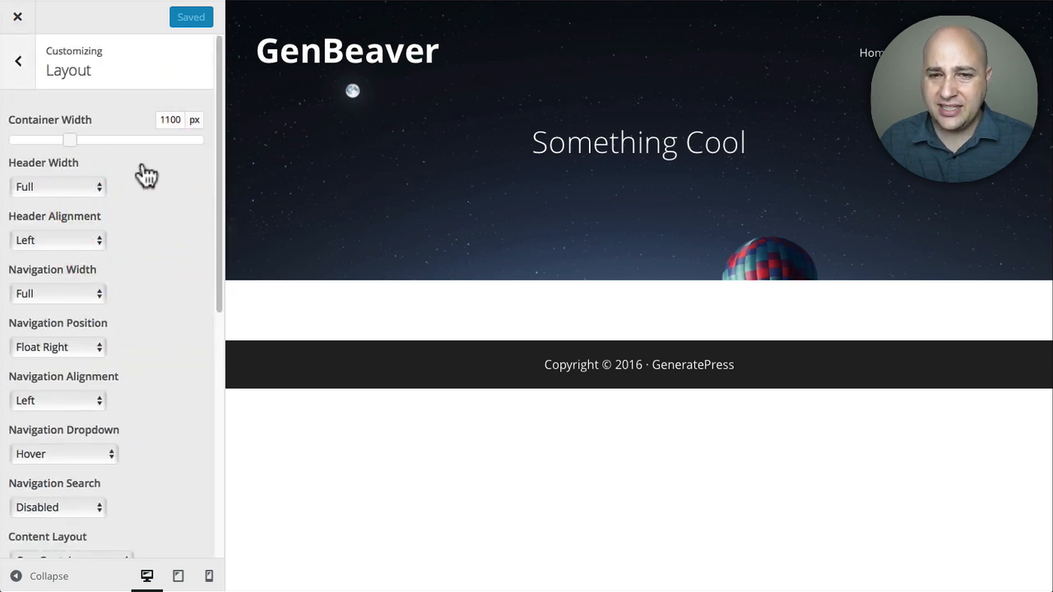
mouse_move(129, 138)
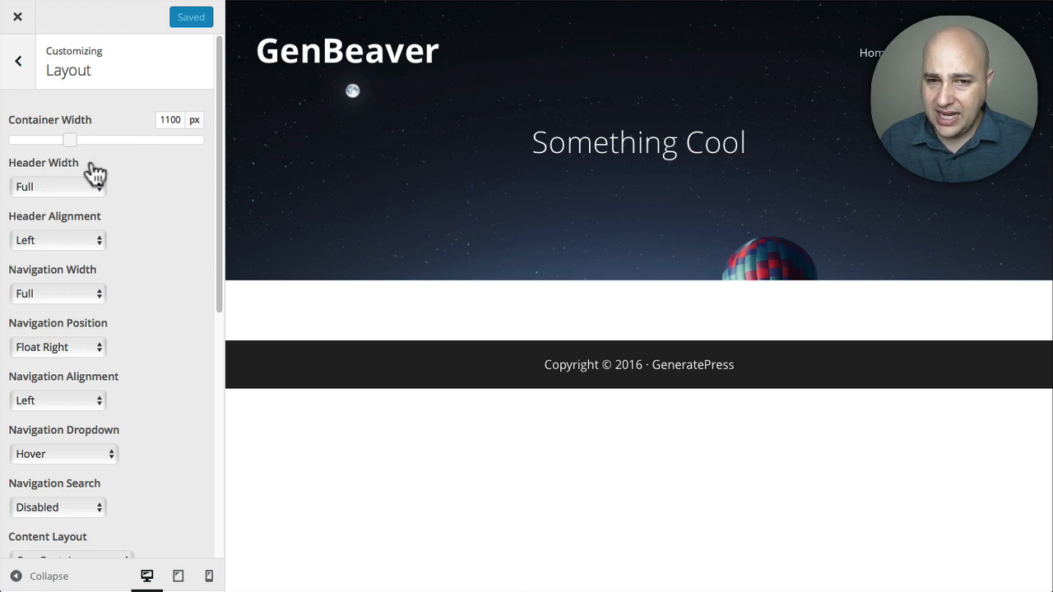
mouse_move(79, 273)
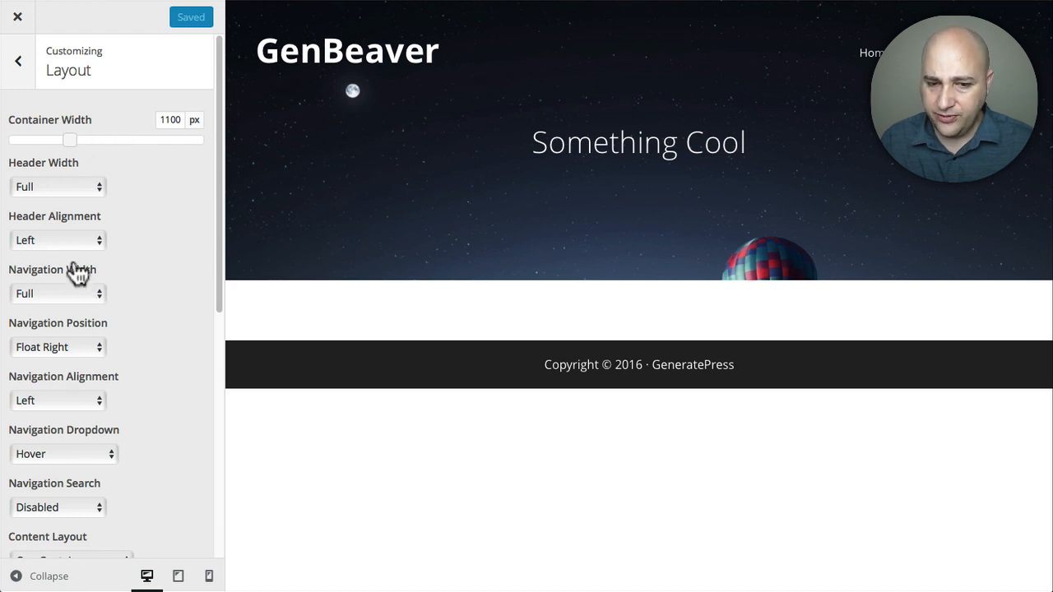
click(18, 61)
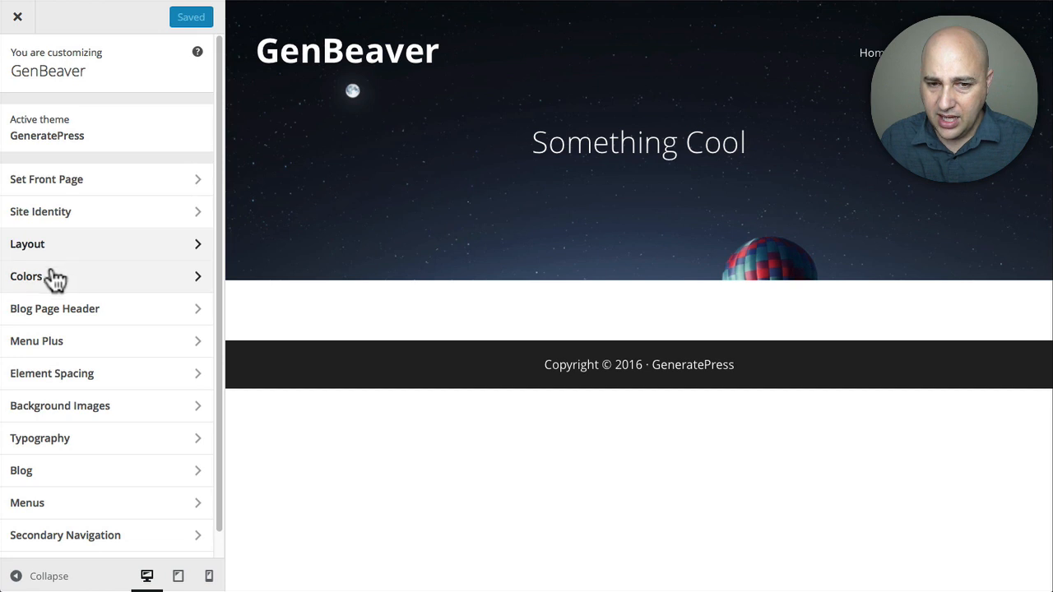
click(27, 276)
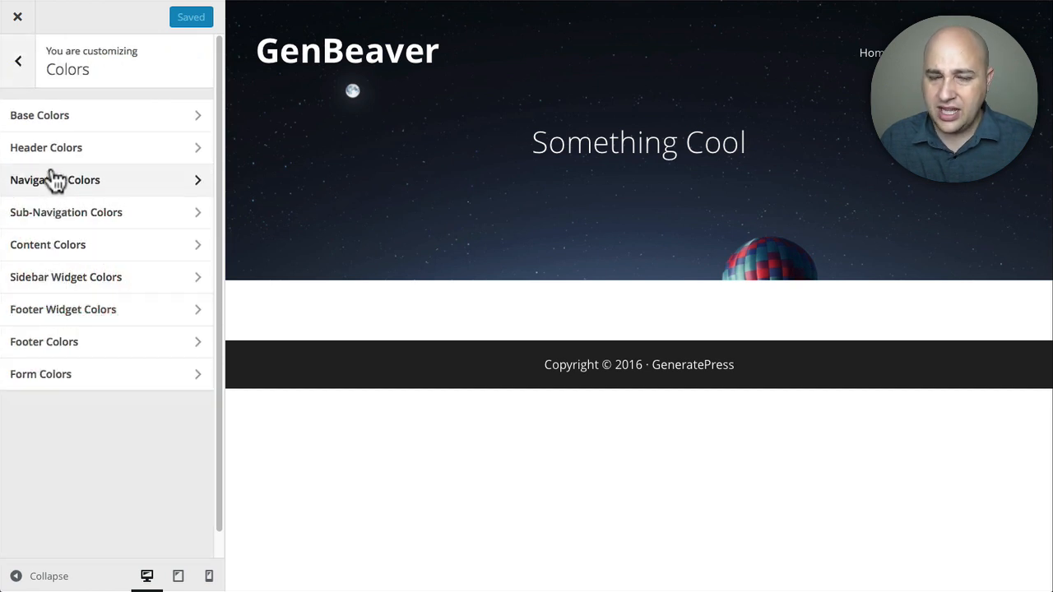
mouse_move(58, 315)
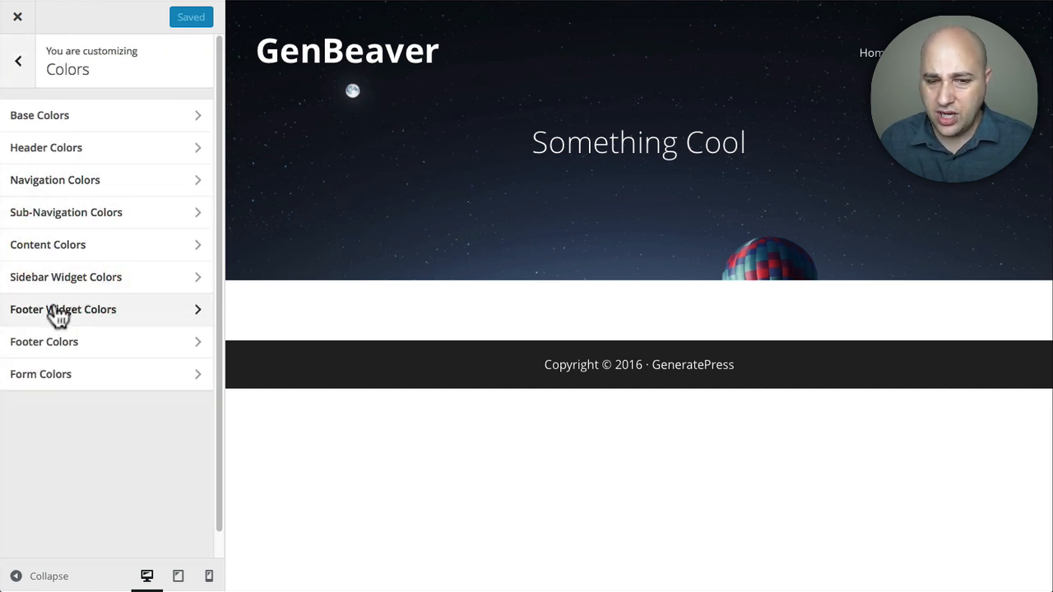
click(18, 61)
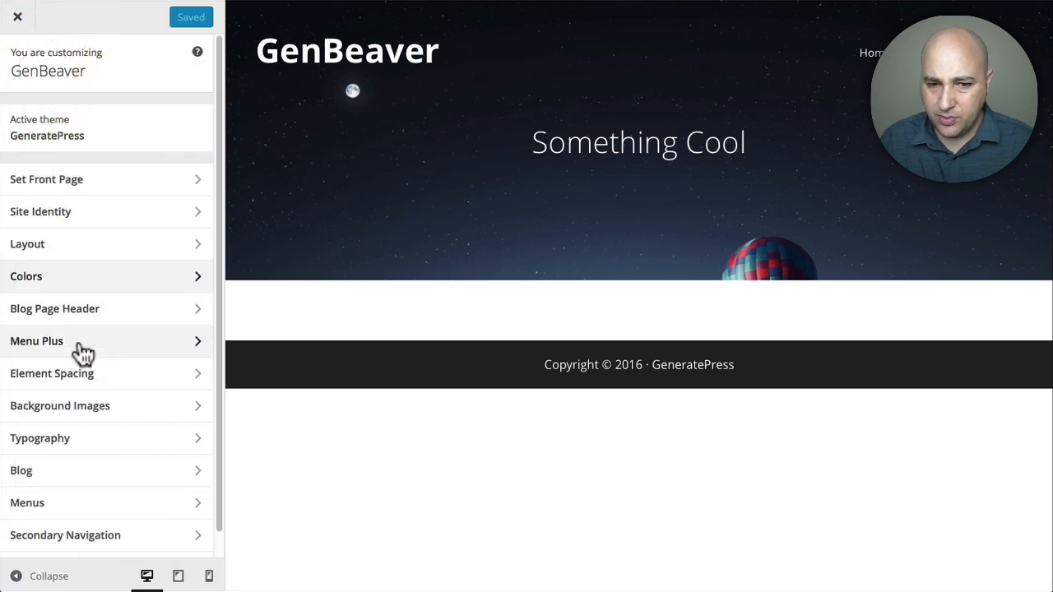
mouse_move(91, 382)
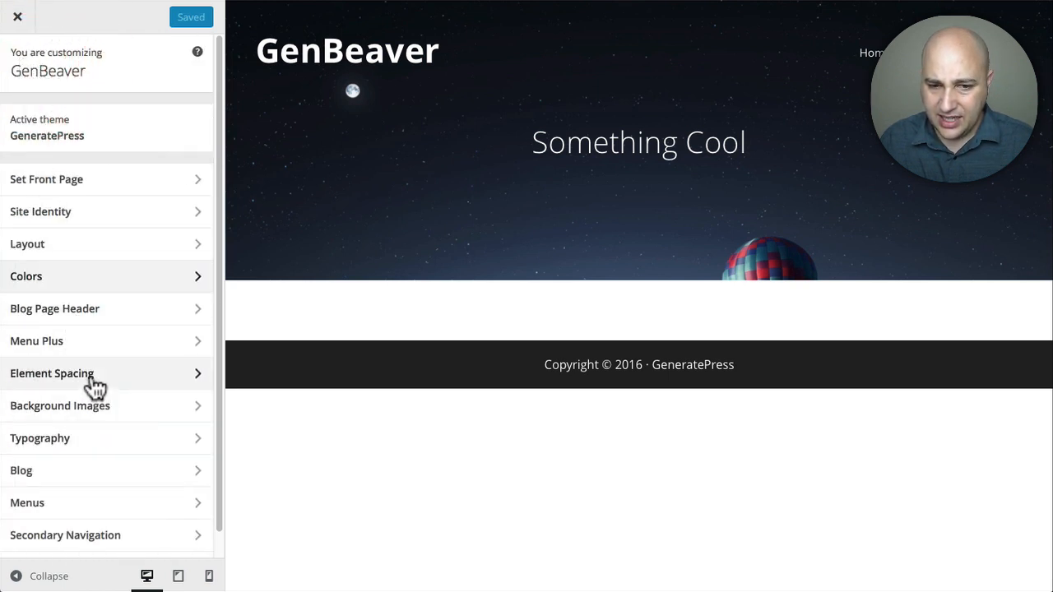
Step: Look through the Element Spacing panel
click(51, 372)
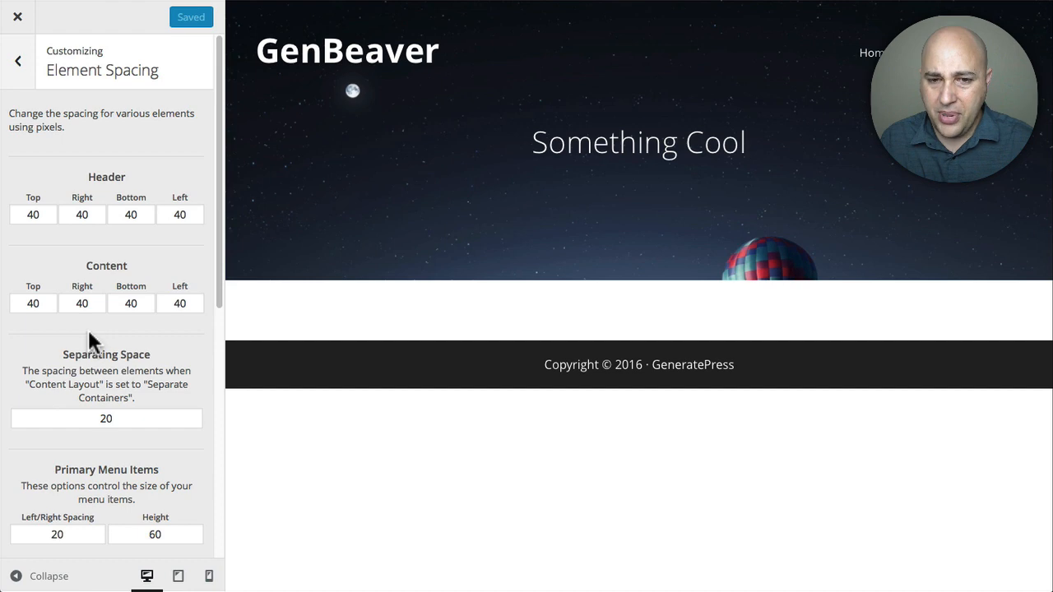
scroll(down, 3)
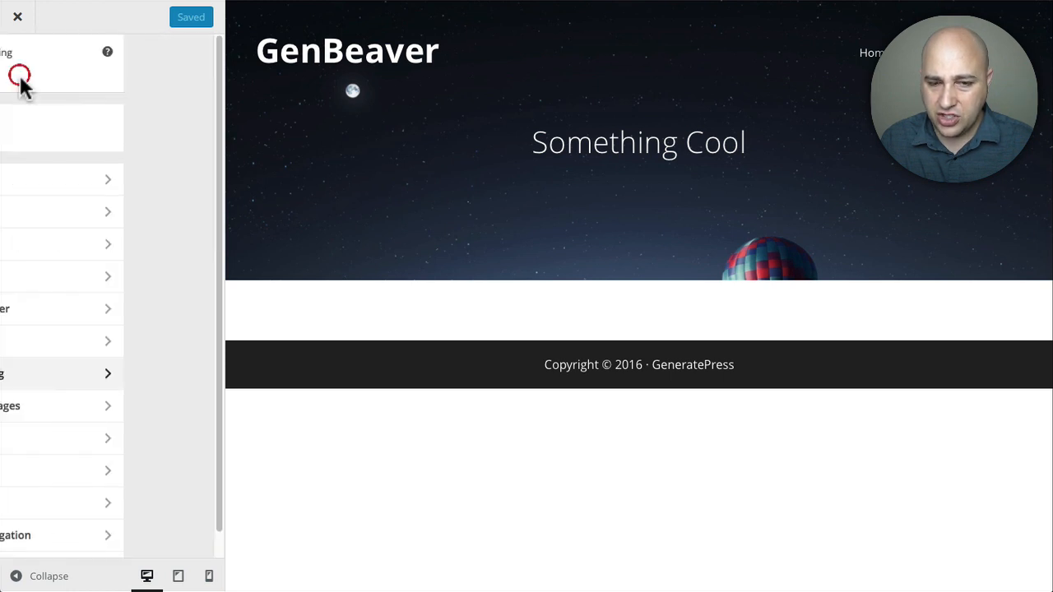
click(18, 17)
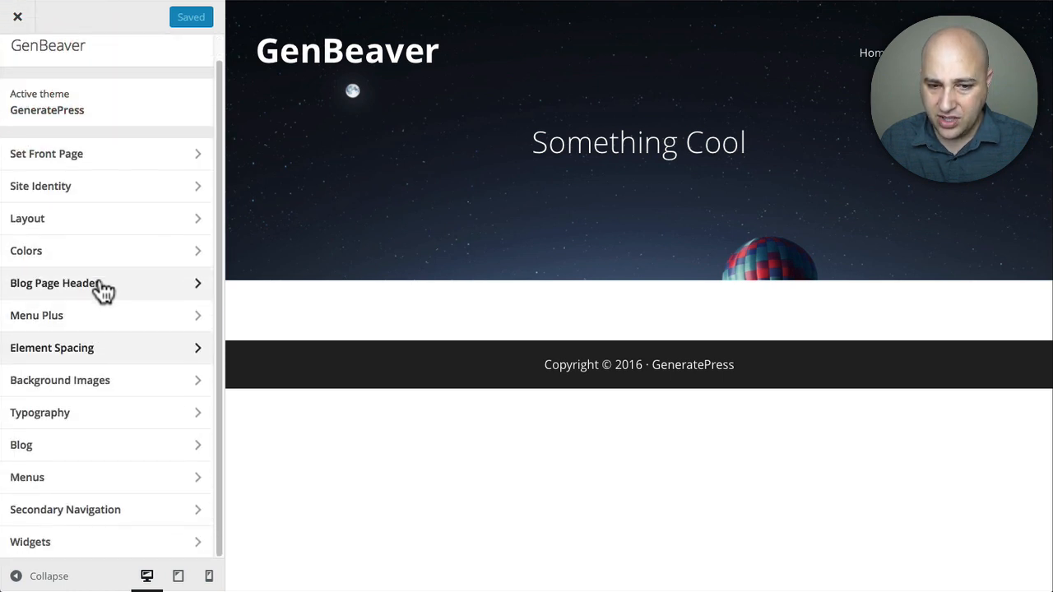
click(39, 411)
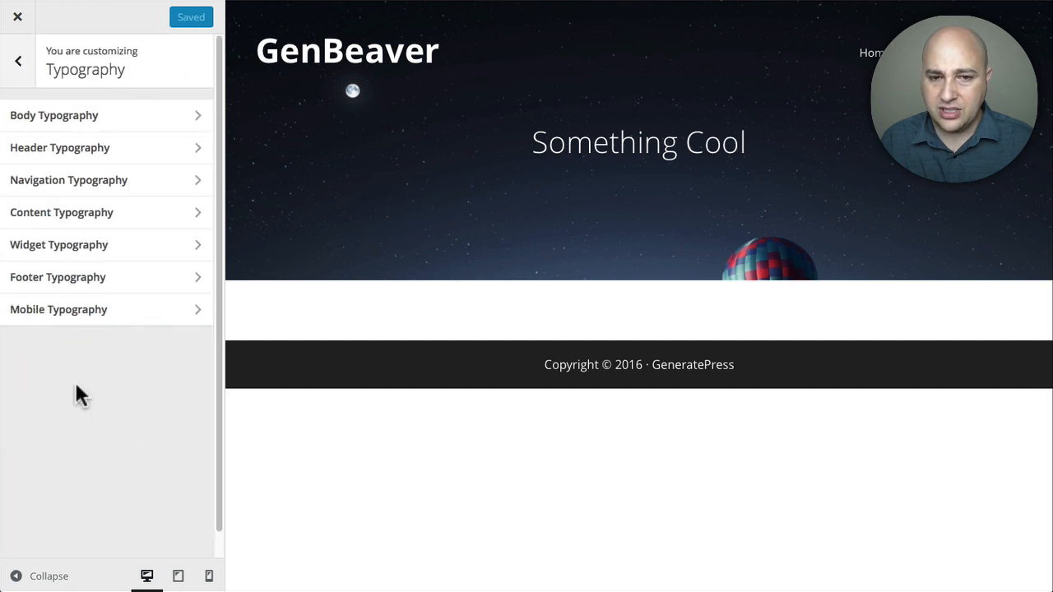
mouse_move(57, 277)
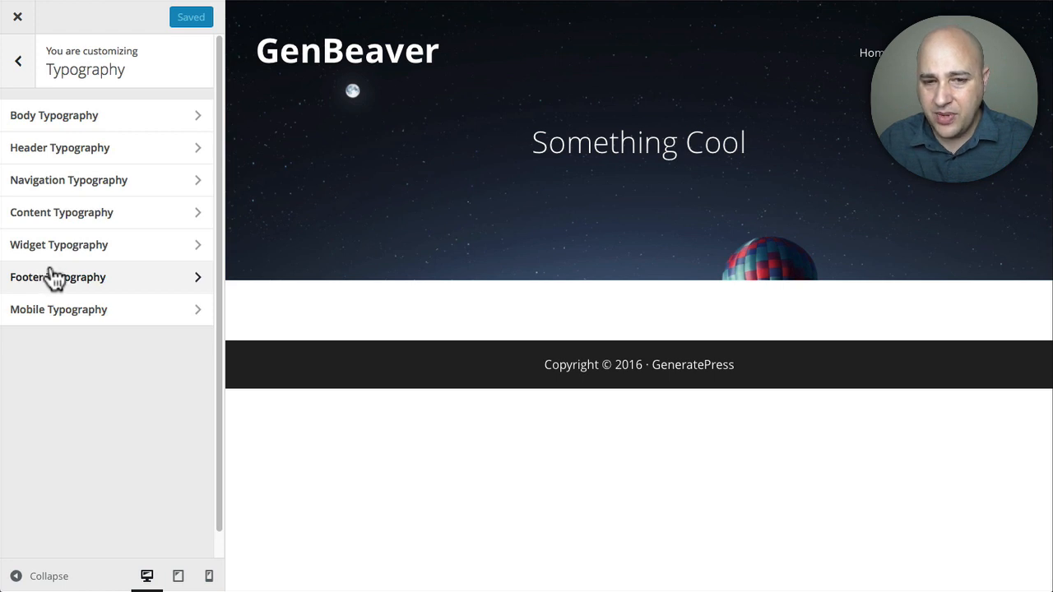
click(53, 115)
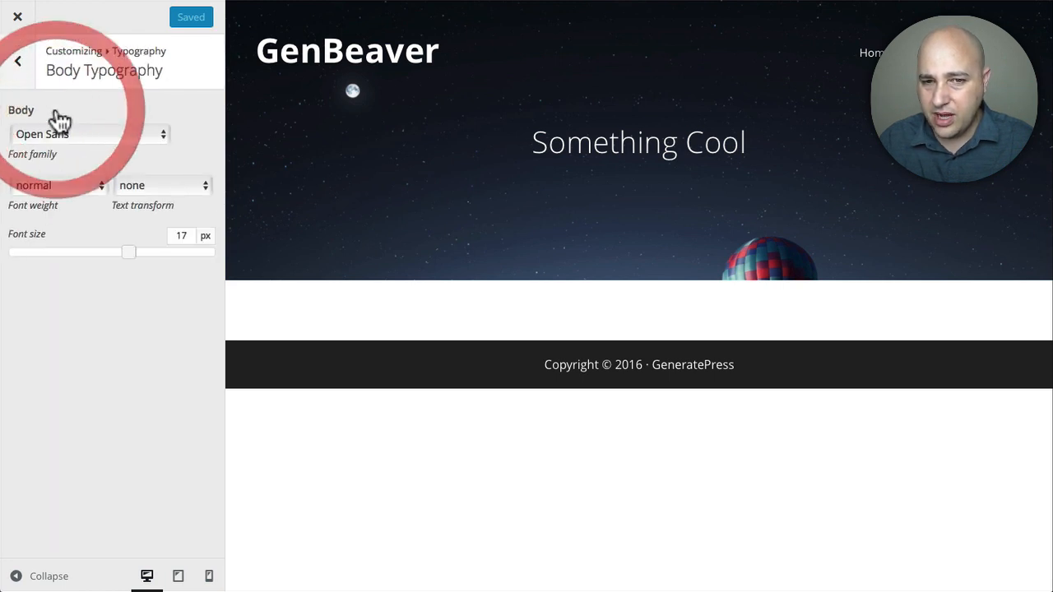
click(85, 133)
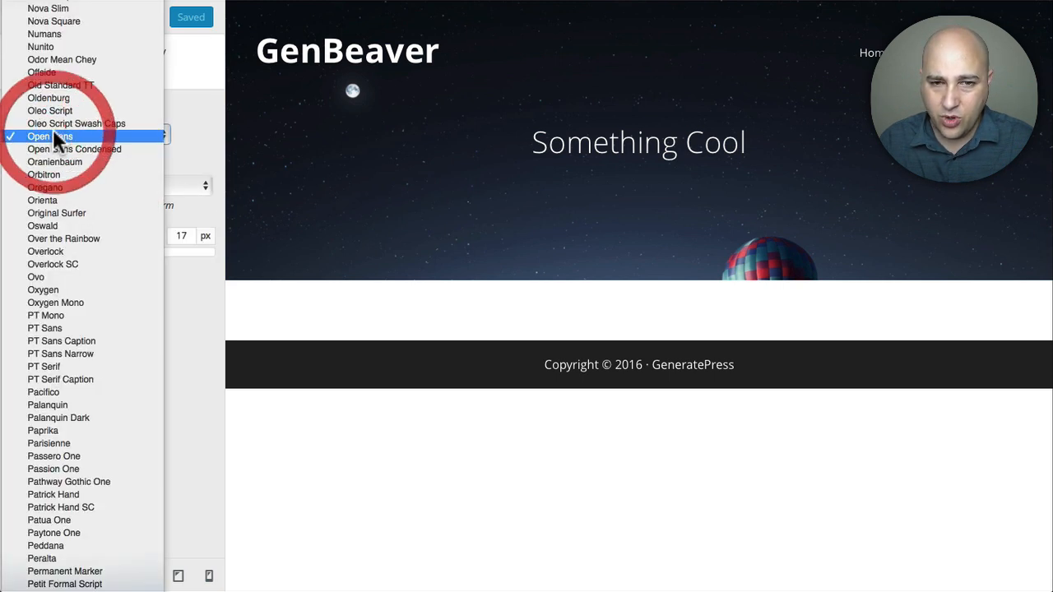
click(50, 135)
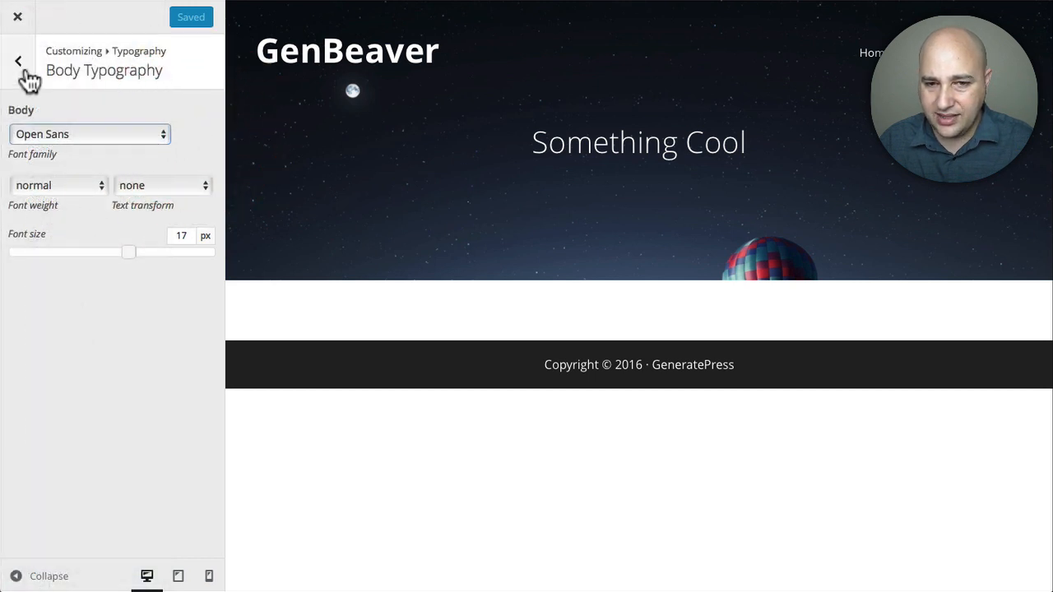
click(18, 61)
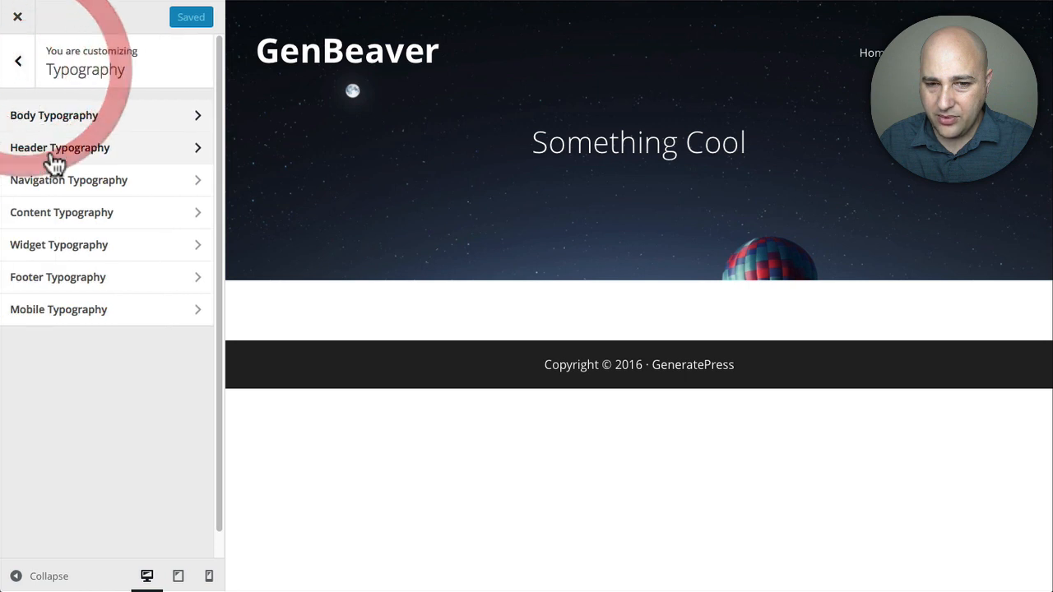
click(18, 61)
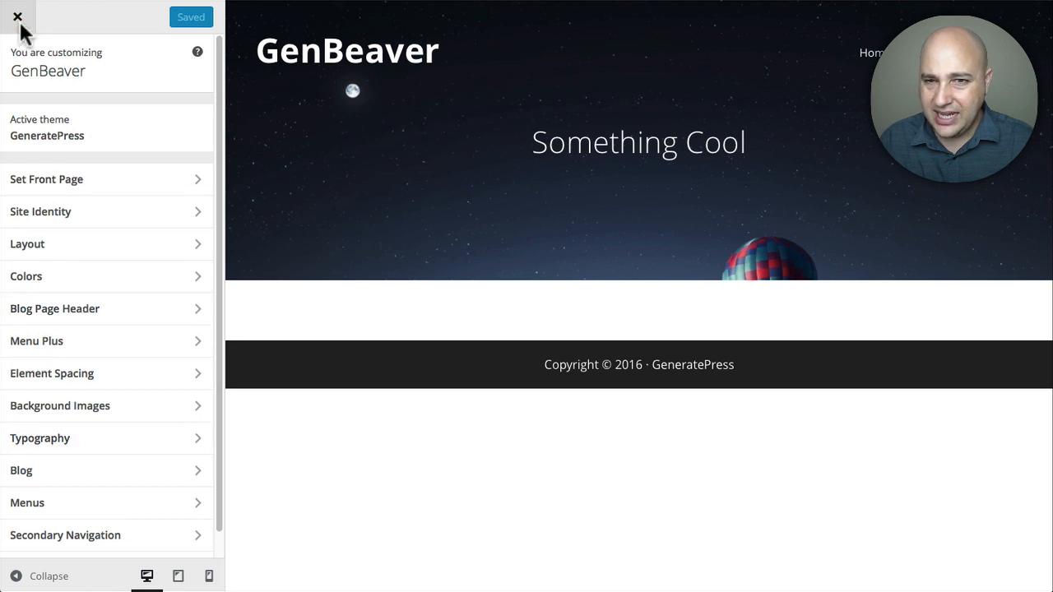
Step: Close the customizer and show the GenBeaver homepage with the admin bar
click(16, 16)
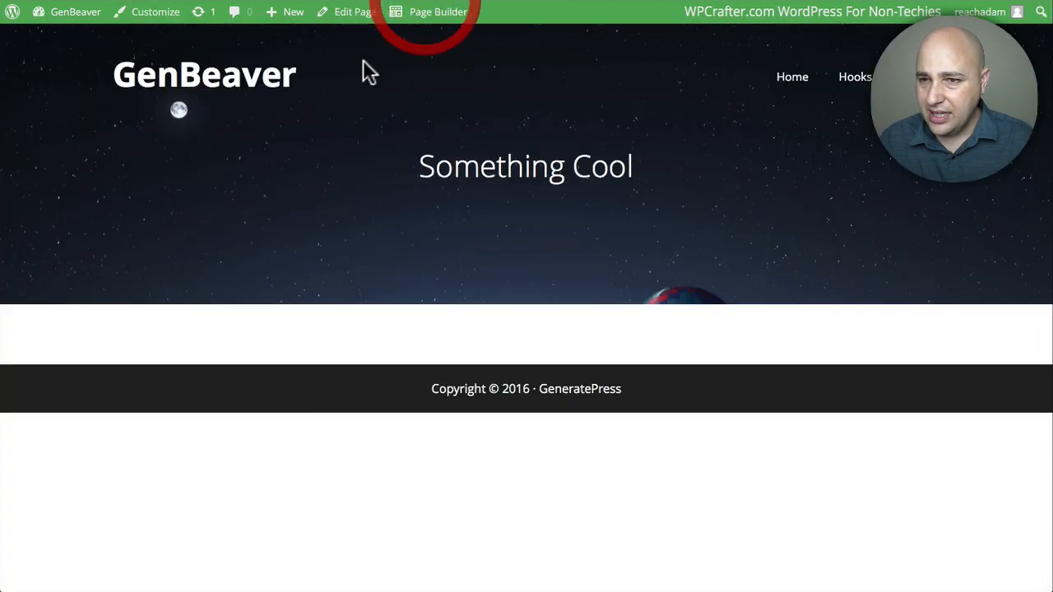
Step: Launch Page Builder on the homepage and pick the Motor City landing page from Templates
click(437, 12)
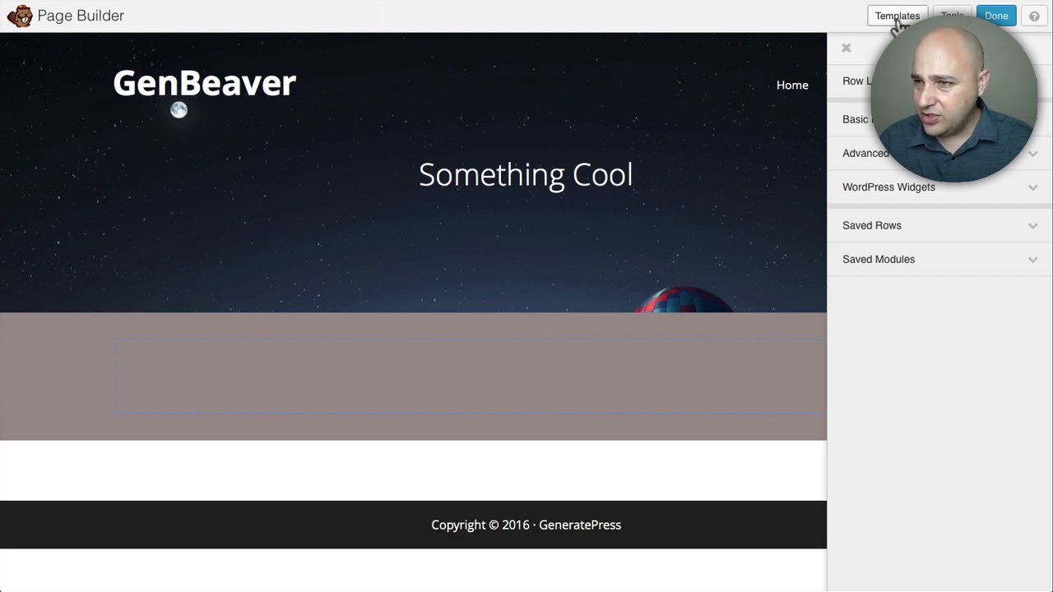
click(897, 15)
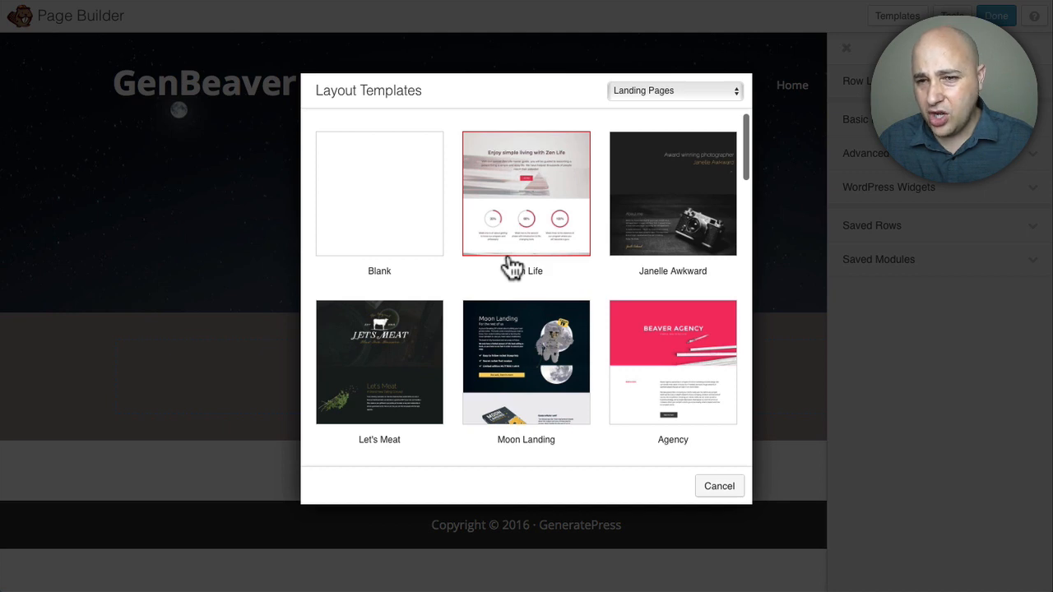
scroll(down, 3)
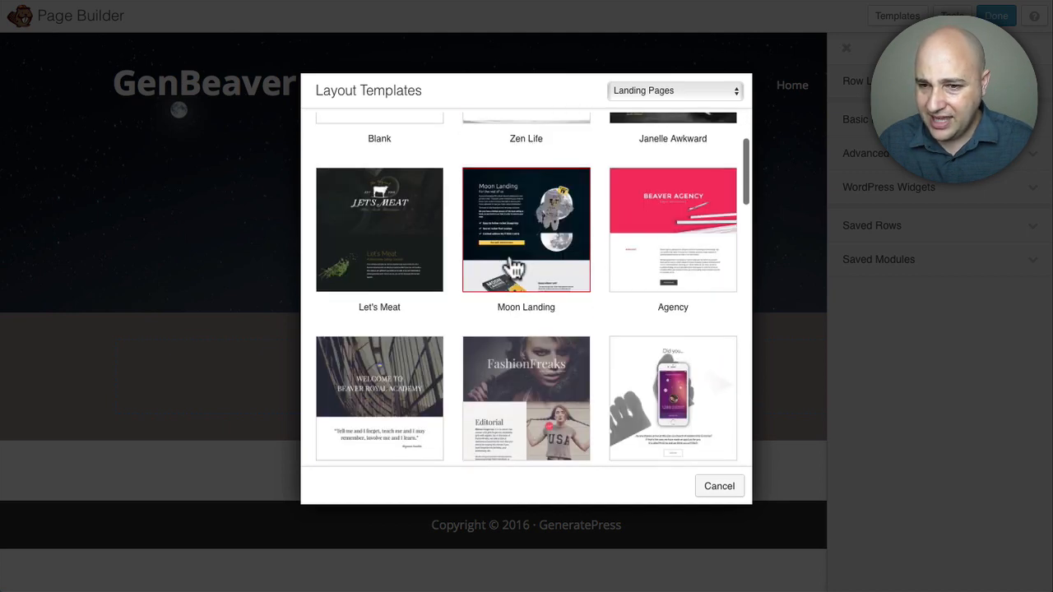
scroll(down, 3)
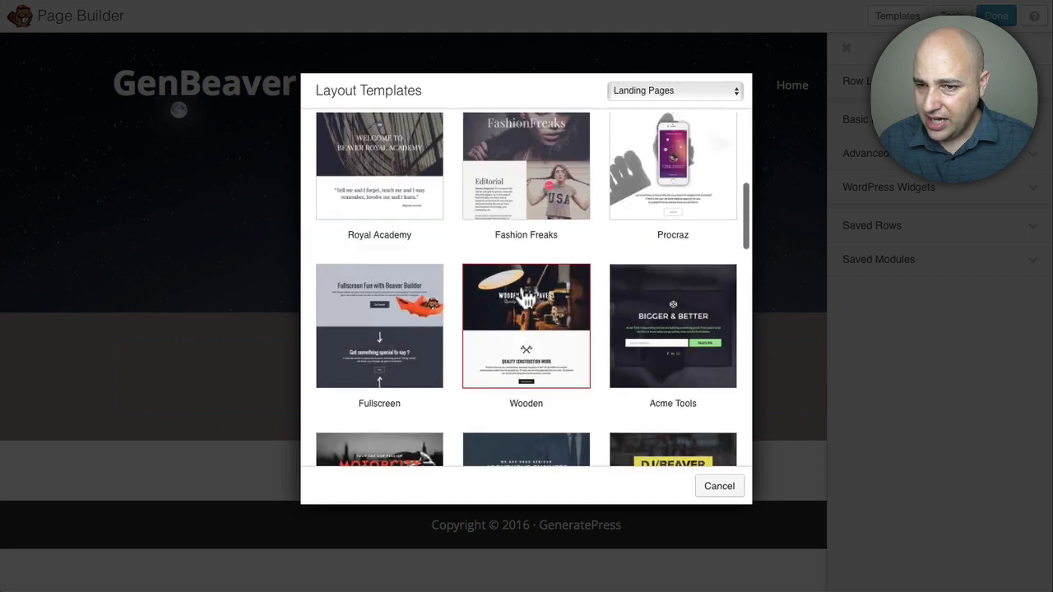
scroll(down, 3)
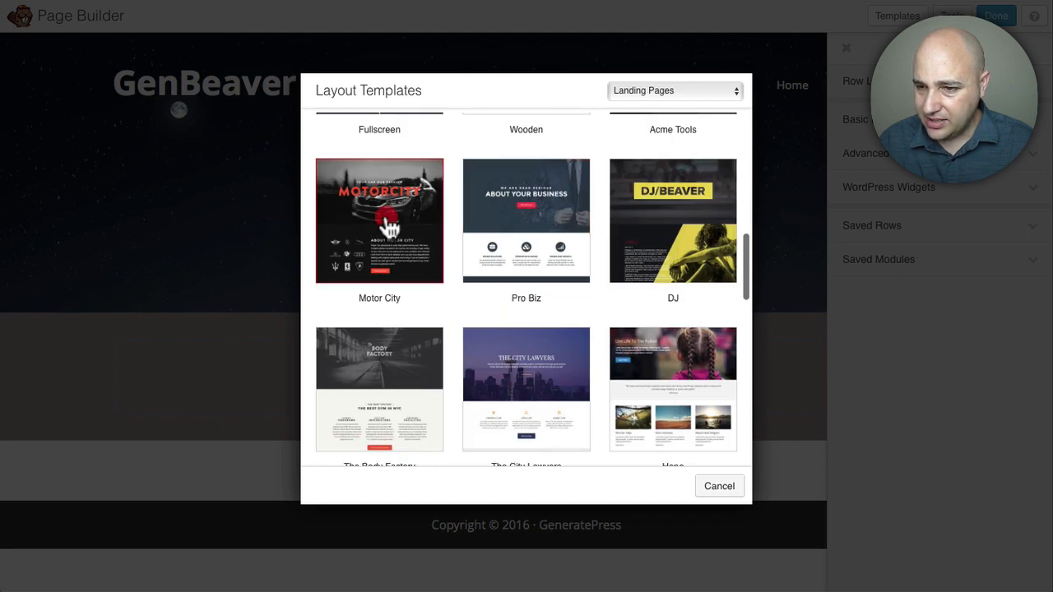
click(379, 221)
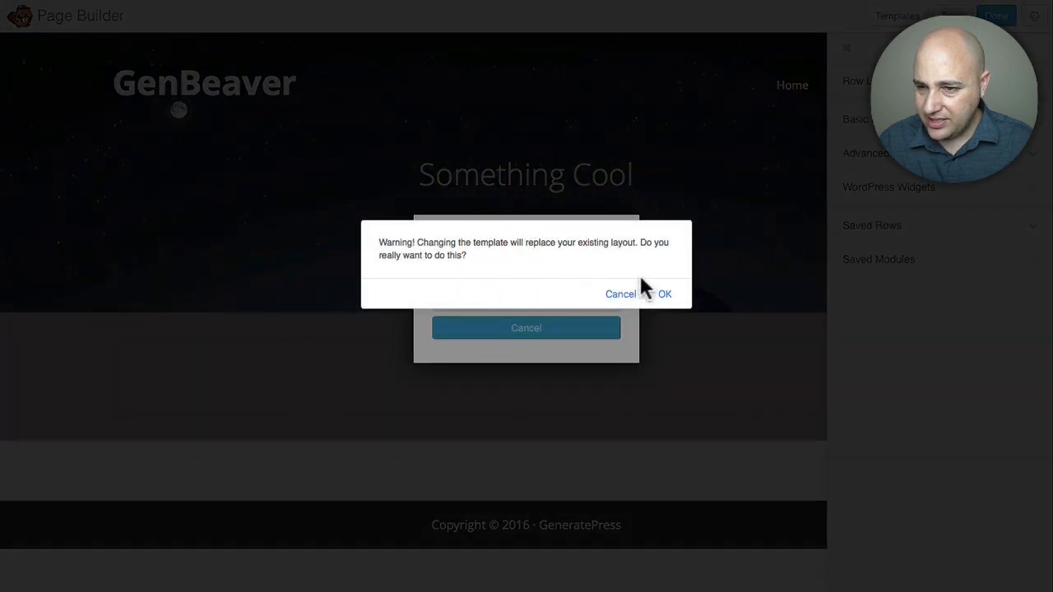
Step: Confirm replacing the layout and review the applied car hero, finance and counter sections
click(665, 293)
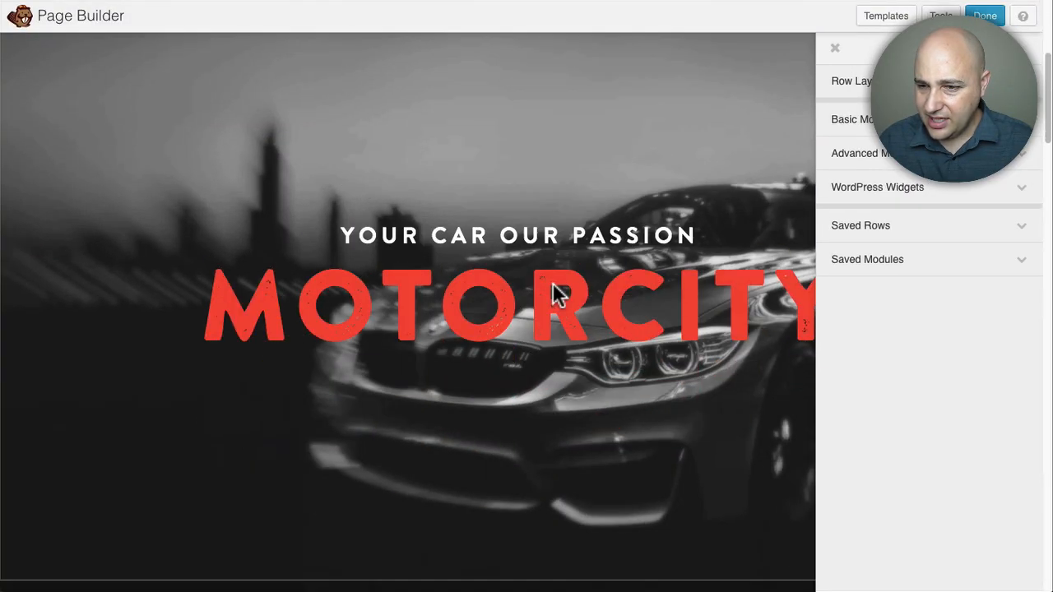
scroll(down, 3)
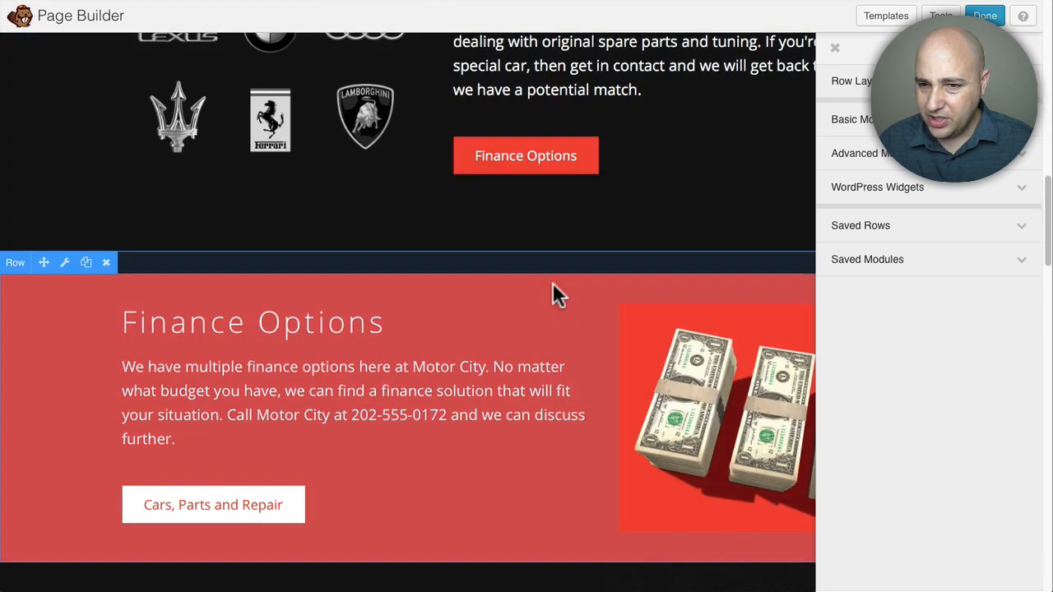
scroll(down, 3)
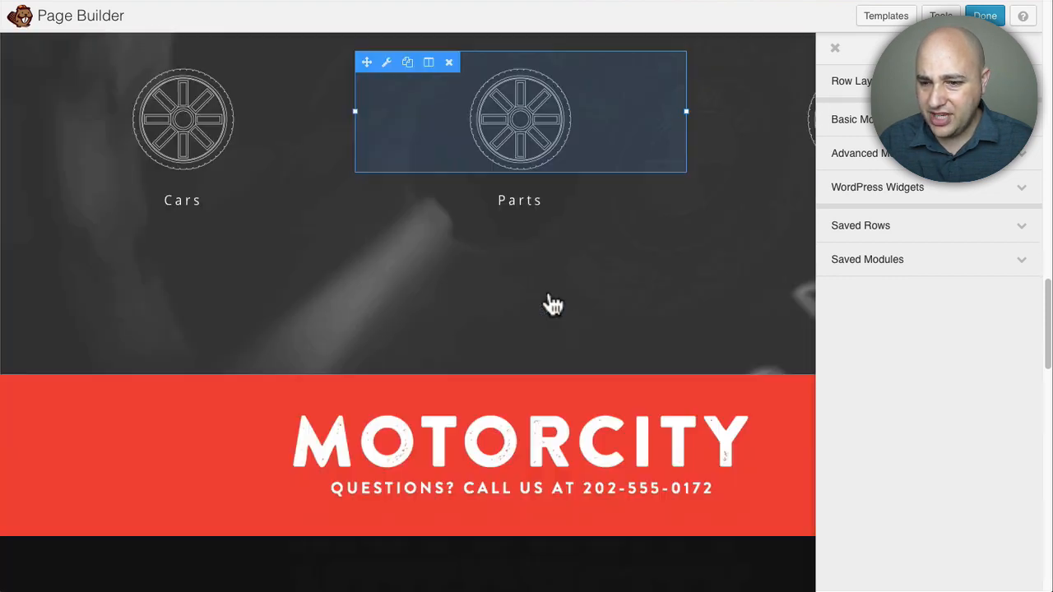
scroll(down, 3)
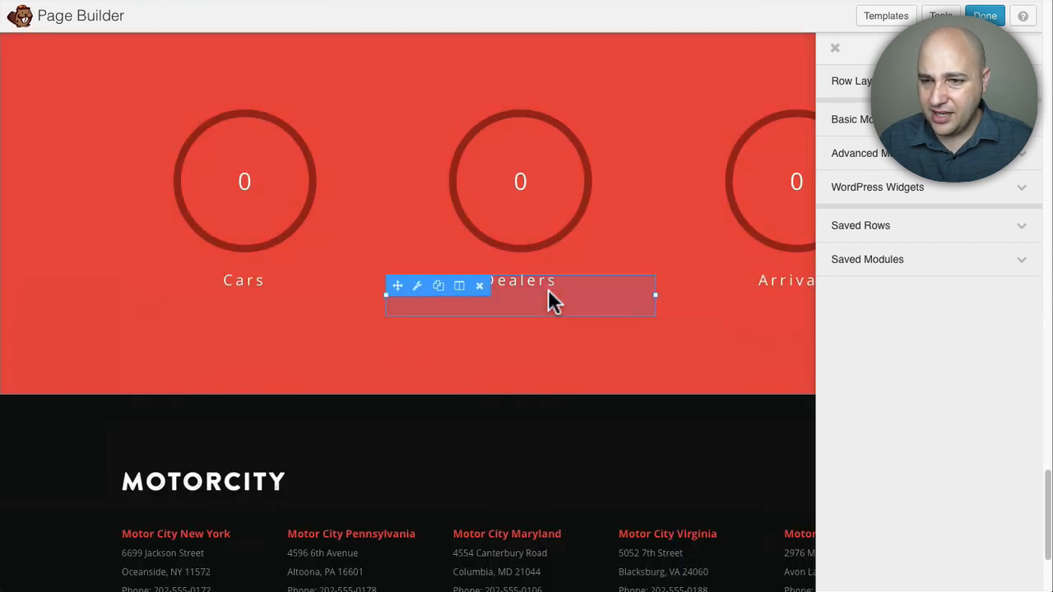